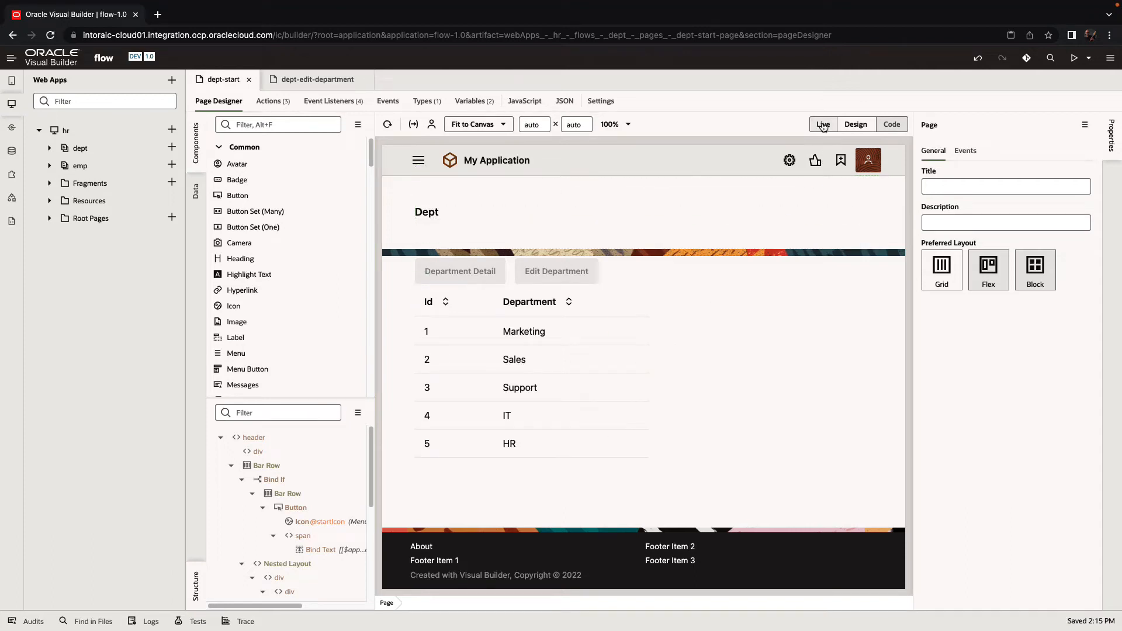
Step: Make the dept-start preview interactive and bring up the dept flow diagram
click(821, 124)
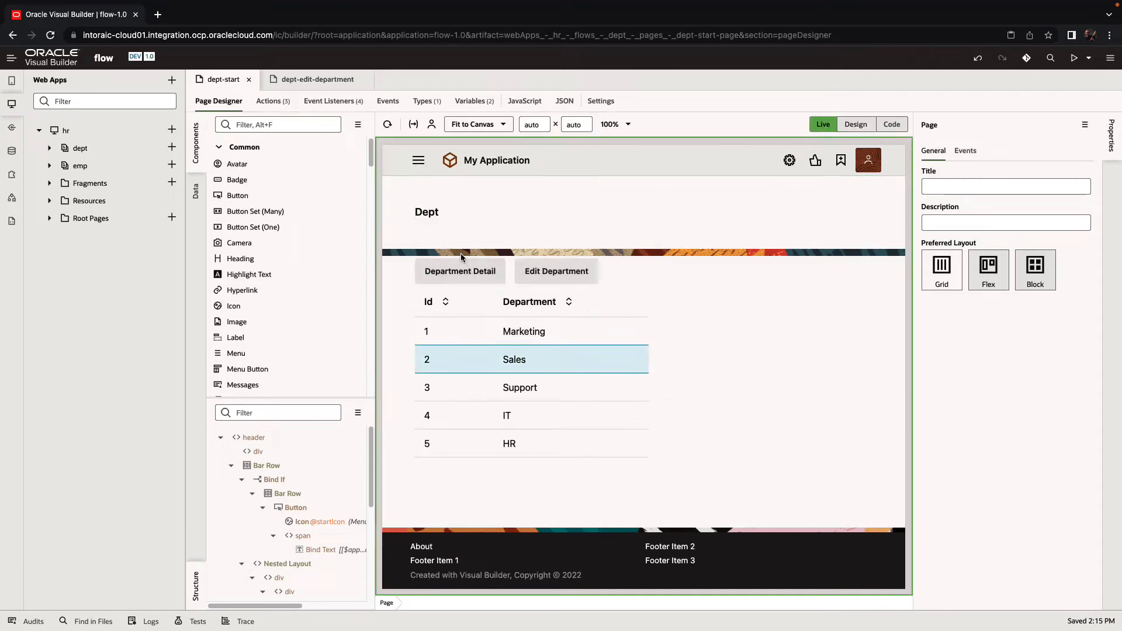
click(315, 78)
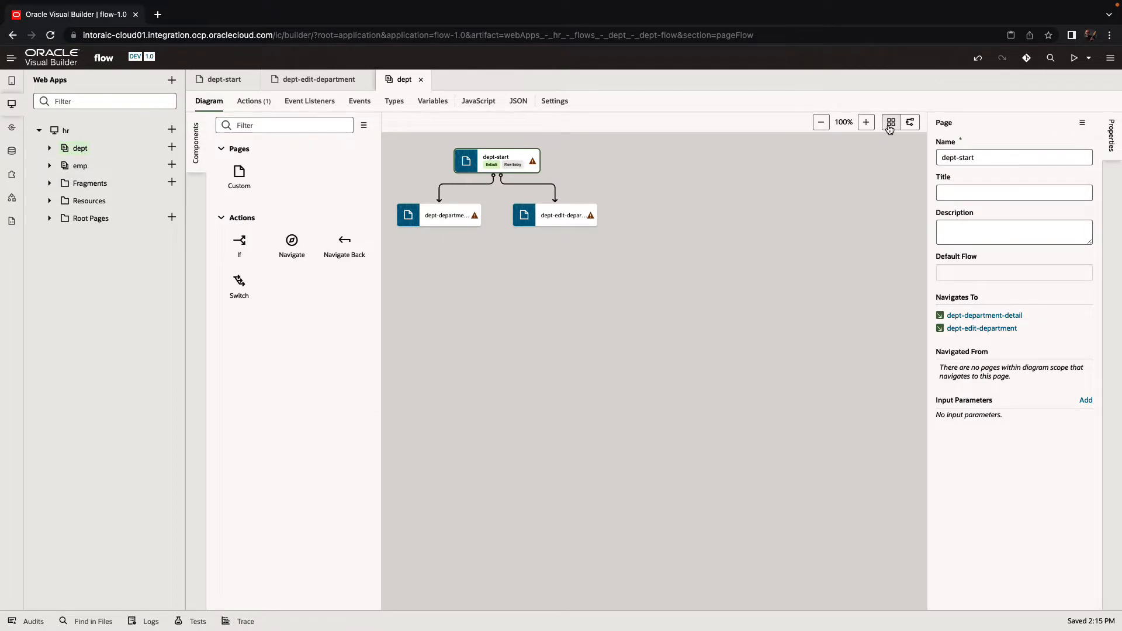
click(909, 122)
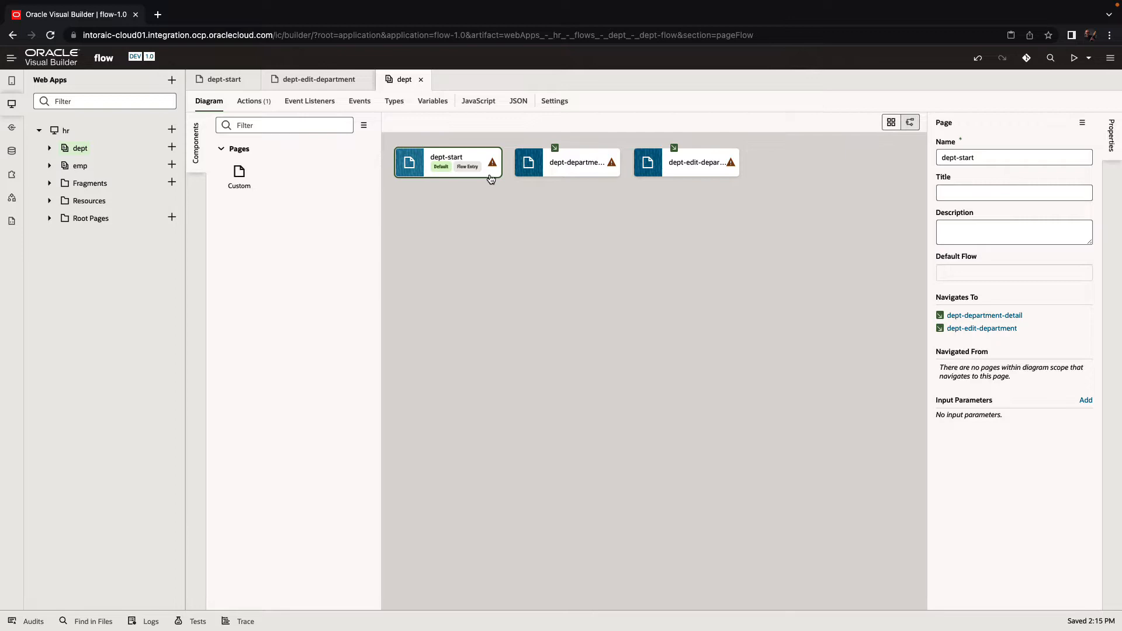
click(686, 161)
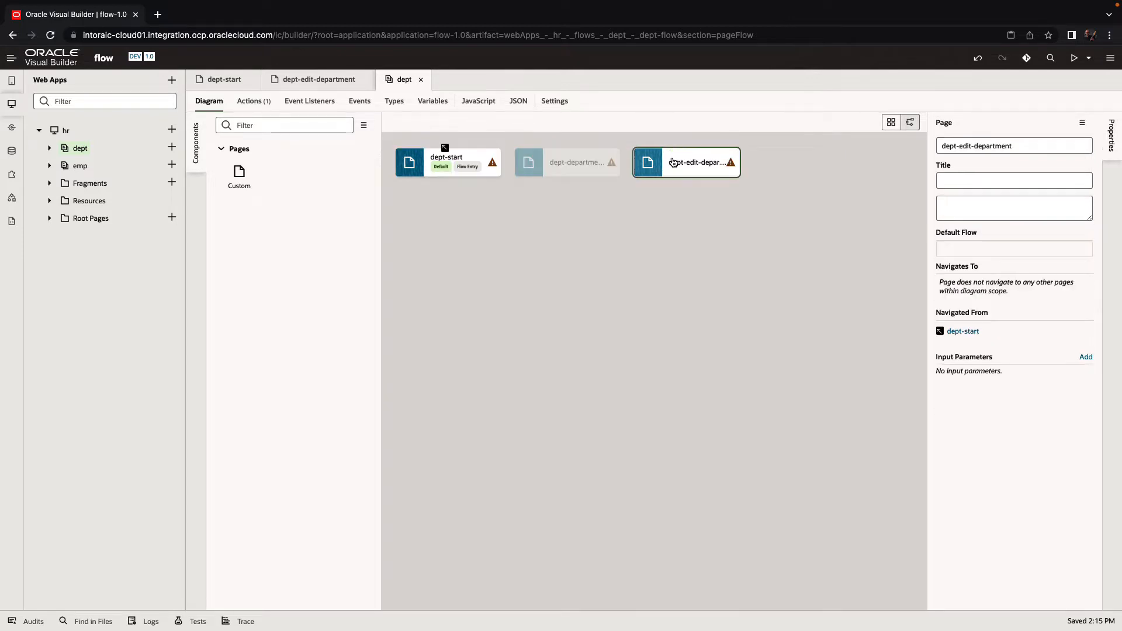
click(909, 123)
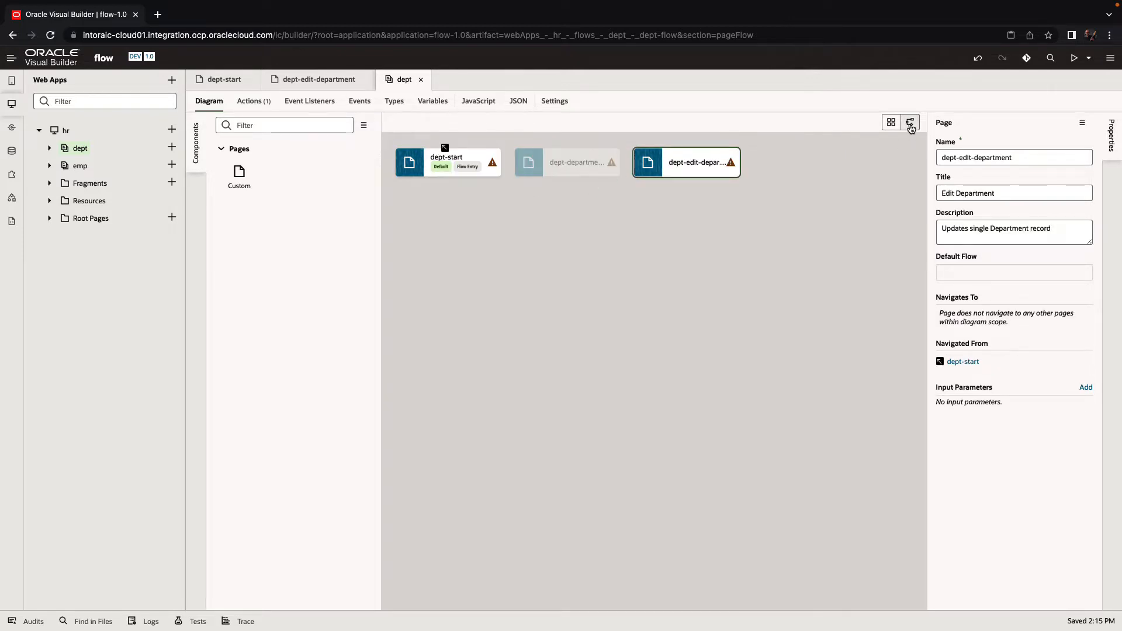
click(910, 123)
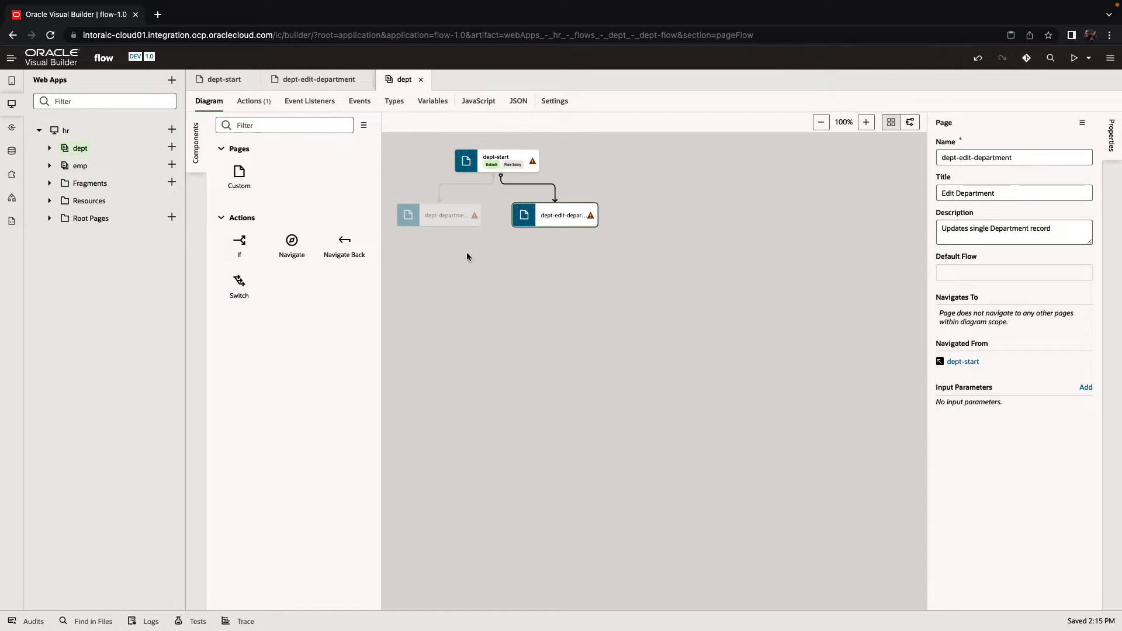
click(495, 161)
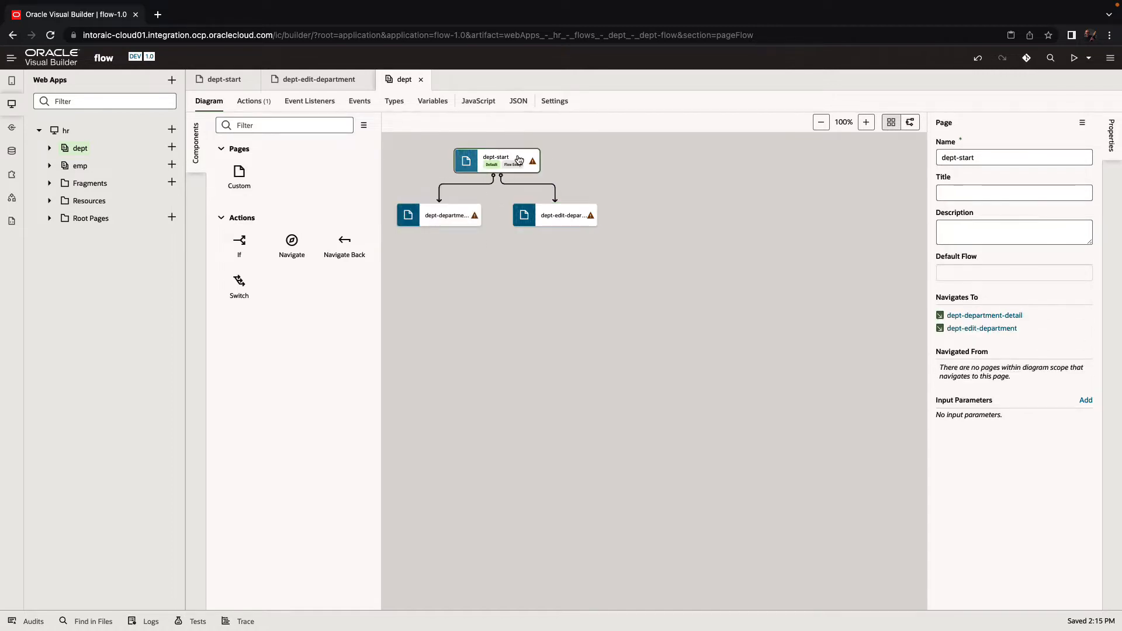
mouse_move(436, 246)
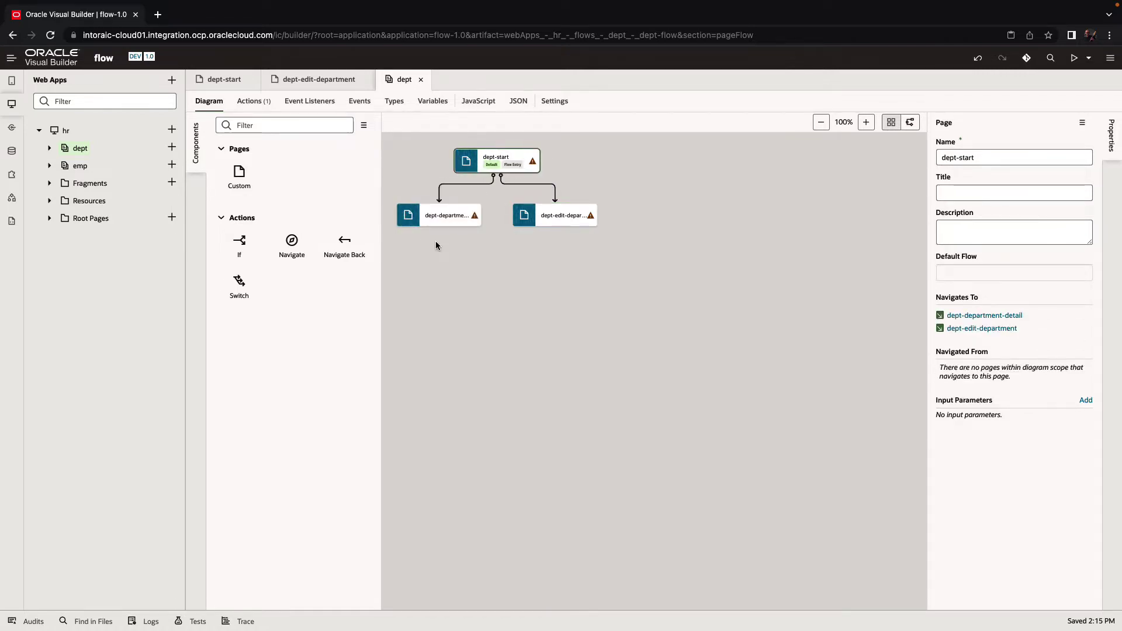
click(554, 215)
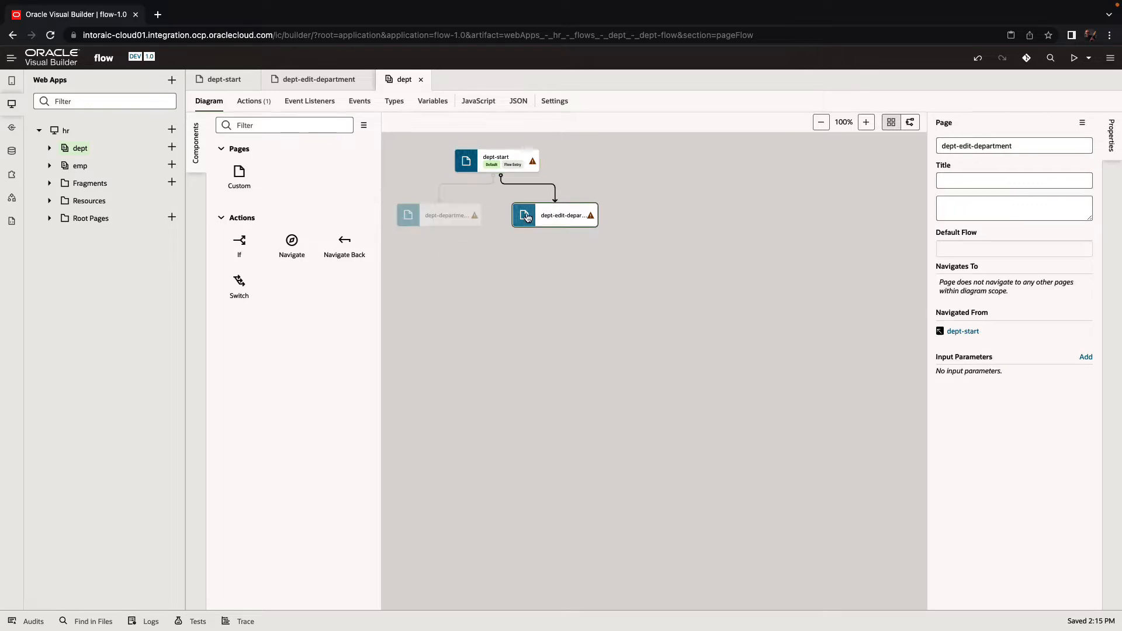
click(554, 215)
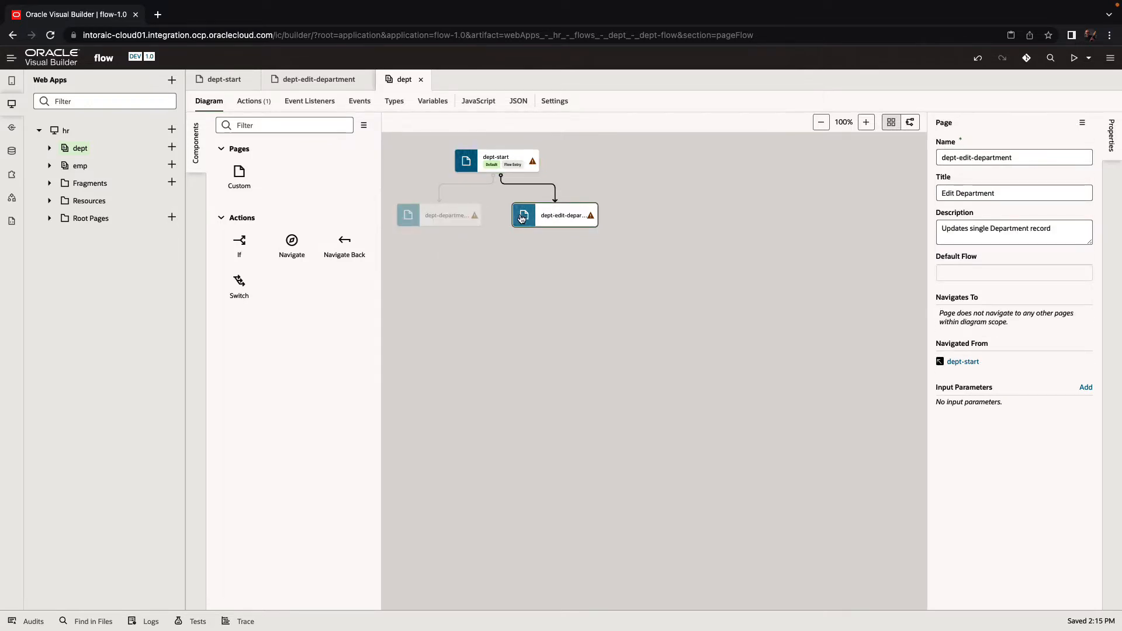
Step: Give the extra button on Edit Department an ojAction event with its own action chain
double_click(553, 215)
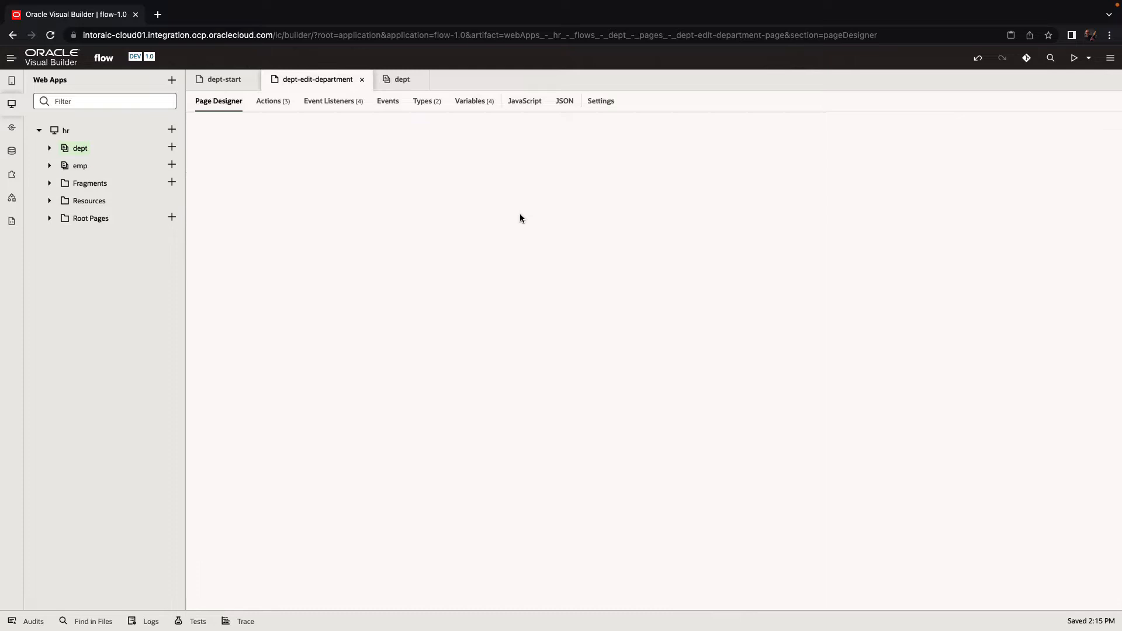
click(219, 101)
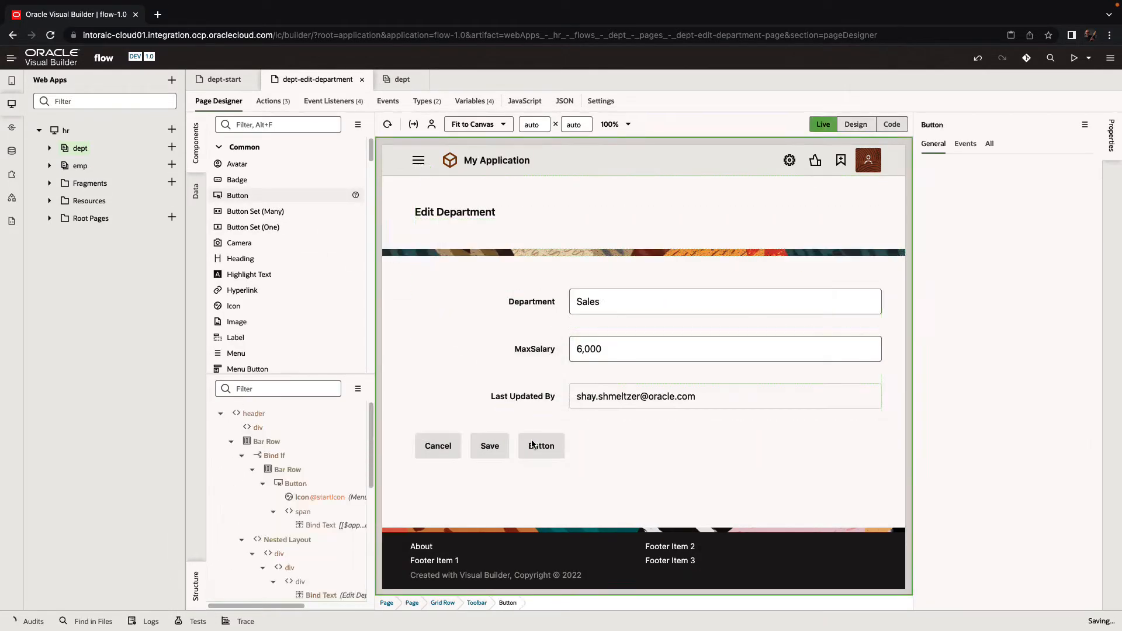
click(964, 143)
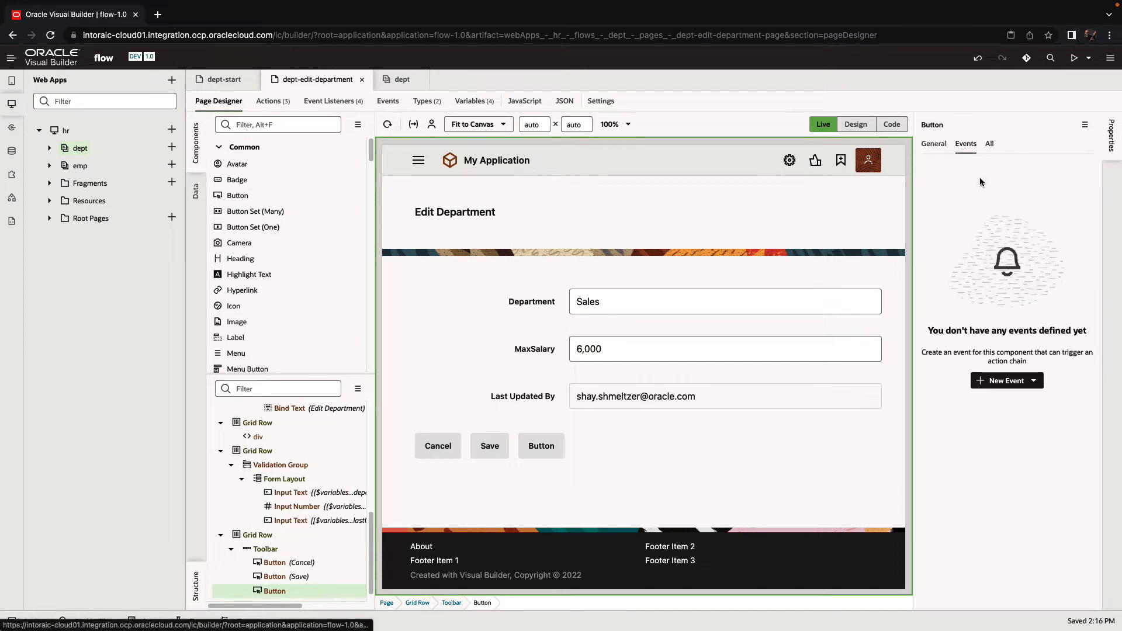
click(1006, 380)
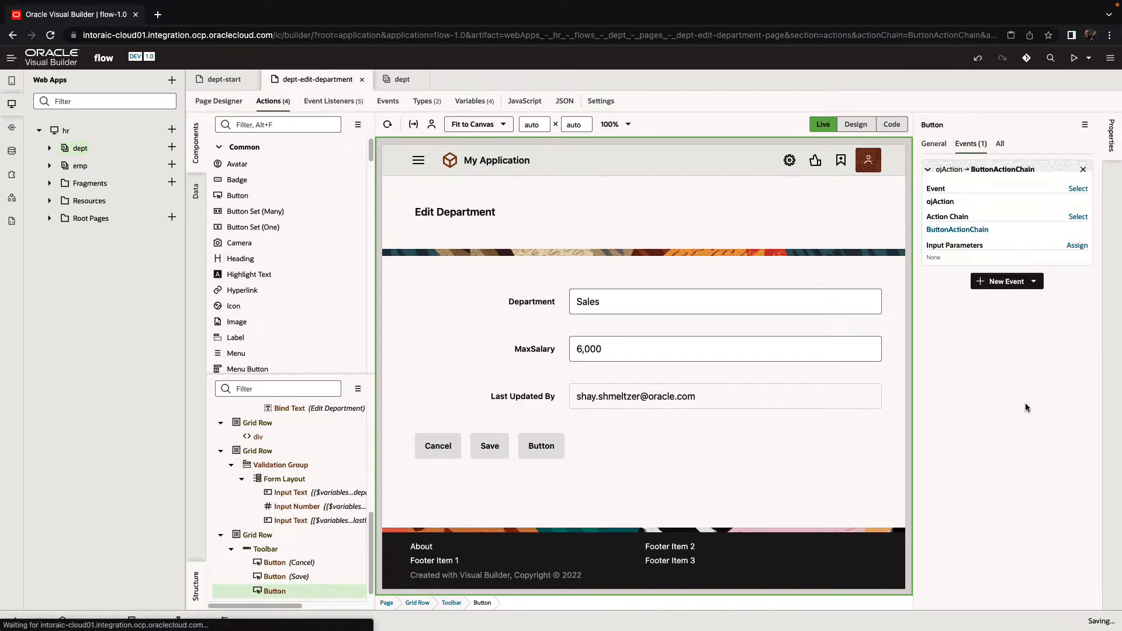
Step: Add a Navigate action to ButtonActionChain targeting the dept-start page
click(957, 229)
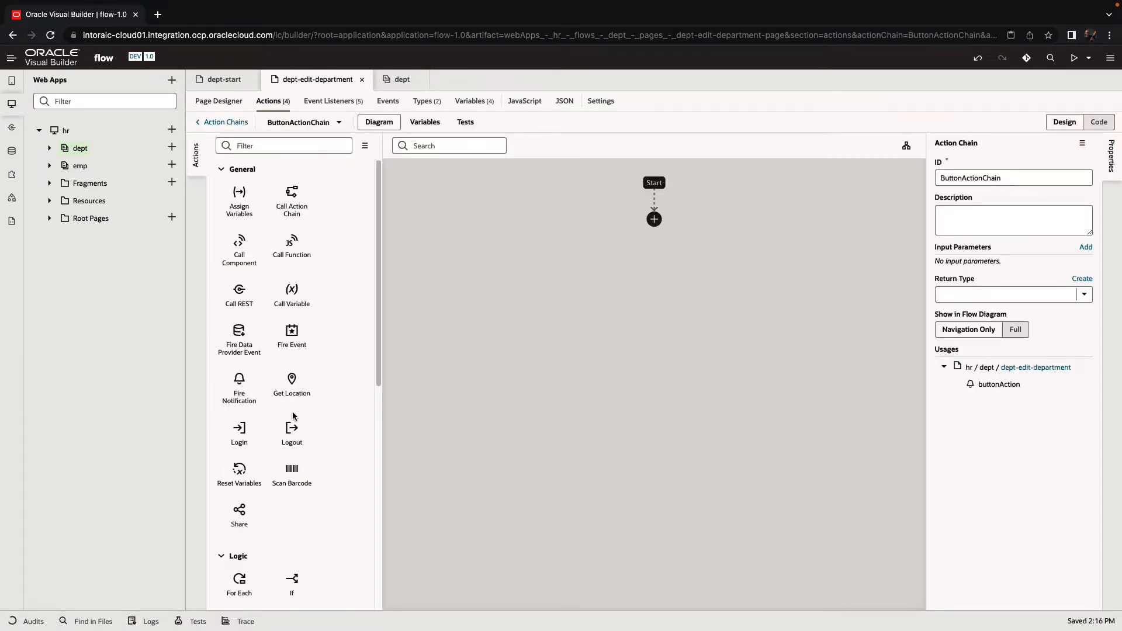
scroll(down, 3)
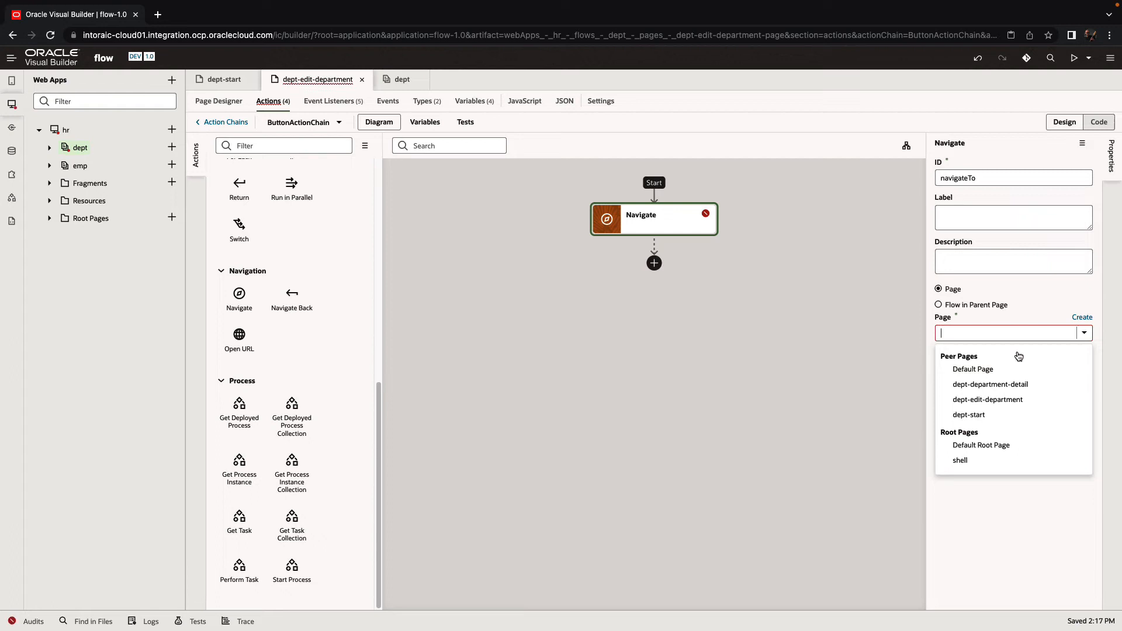
mouse_move(989, 384)
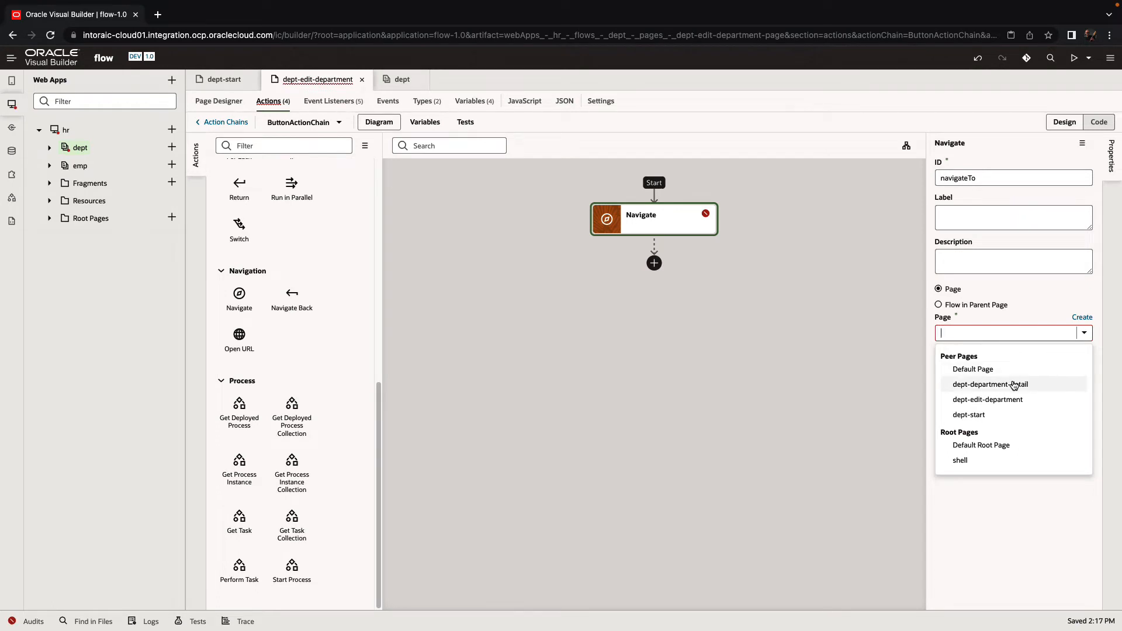
click(968, 414)
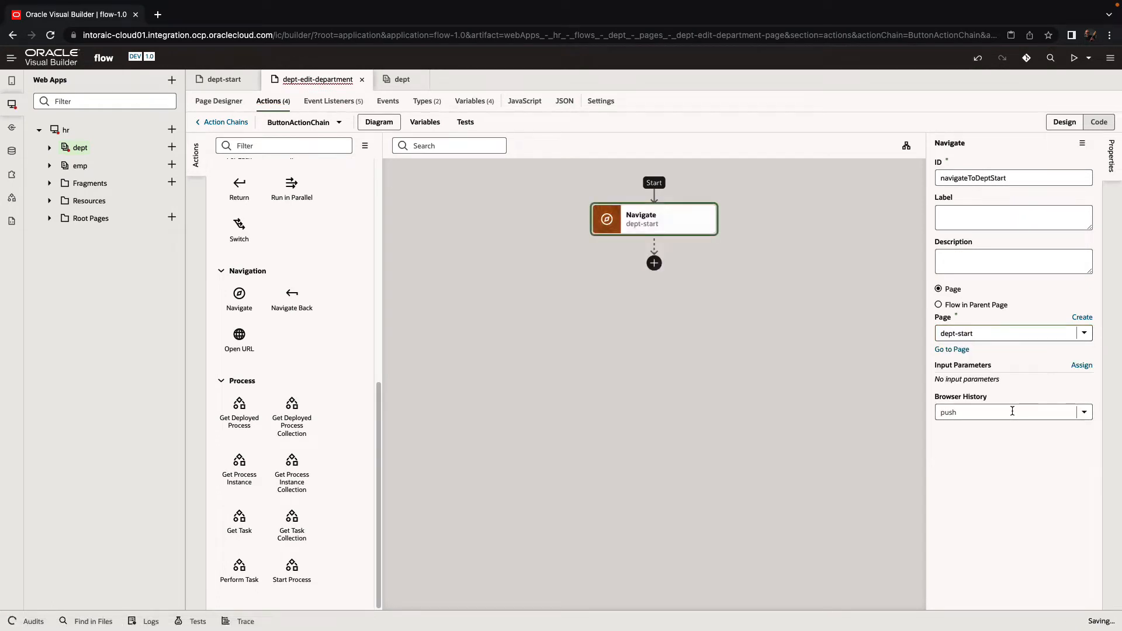
click(223, 79)
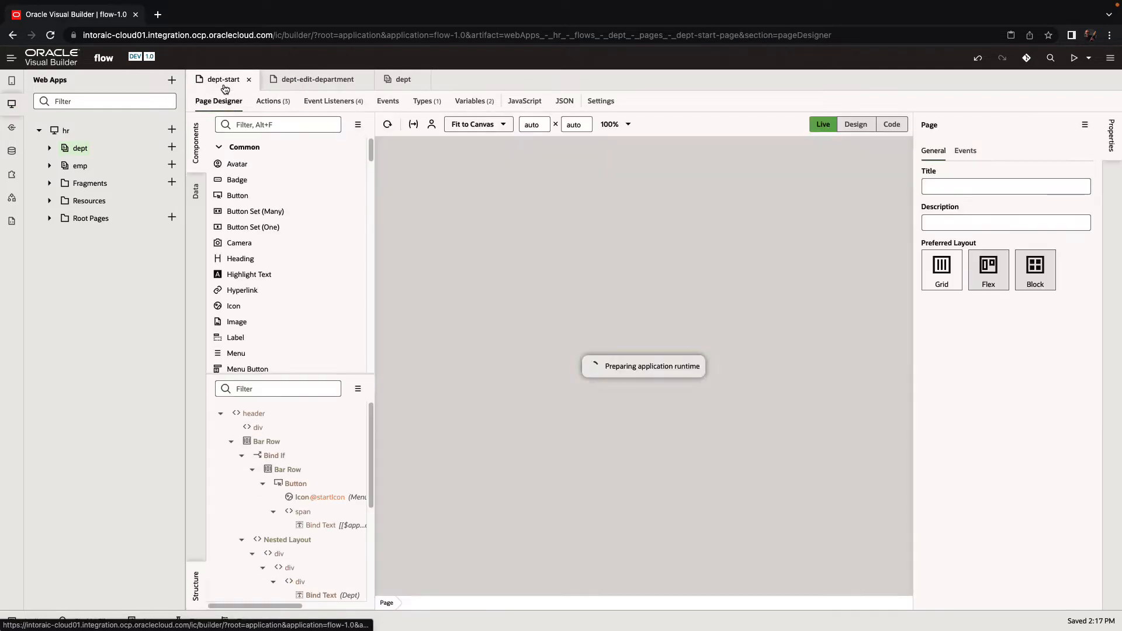
Step: Check the dept flow now links the edit page back to dept-start, then return to the edit page
click(403, 79)
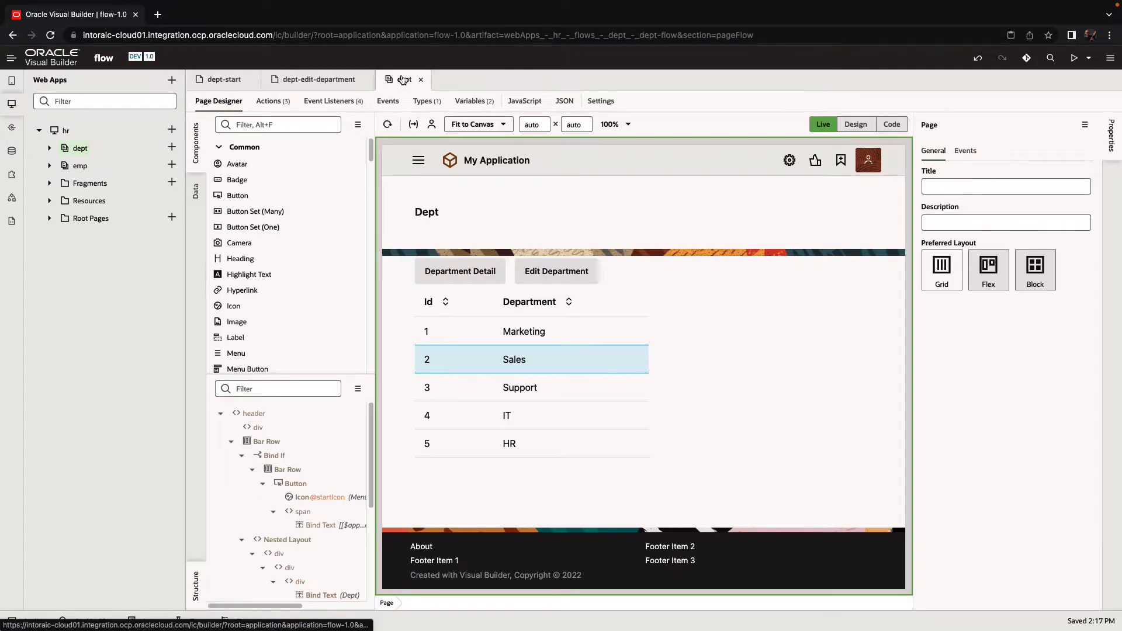
click(403, 79)
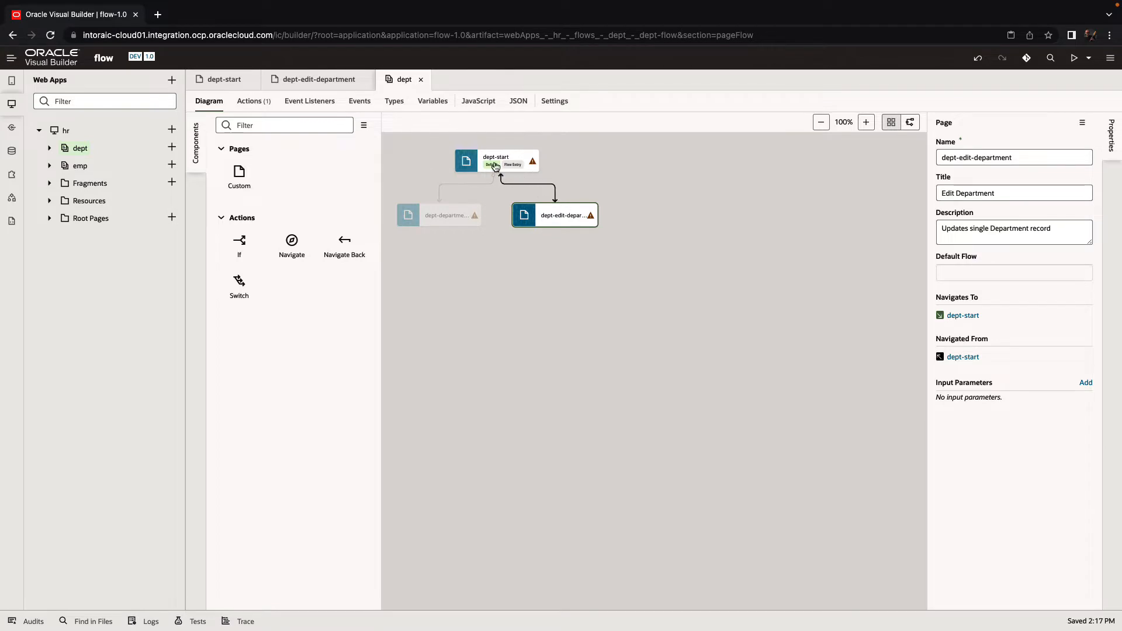
click(316, 79)
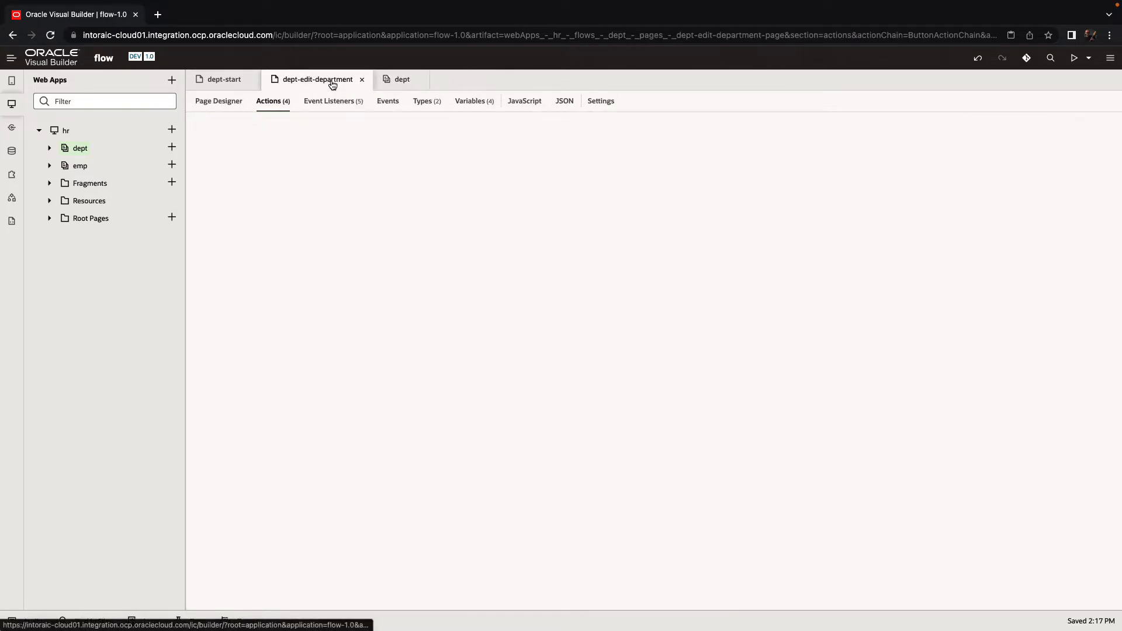
Step: Retarget the button's Navigate action to dept-department-detail and view the updated flow
click(269, 100)
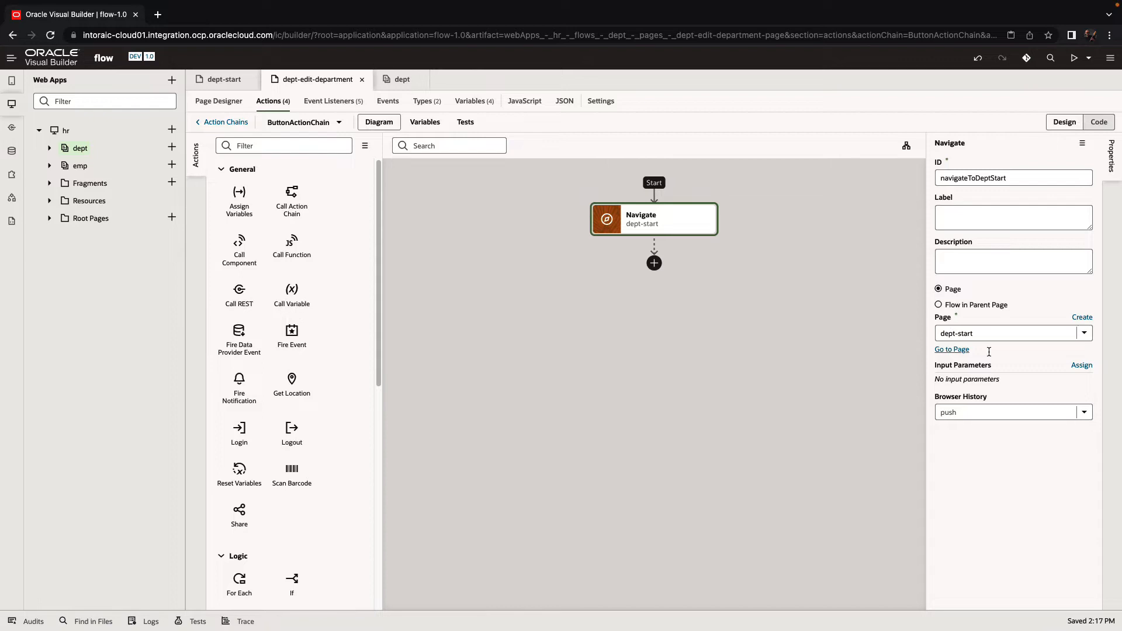
click(1082, 333)
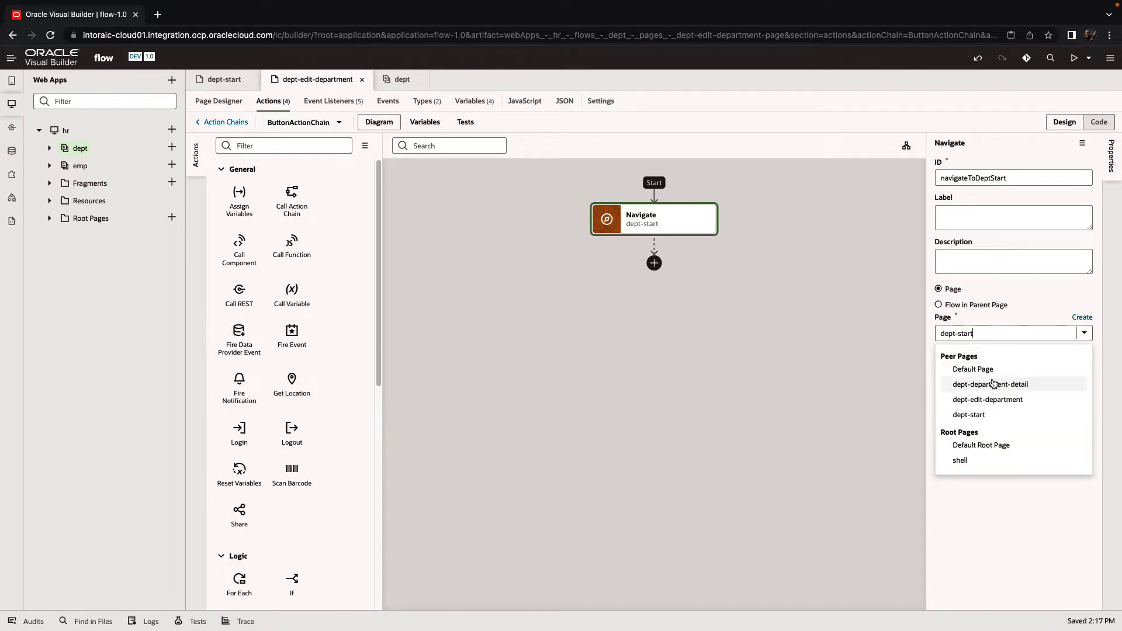
mouse_move(994, 400)
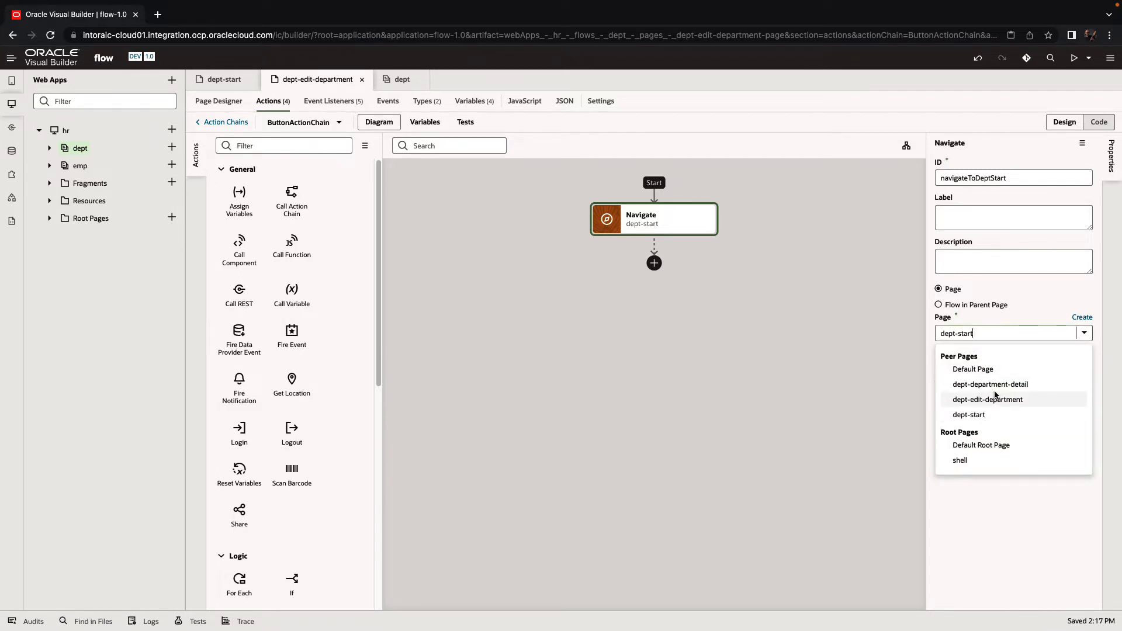
click(990, 385)
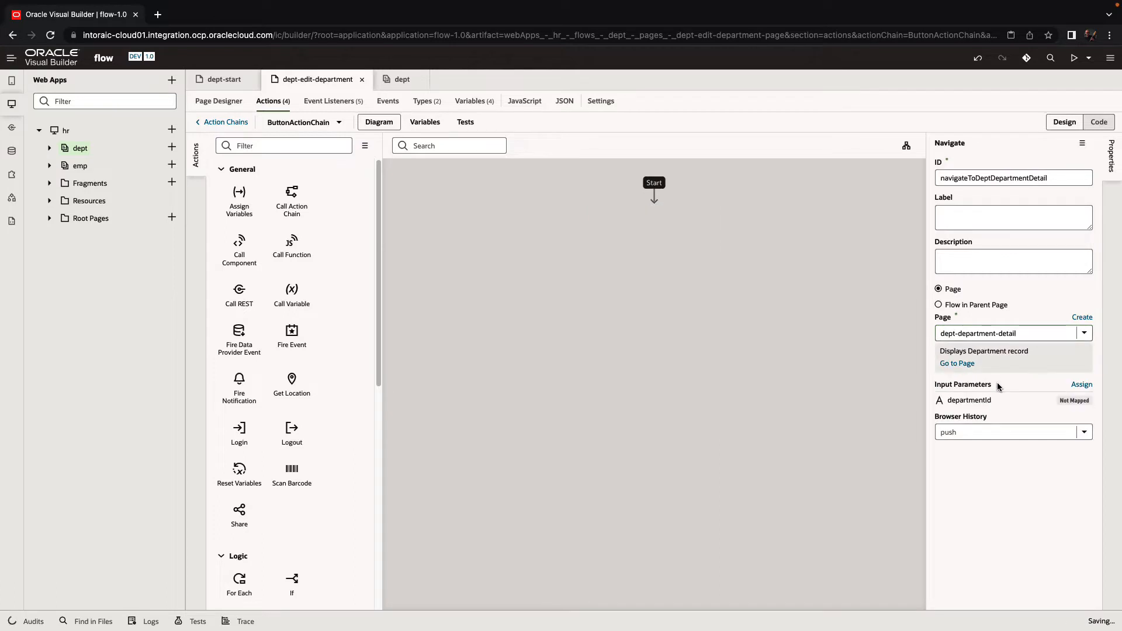
click(402, 79)
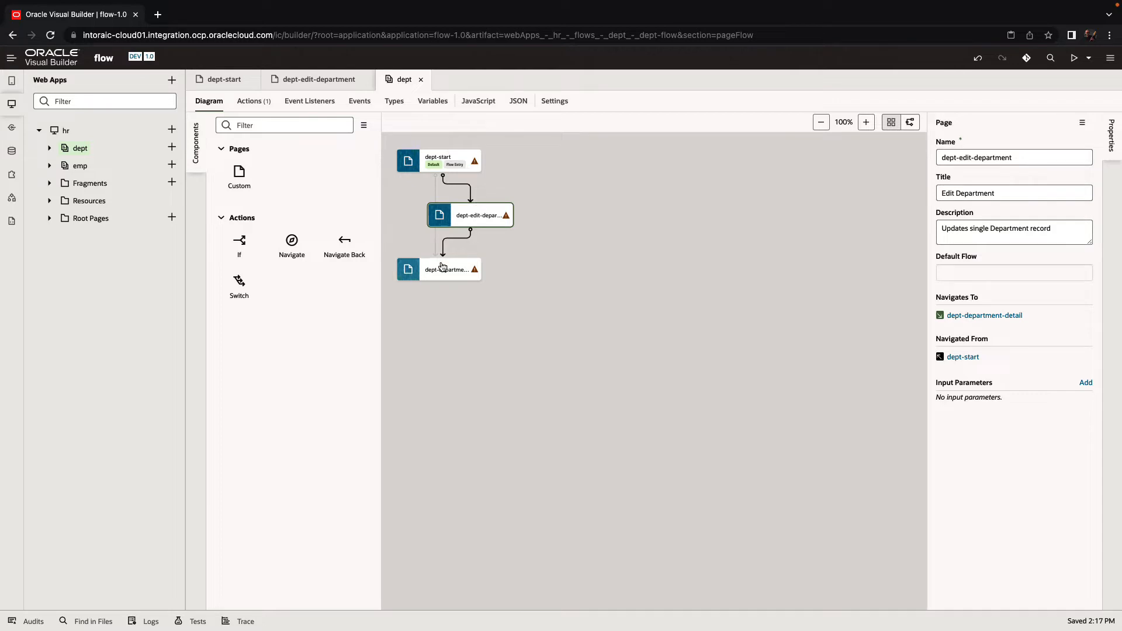
mouse_move(448, 268)
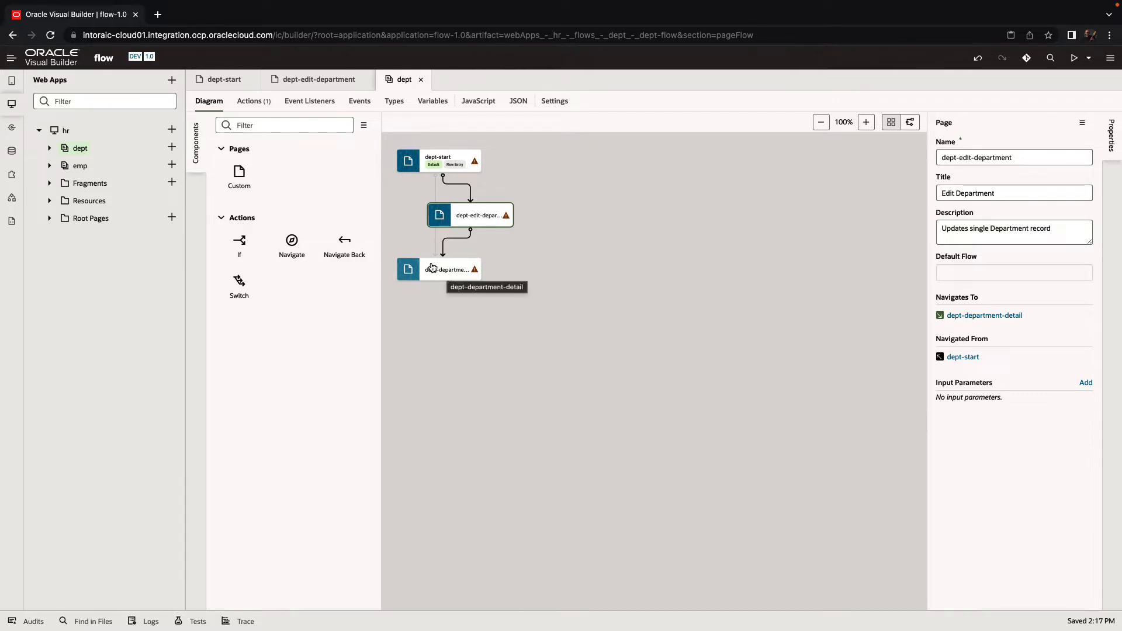
Step: Select the dept-department-detail node, then bring up the emp flow diagram with only emp-start
click(438, 269)
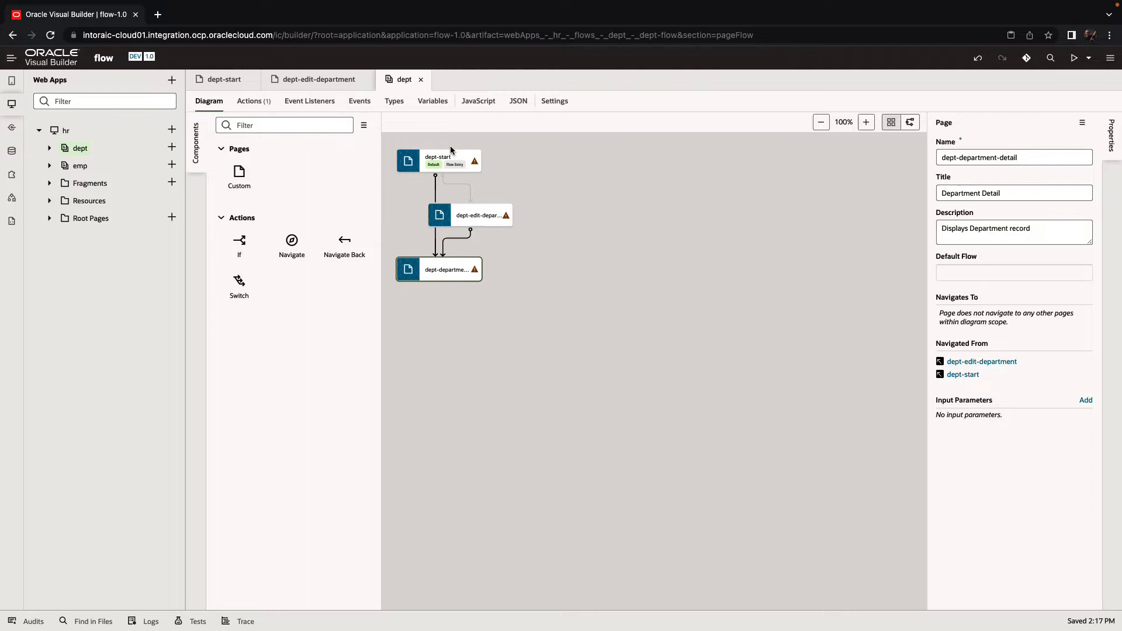
click(406, 230)
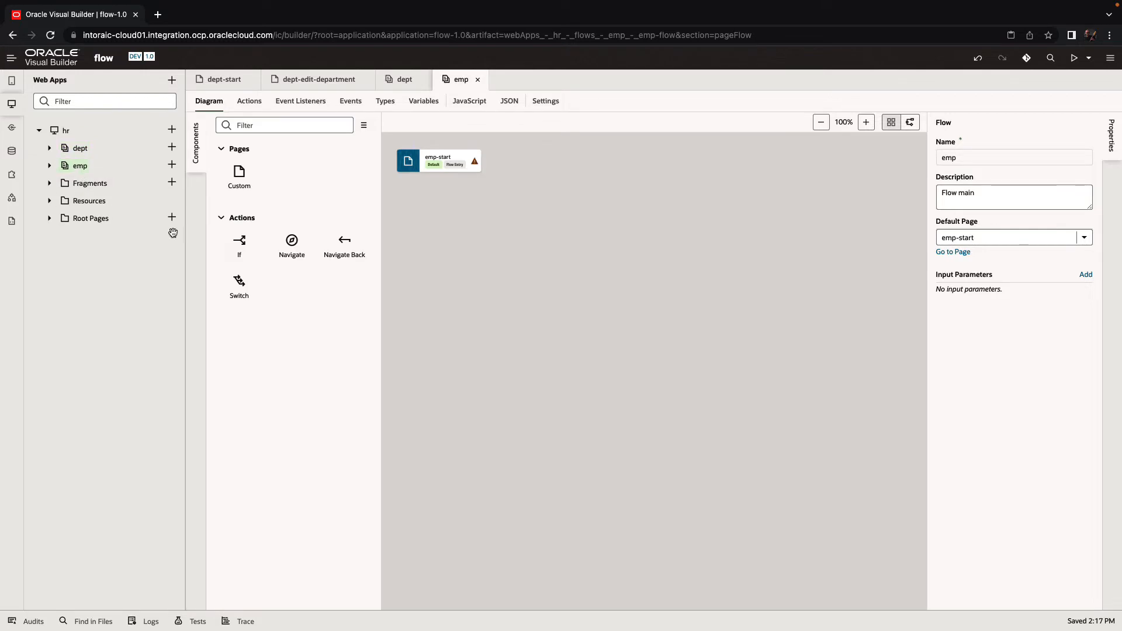
Step: Create a new emp-edit page in the emp flow reached from emp-start
click(438, 160)
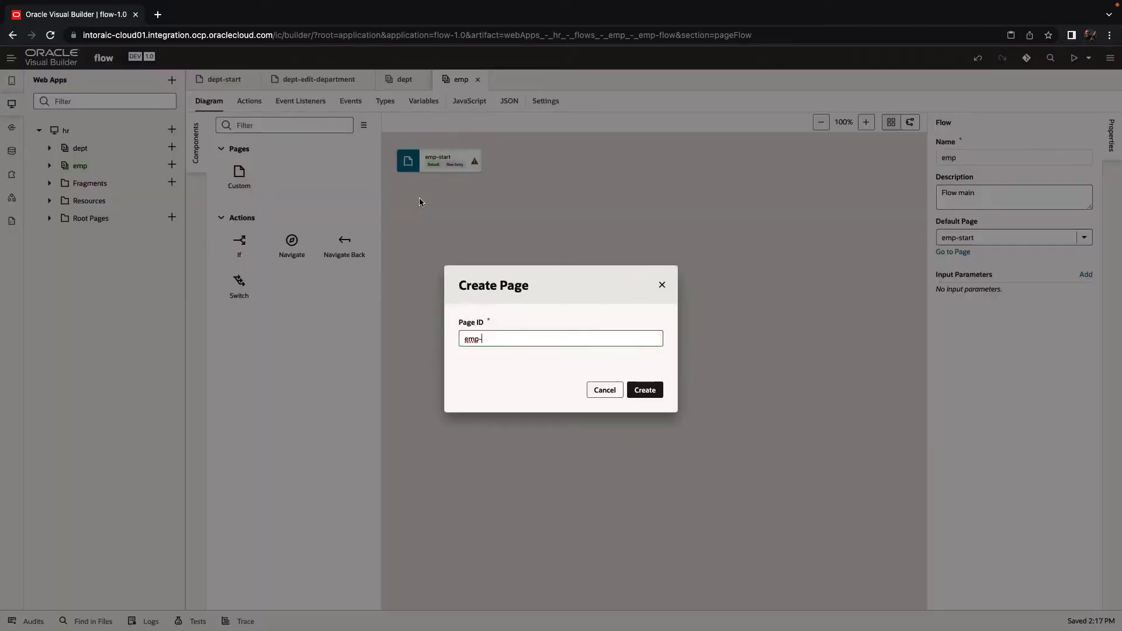
text(edit)
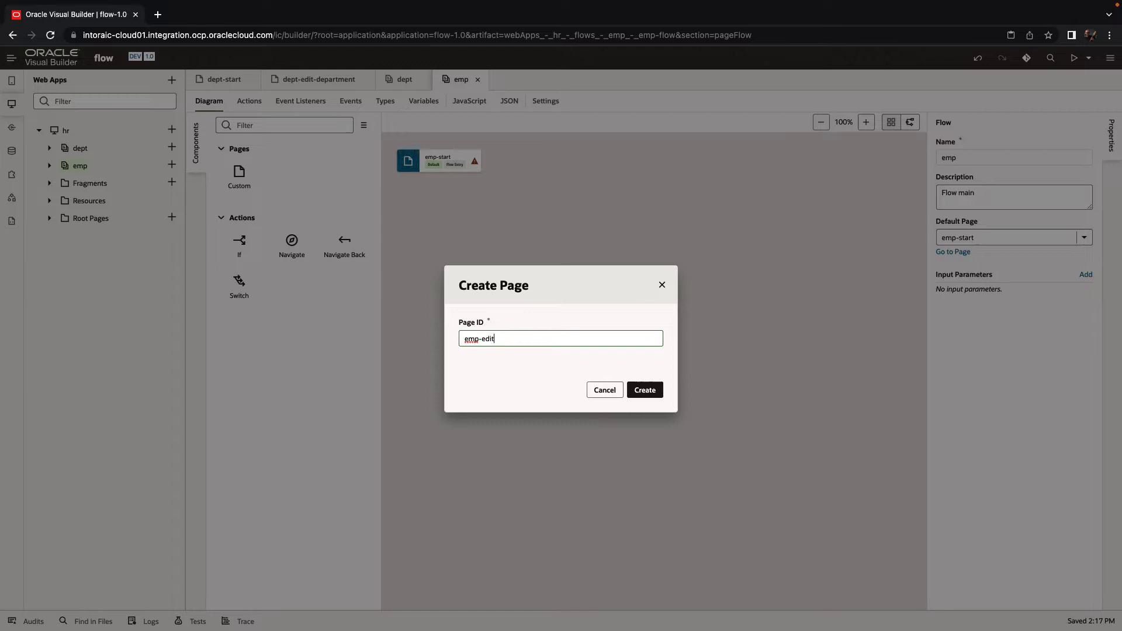
click(643, 389)
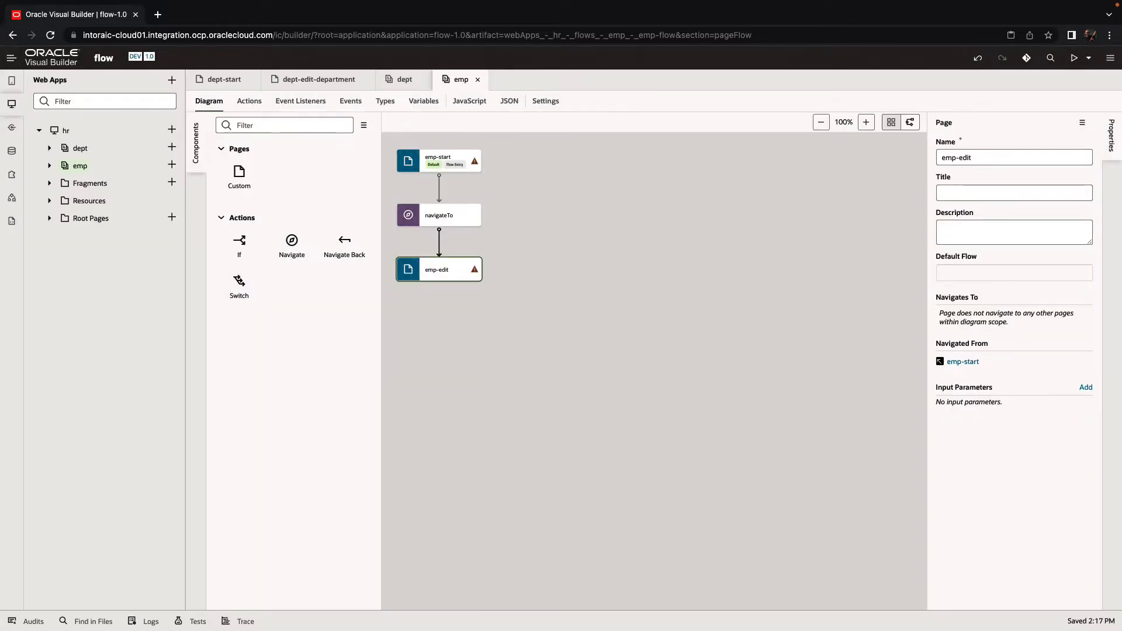
mouse_move(458, 215)
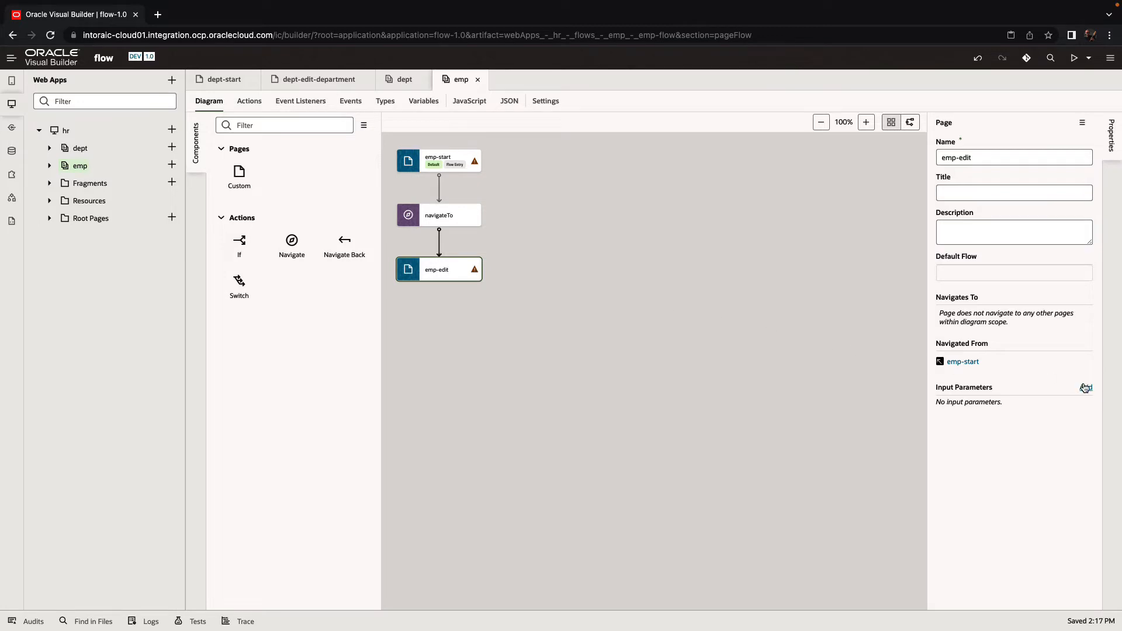
Step: Add an input parameter empid of type Number to the emp-edit page
click(1085, 387)
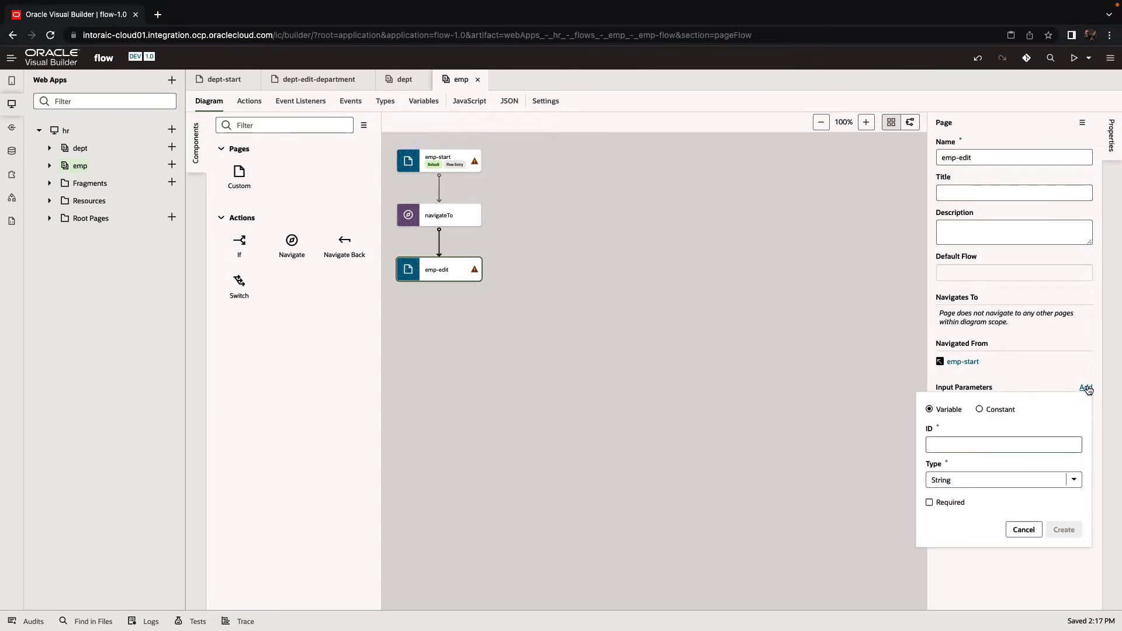
text(empid)
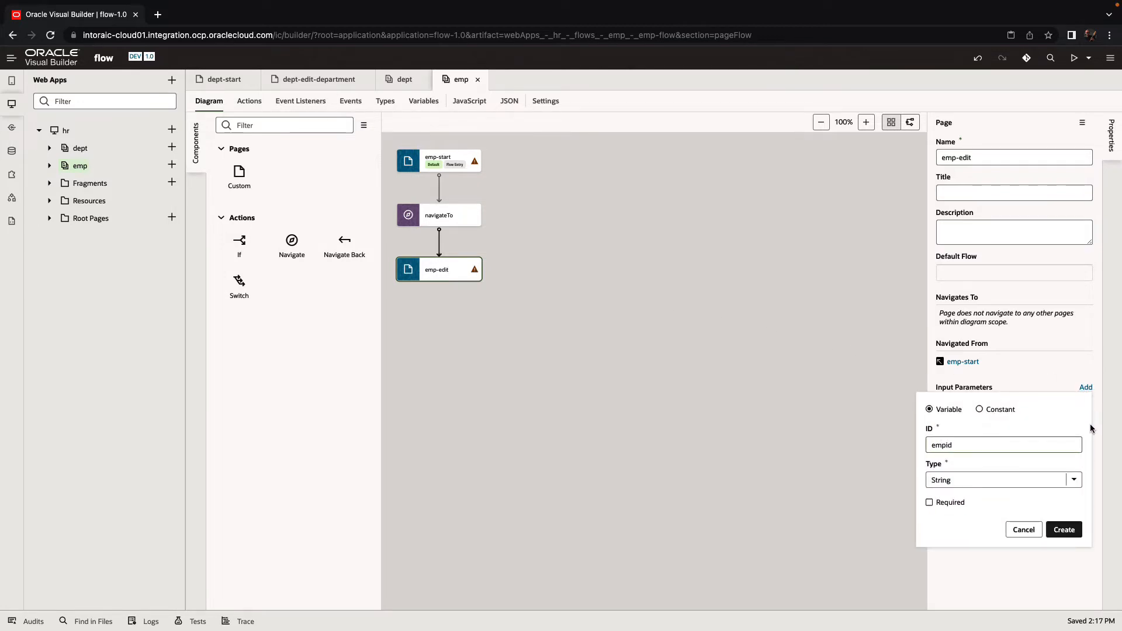
click(1072, 479)
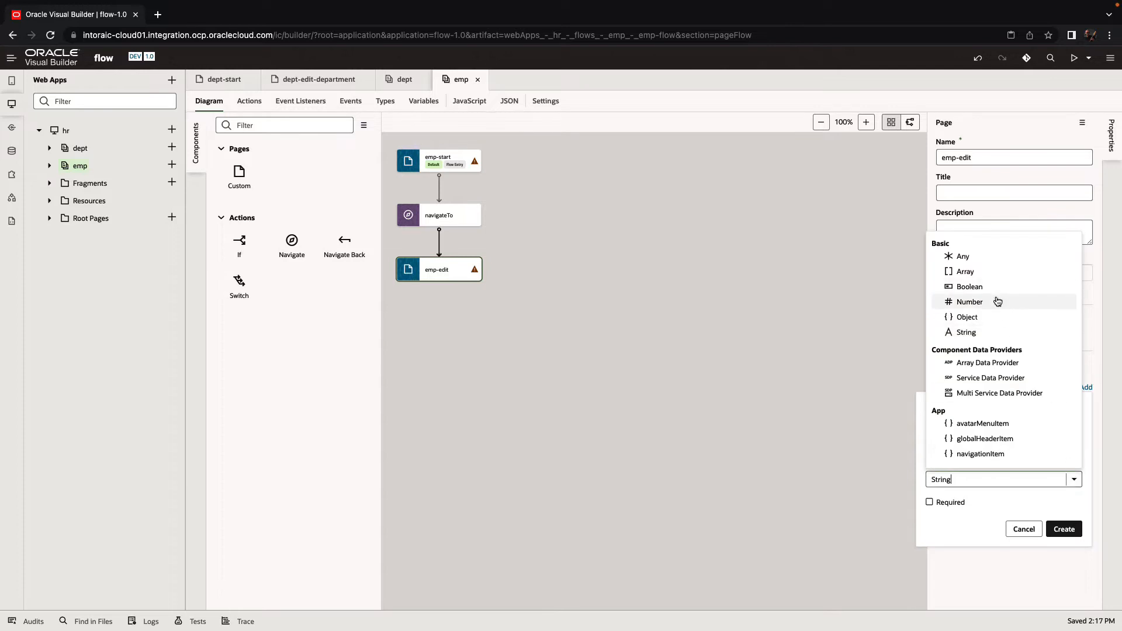
click(970, 302)
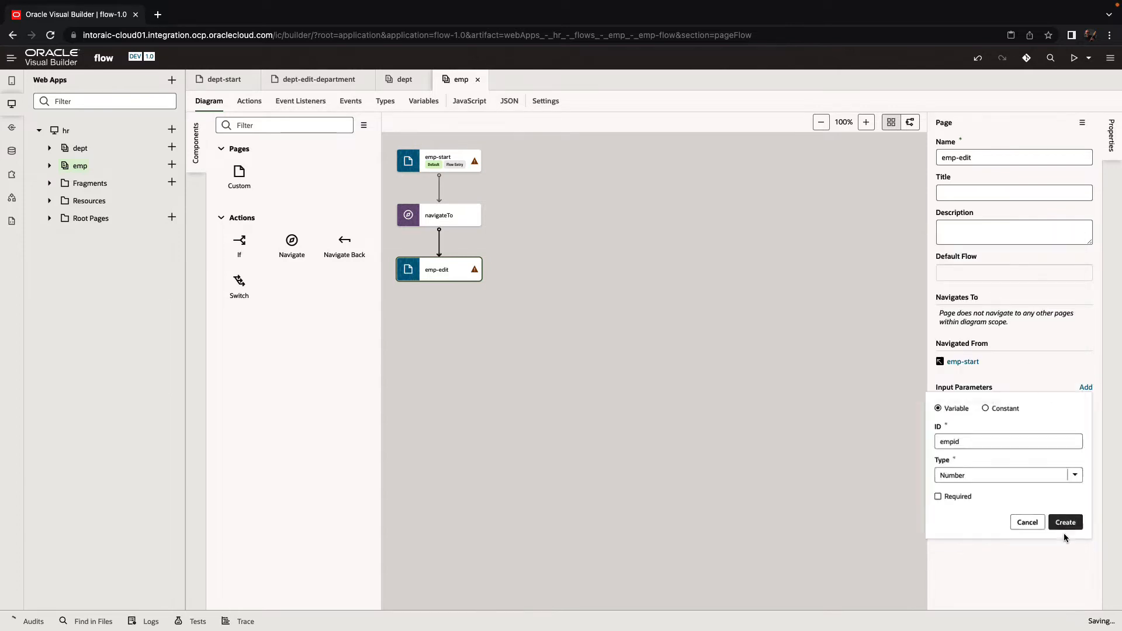
click(1065, 521)
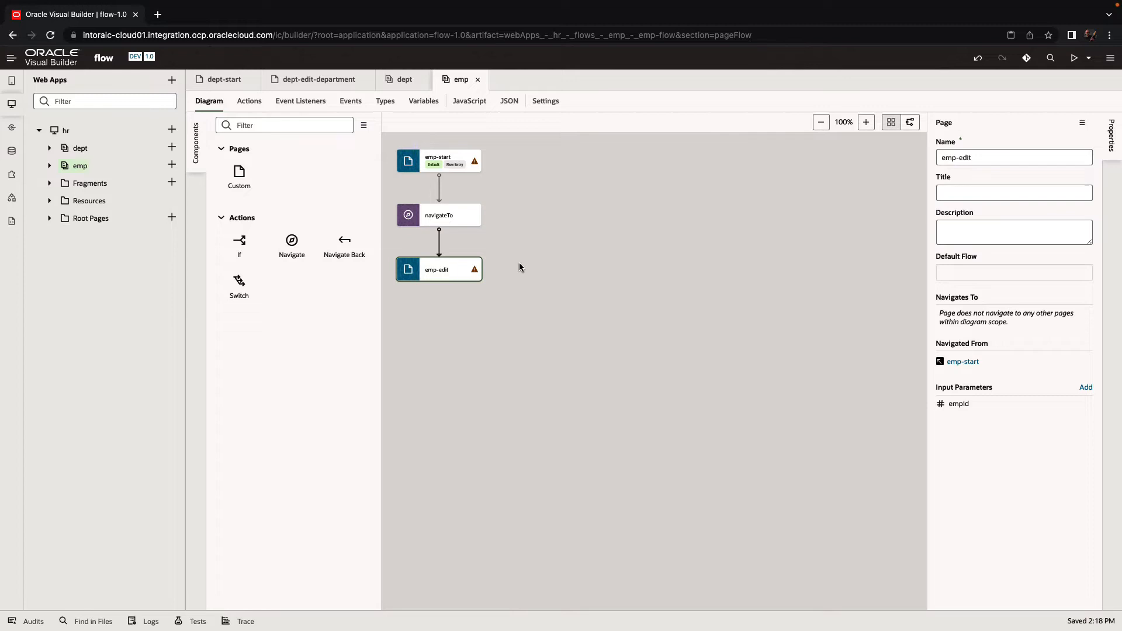
mouse_move(441, 157)
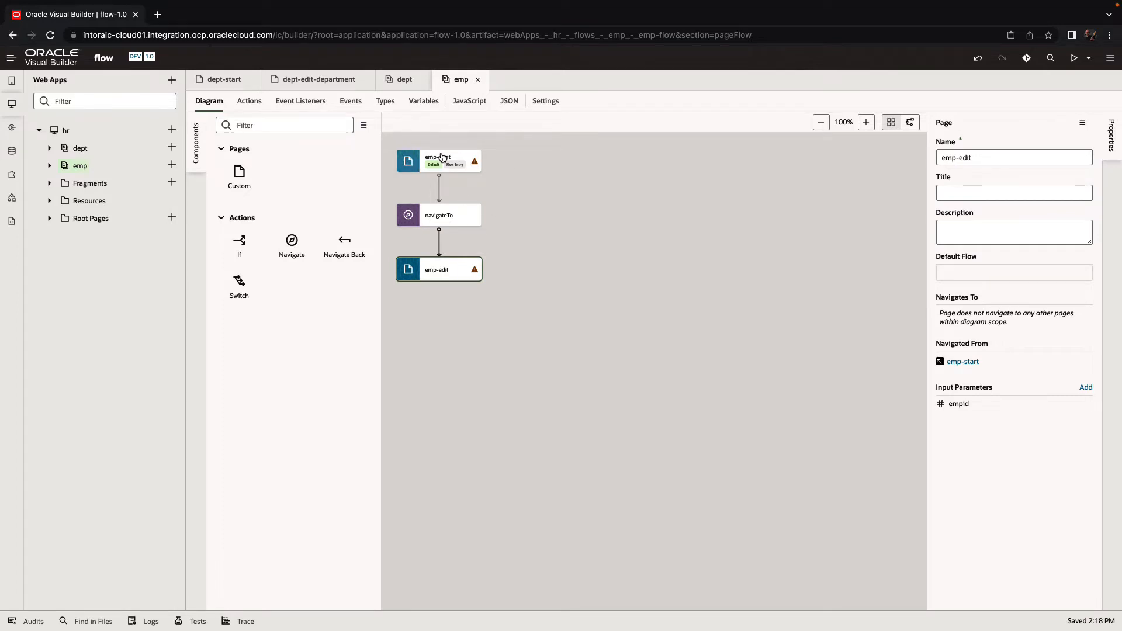
click(438, 160)
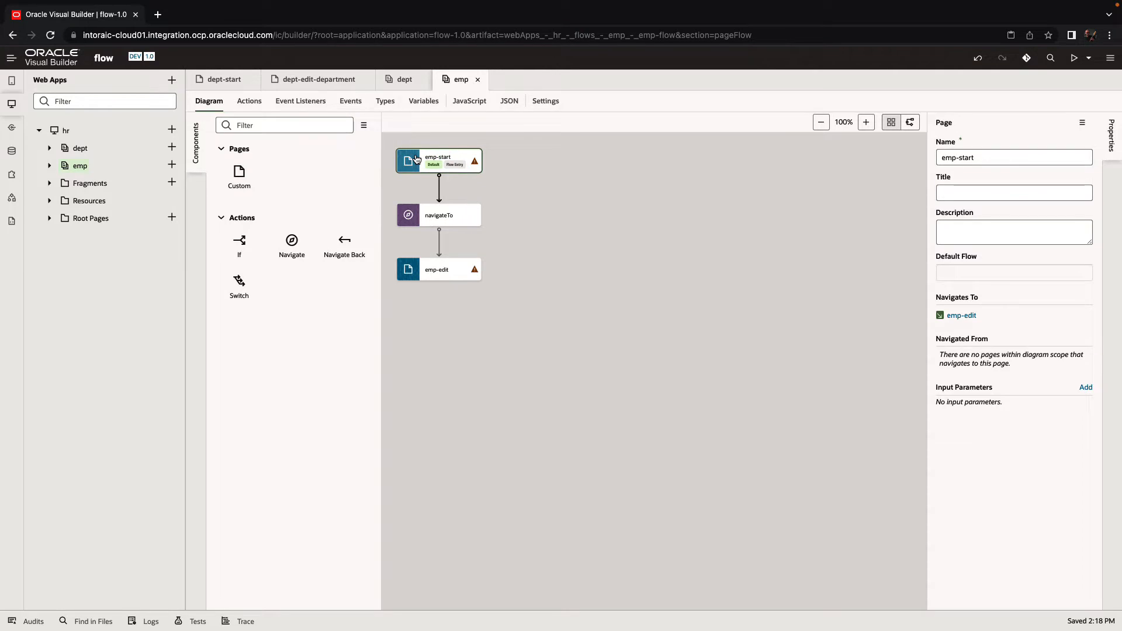
Step: Design emp-start and list its business objects: Department, Employees and Locations
double_click(438, 160)
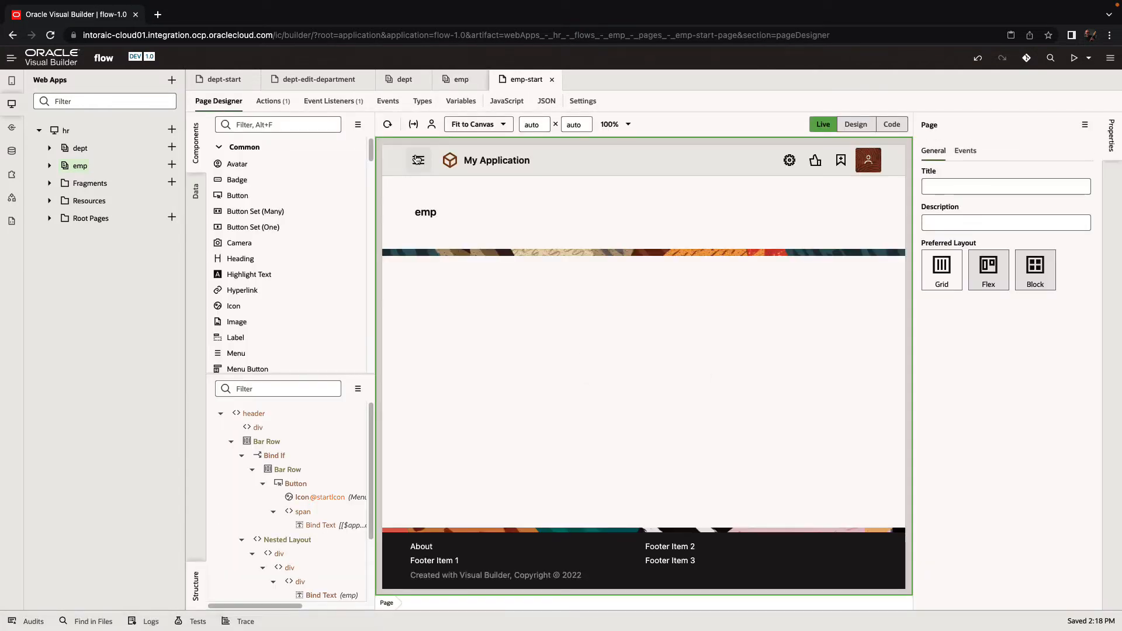
mouse_move(418, 160)
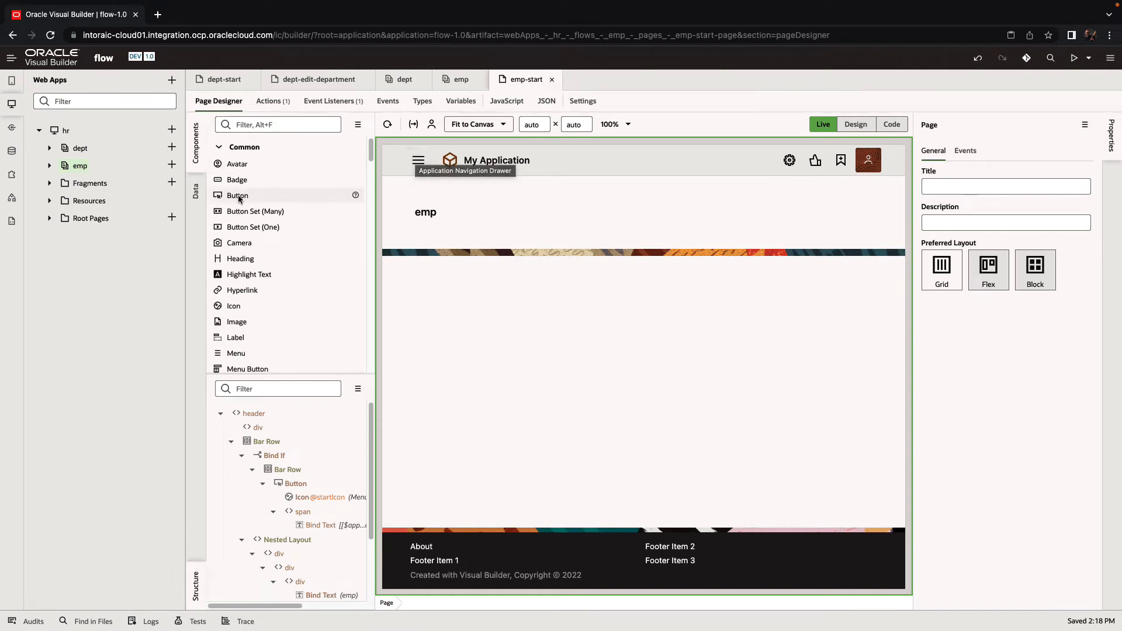
click(196, 190)
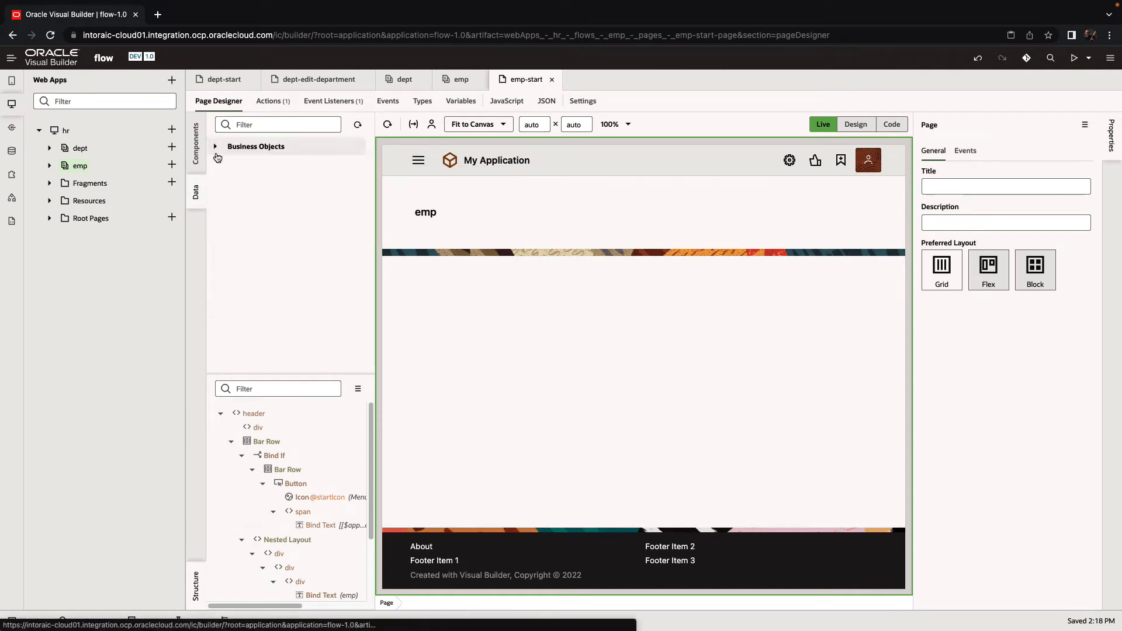
click(215, 146)
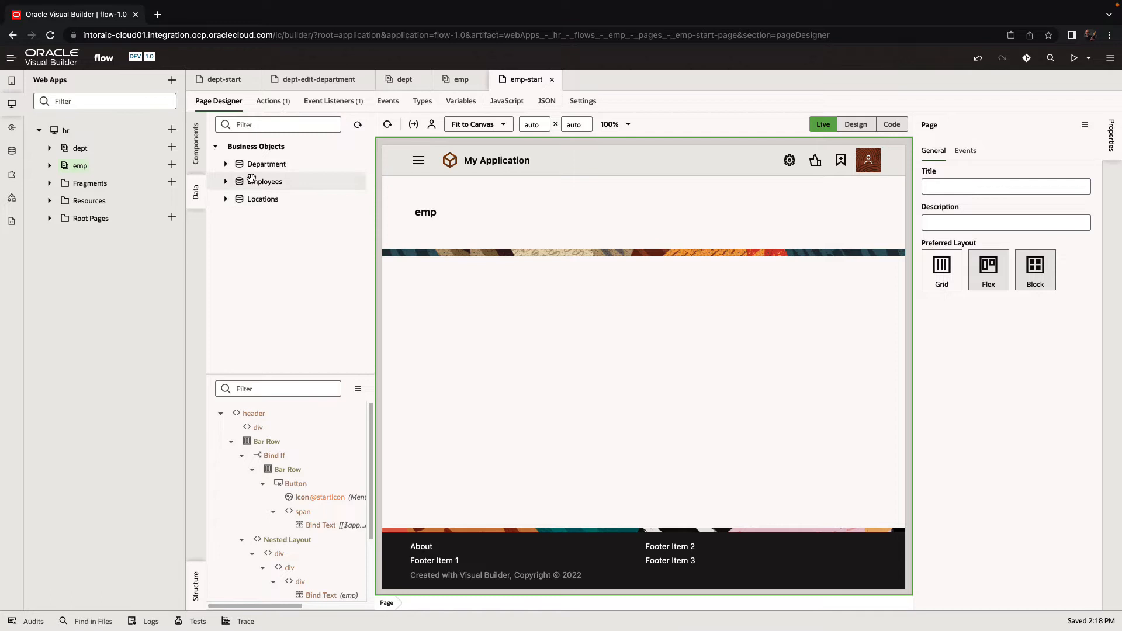
mouse_move(444, 304)
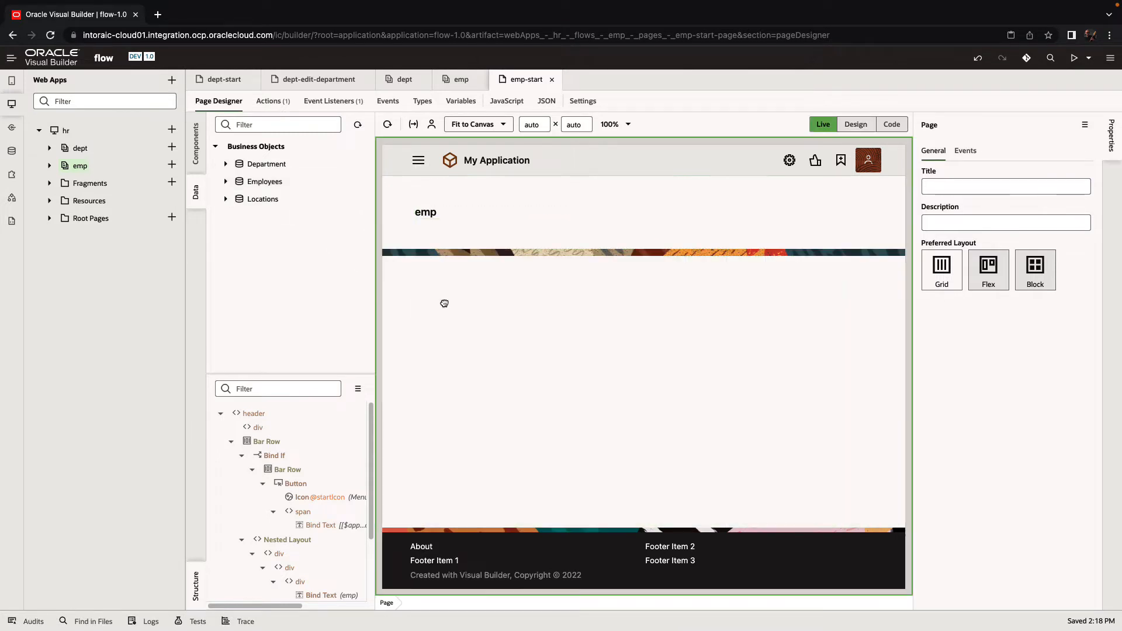
Step: Add an Employees table with name, picture and salary columns, picture shown as an Image
click(444, 304)
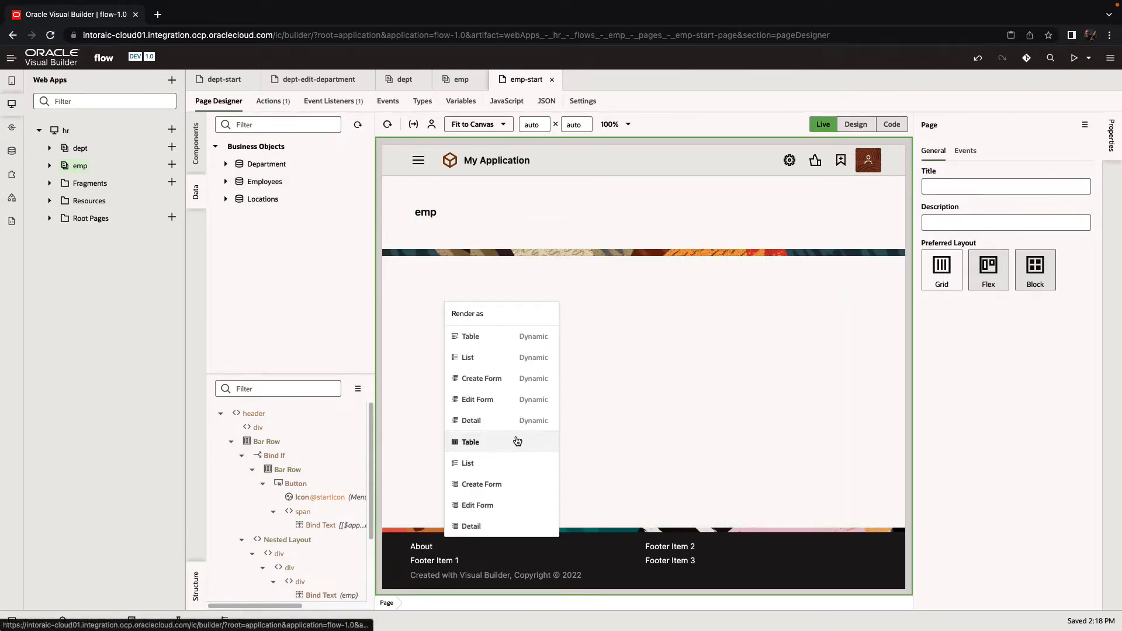
click(470, 442)
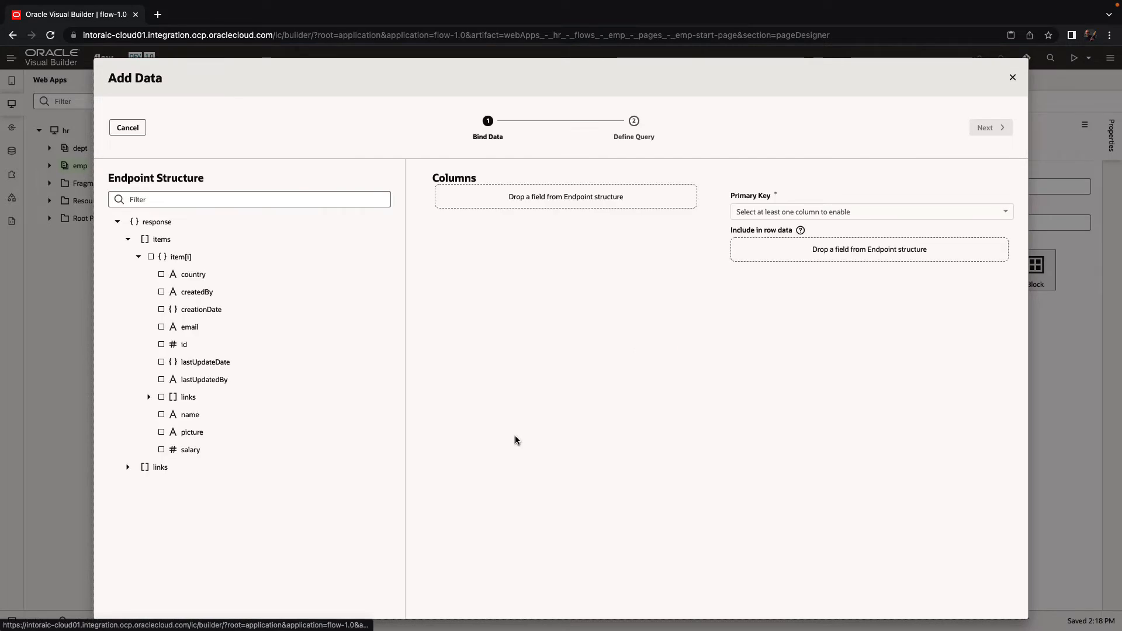
click(161, 431)
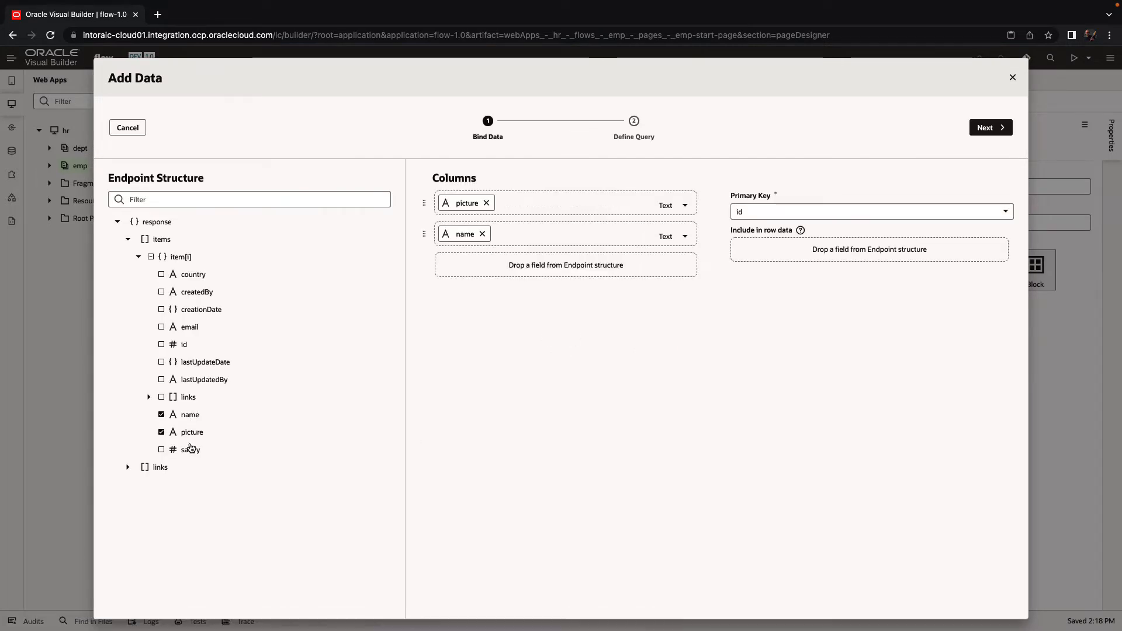
click(671, 205)
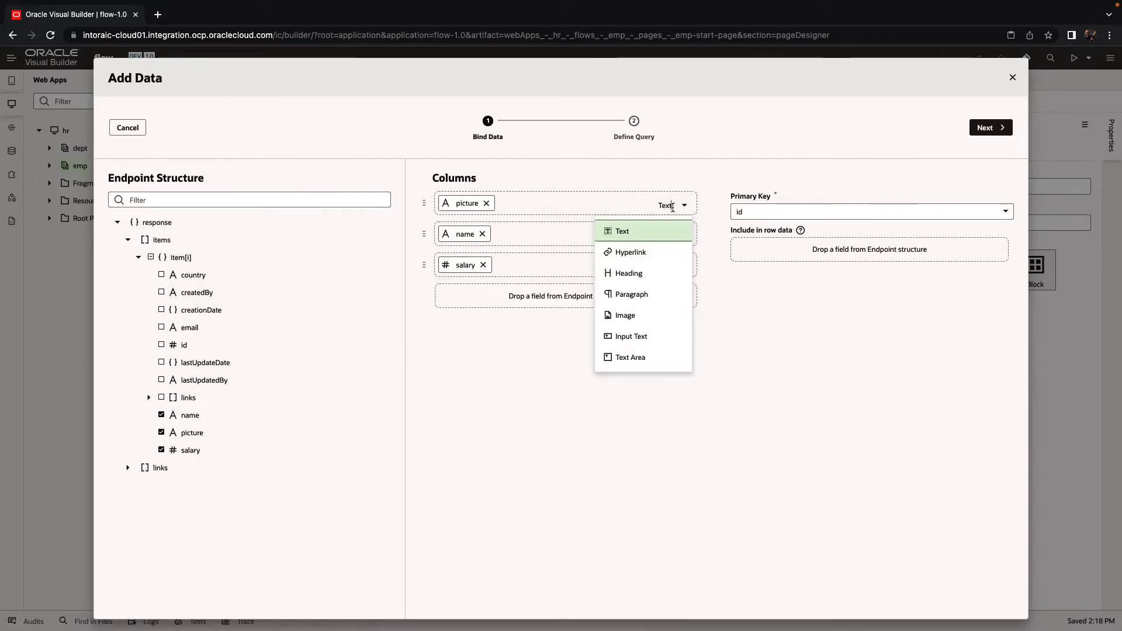
click(624, 314)
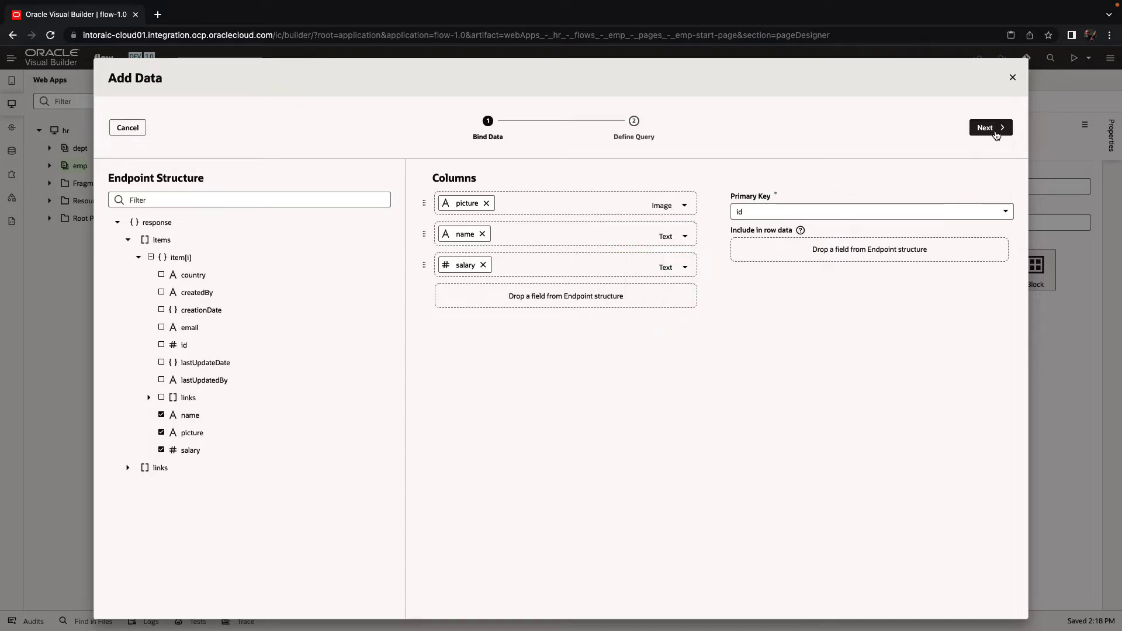
click(988, 127)
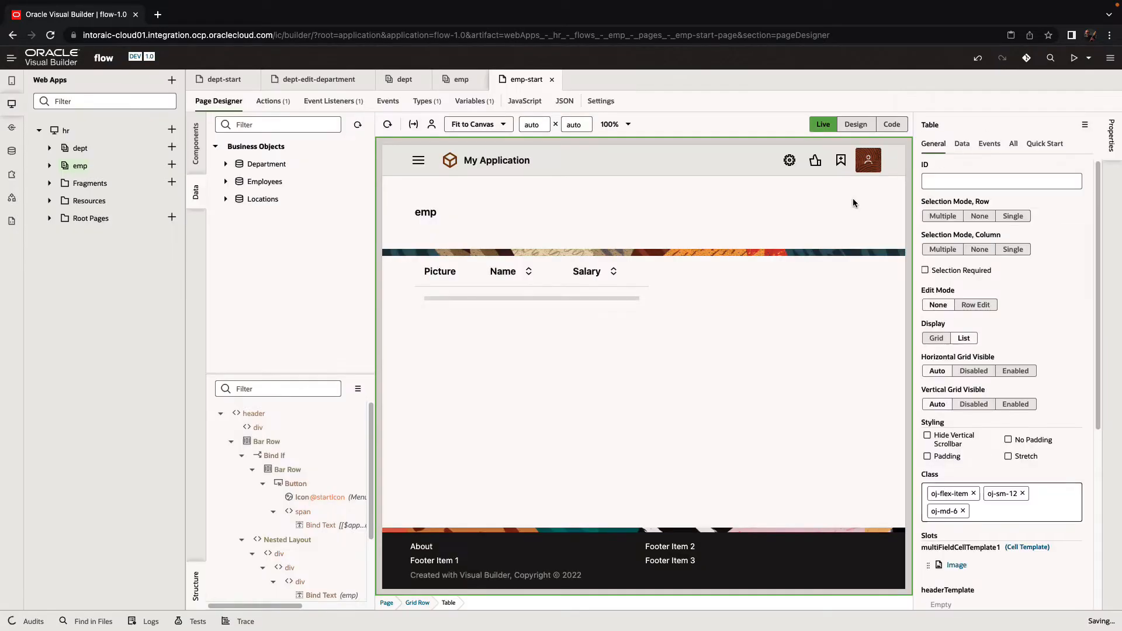
click(855, 124)
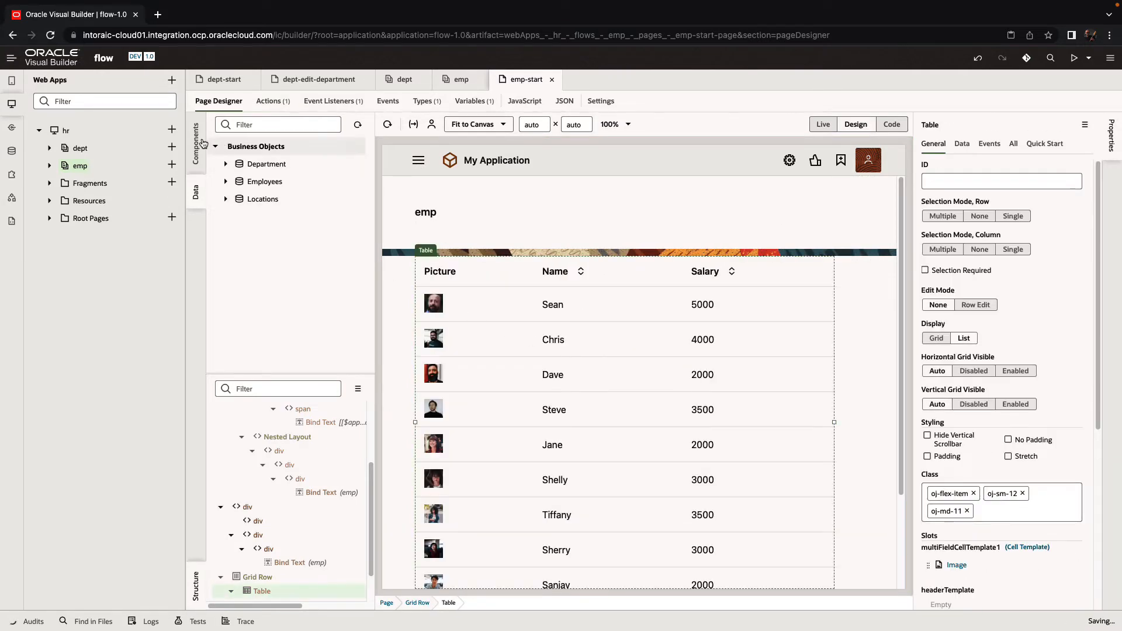
Step: Add an Edit hyperlink column to the employees table with a click event running navigateActionChain
click(195, 136)
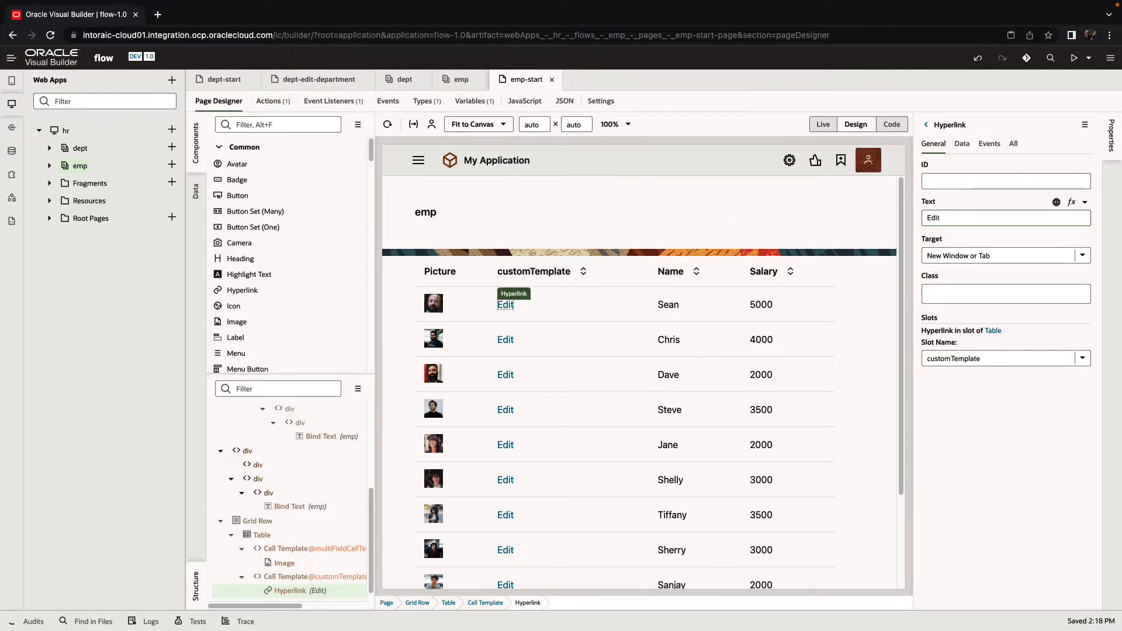
click(988, 142)
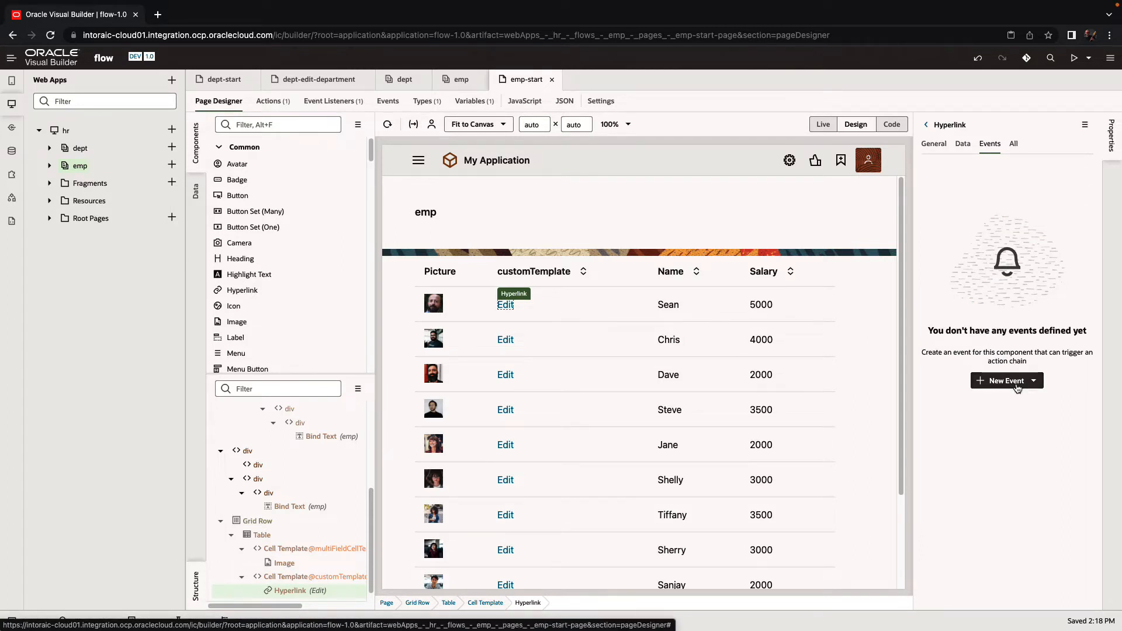
click(1003, 380)
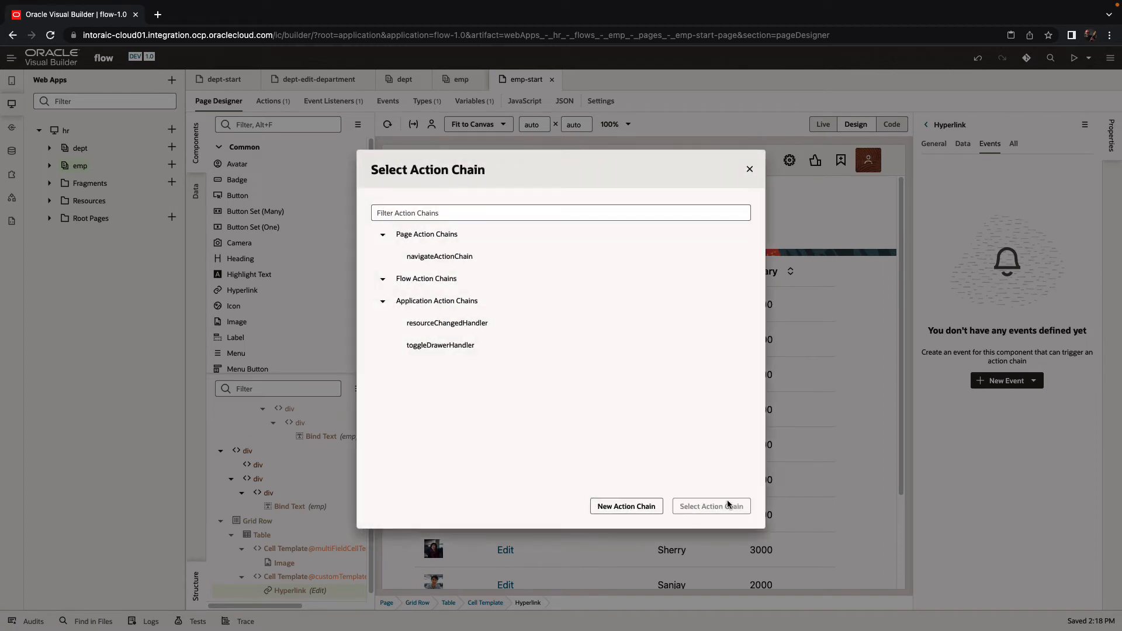
click(438, 256)
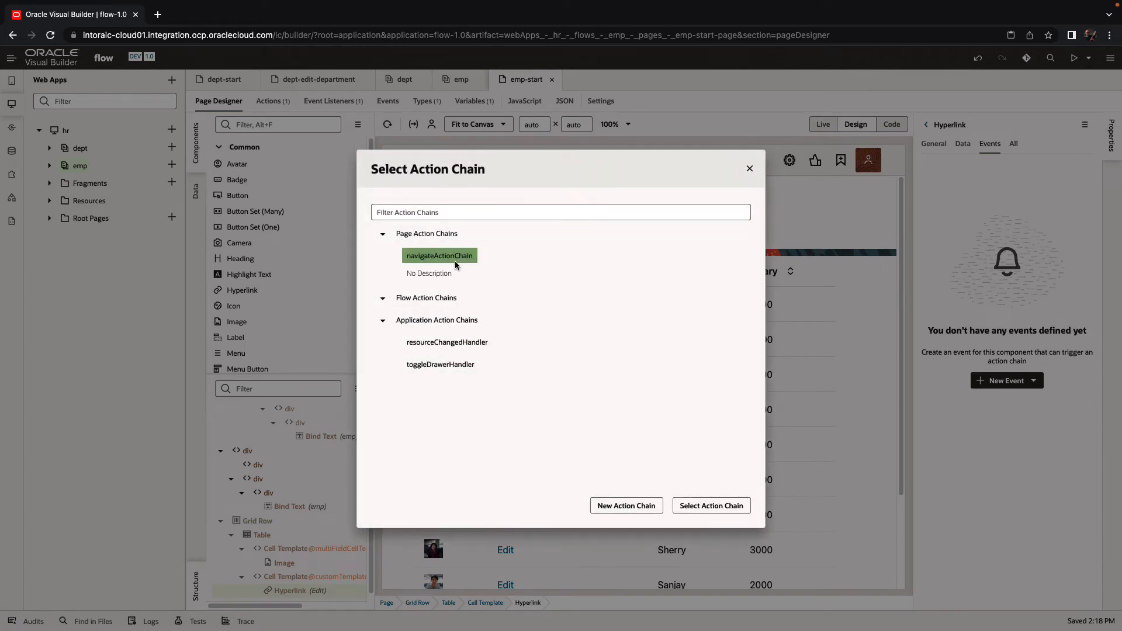
mouse_move(710, 505)
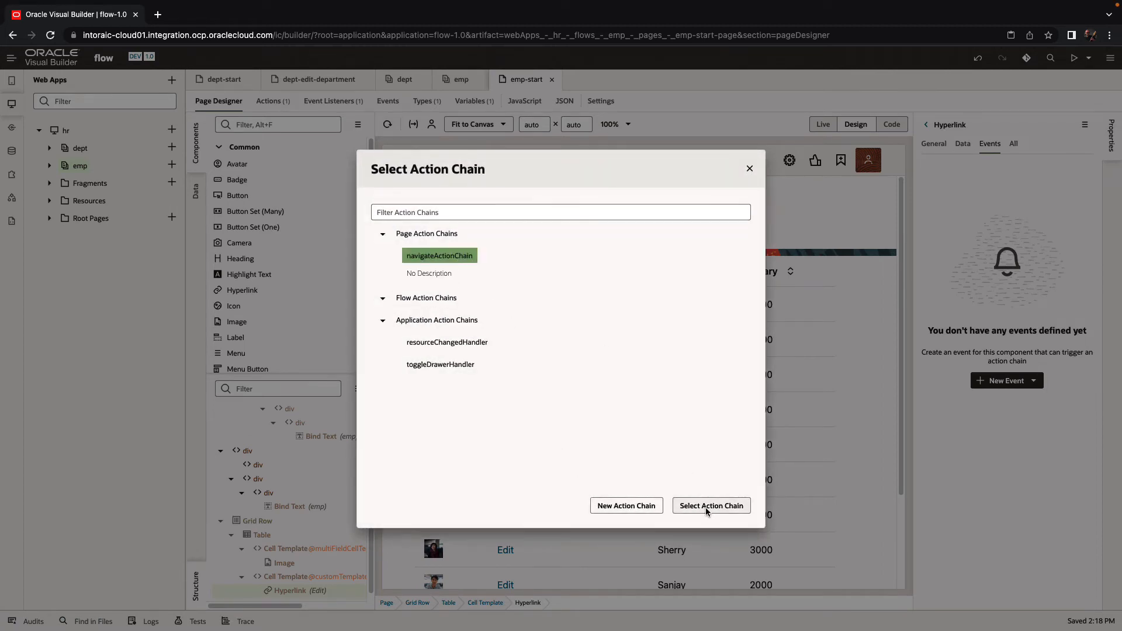
click(709, 505)
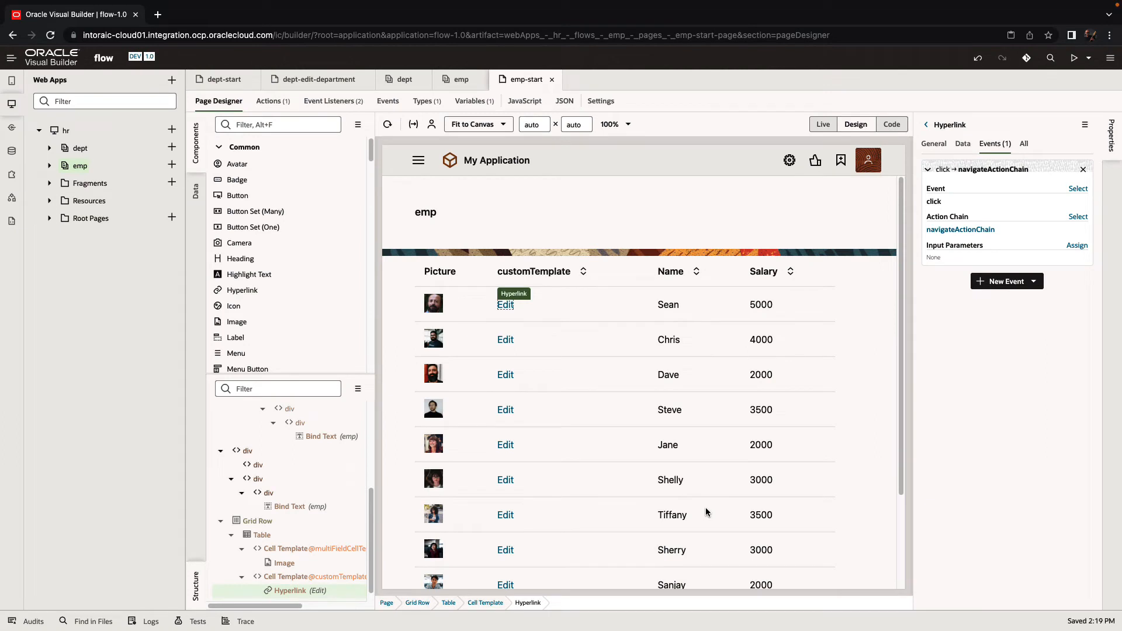
mouse_move(486, 310)
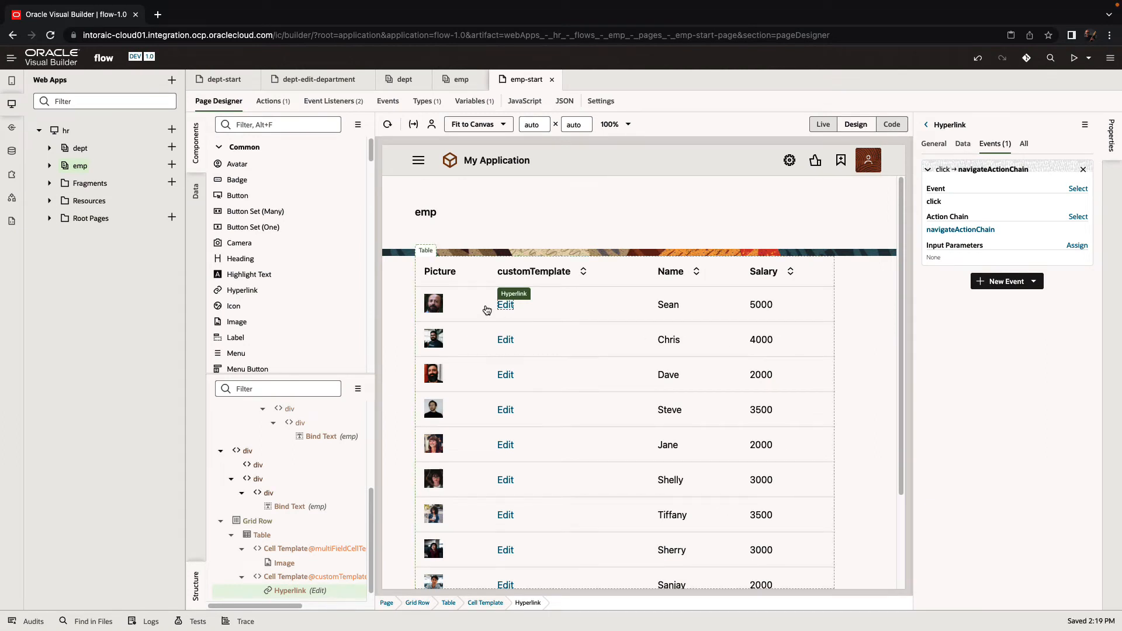
mouse_move(279, 90)
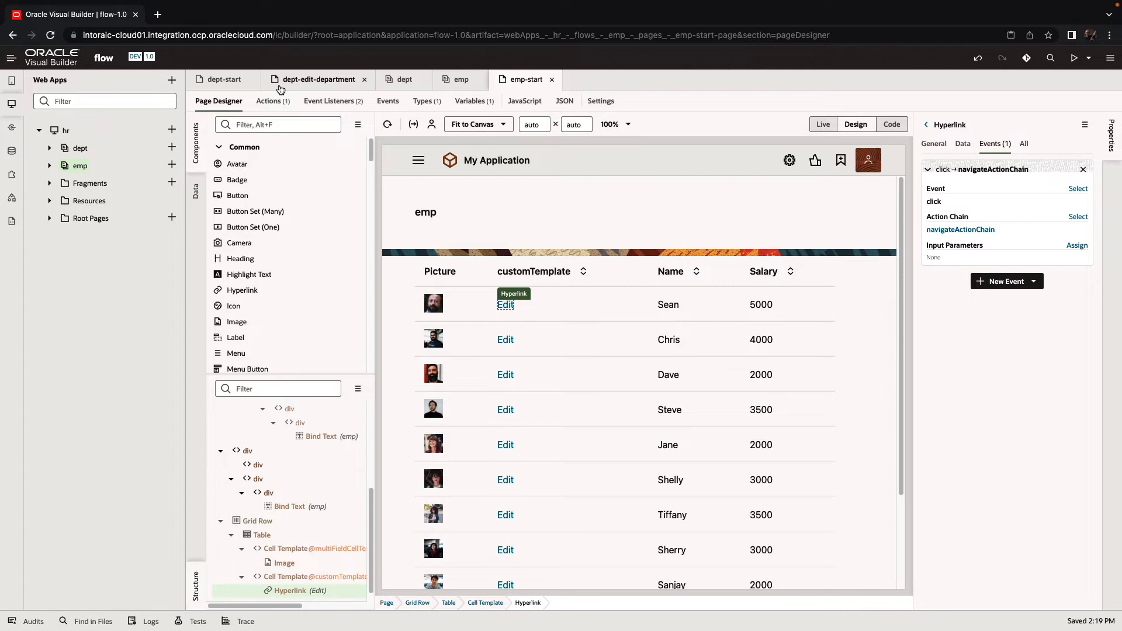
Step: Add an input parameter empid of type Number to navigateActionChain
click(960, 229)
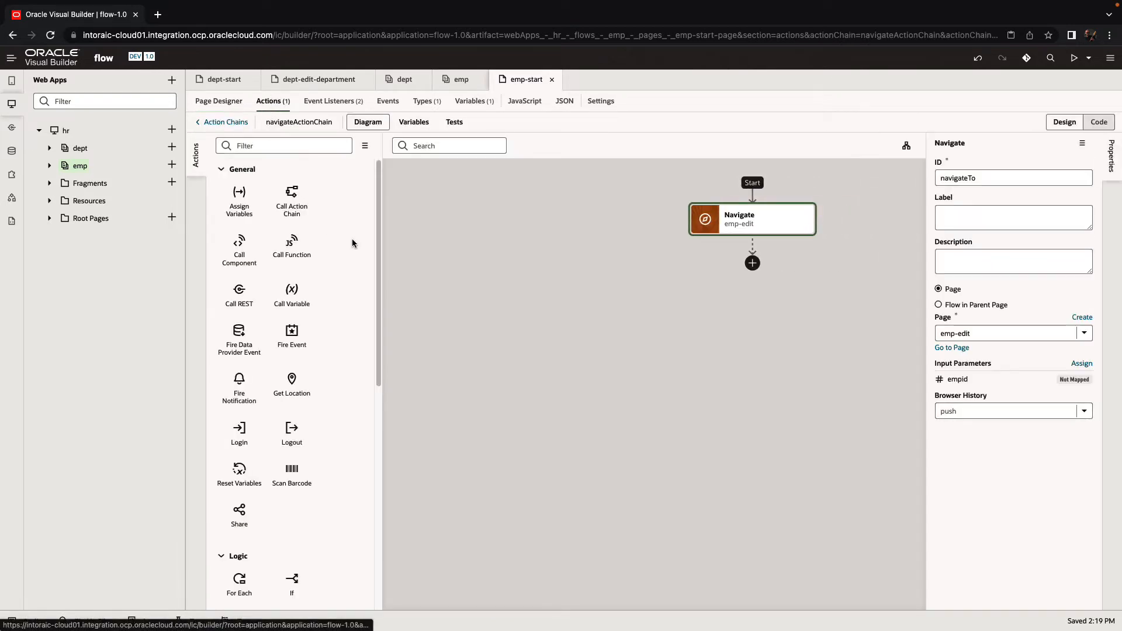
mouse_move(738, 219)
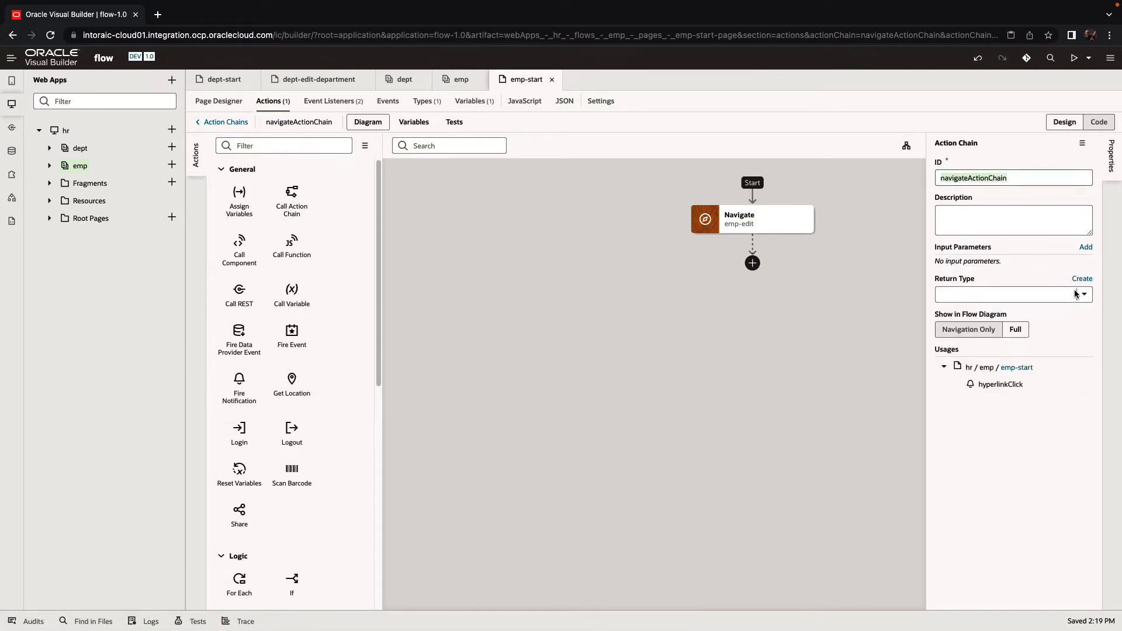
click(1084, 247)
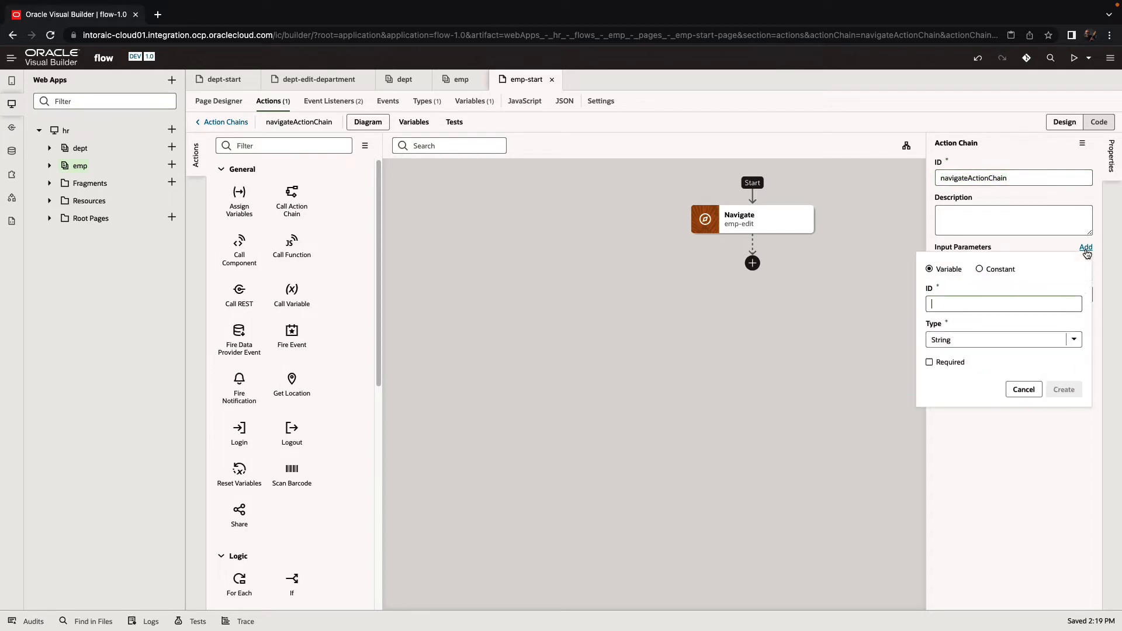
text(empid)
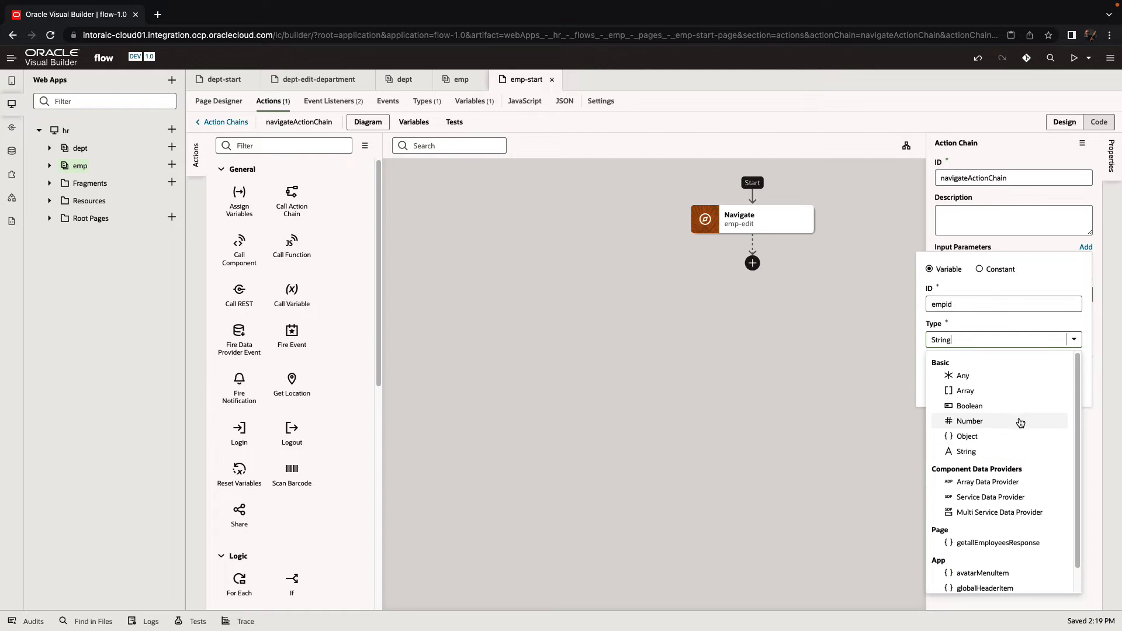
click(970, 421)
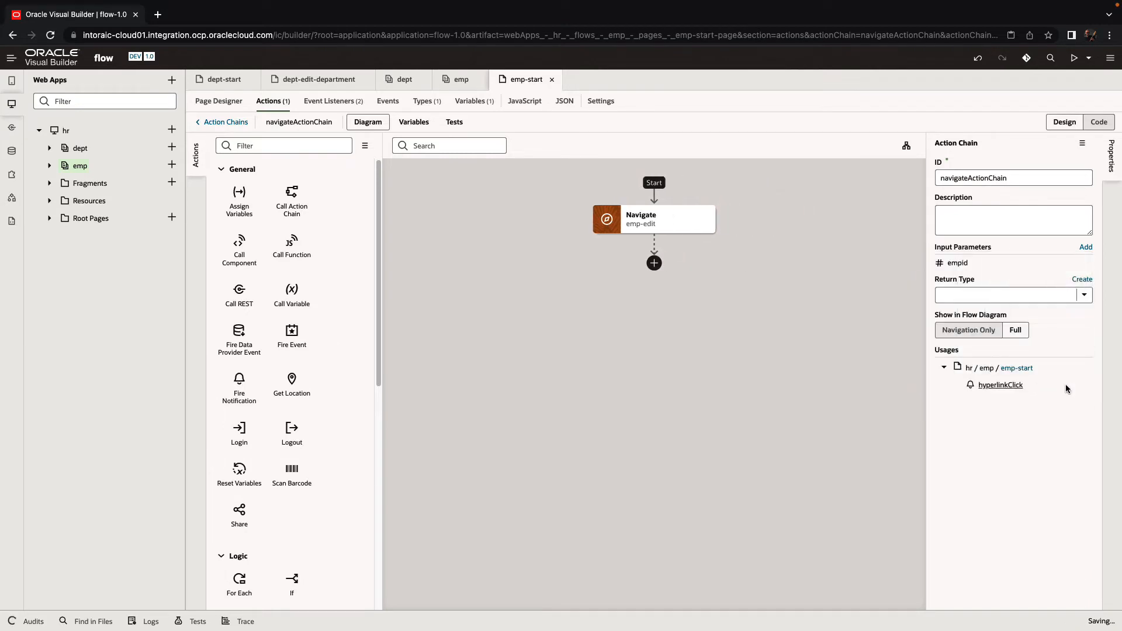
Step: Map the chain's empid into the Navigate step's emp-edit empid parameter and save
click(641, 219)
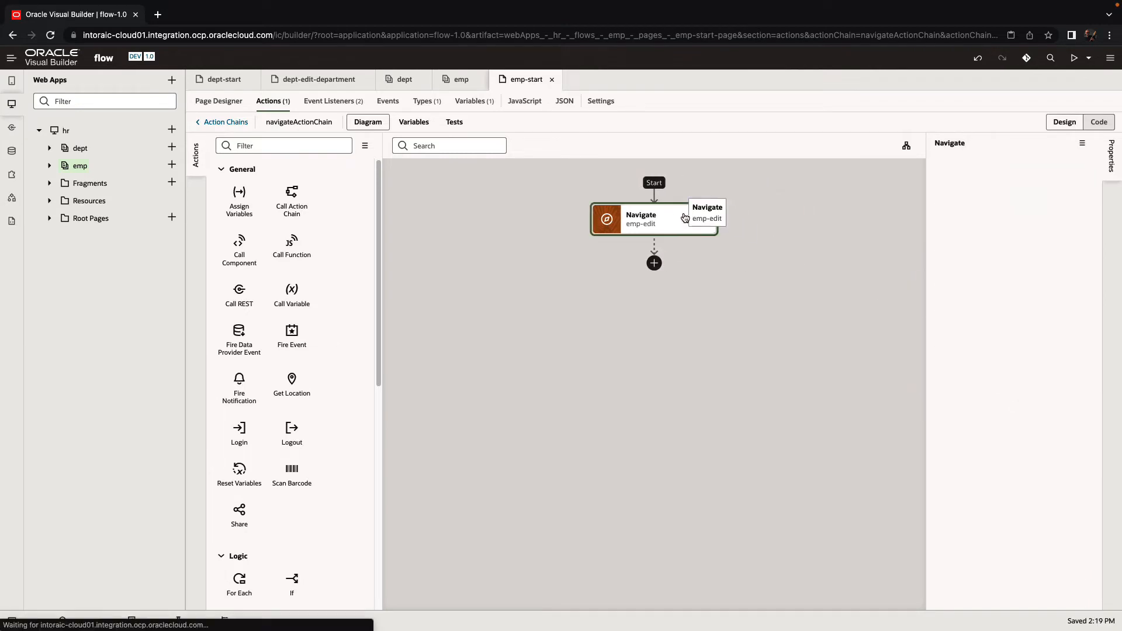
click(641, 218)
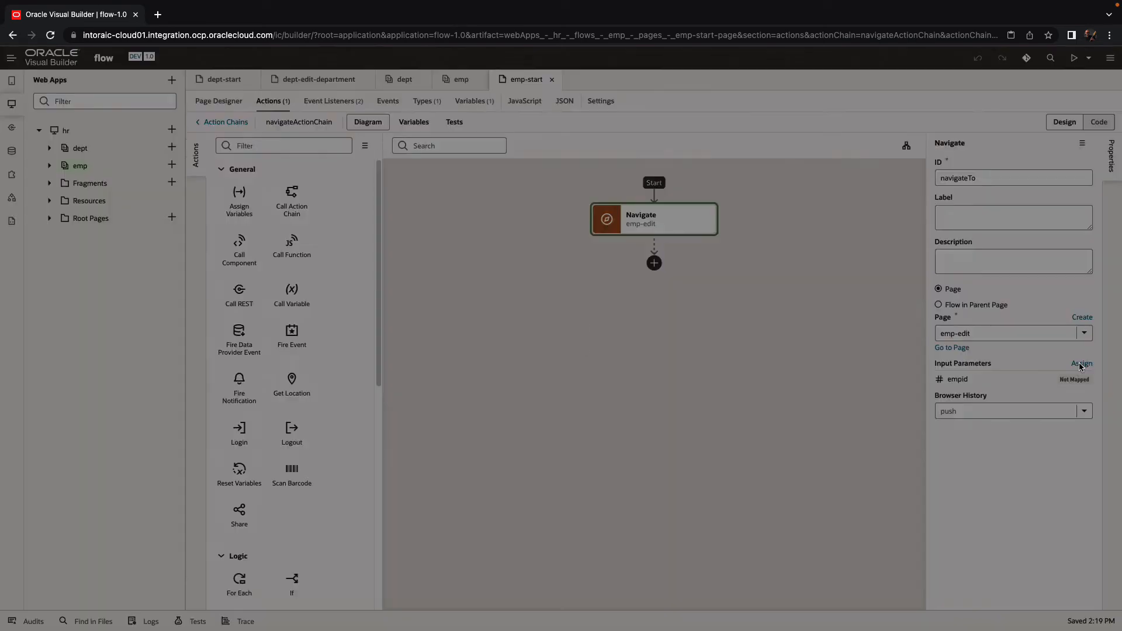
click(1080, 363)
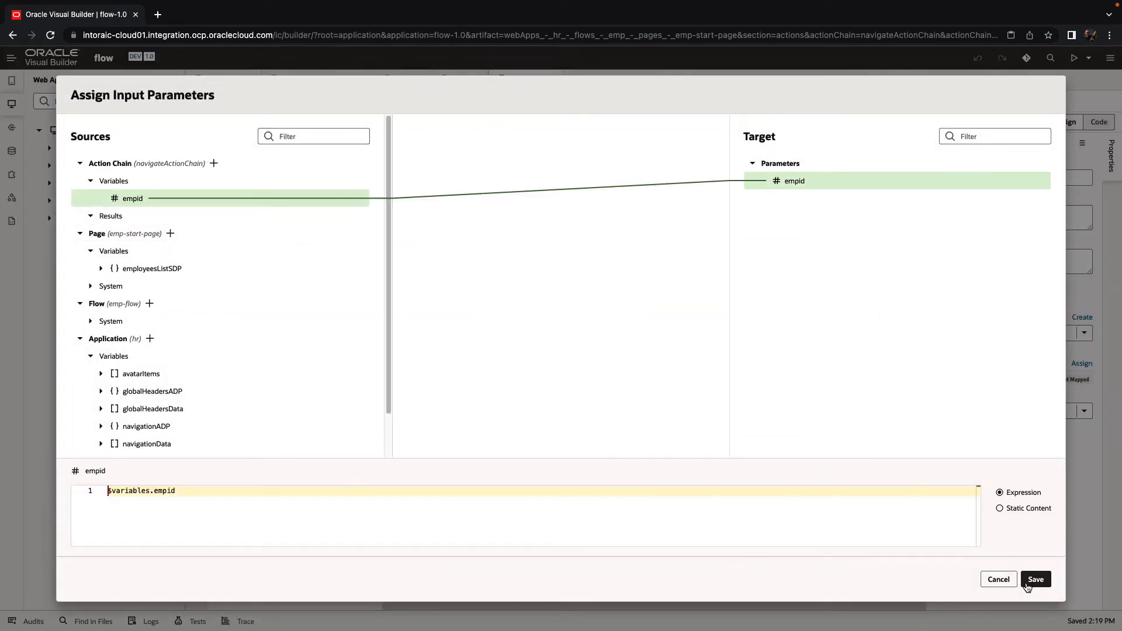
click(1034, 578)
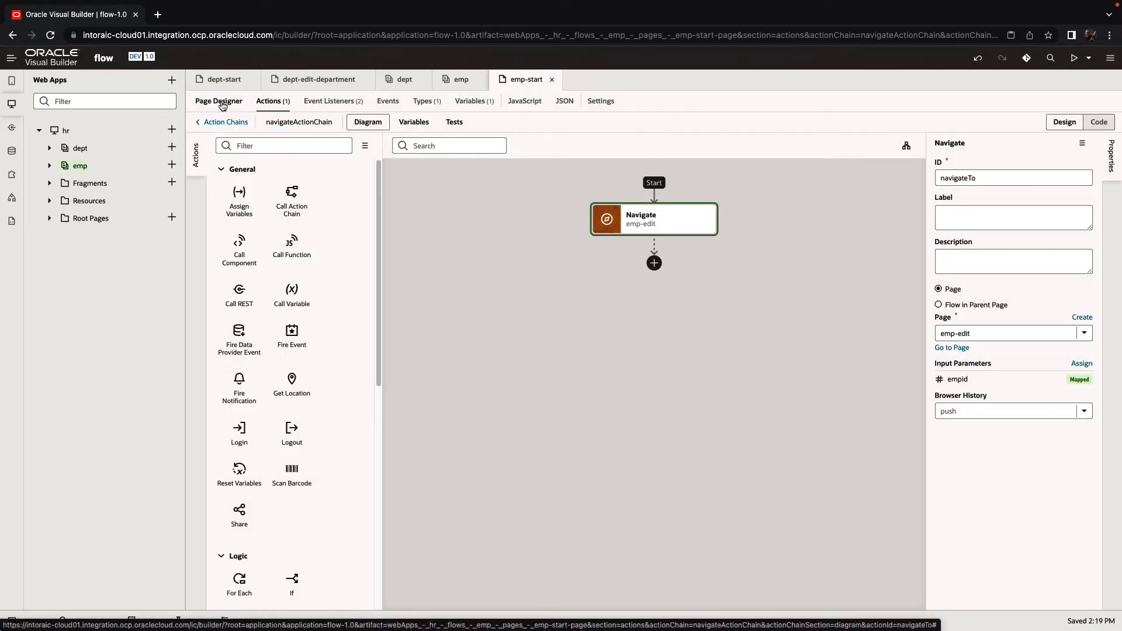
Step: Map $current.row.id to the Edit link click event's empid and save the mapping
click(218, 100)
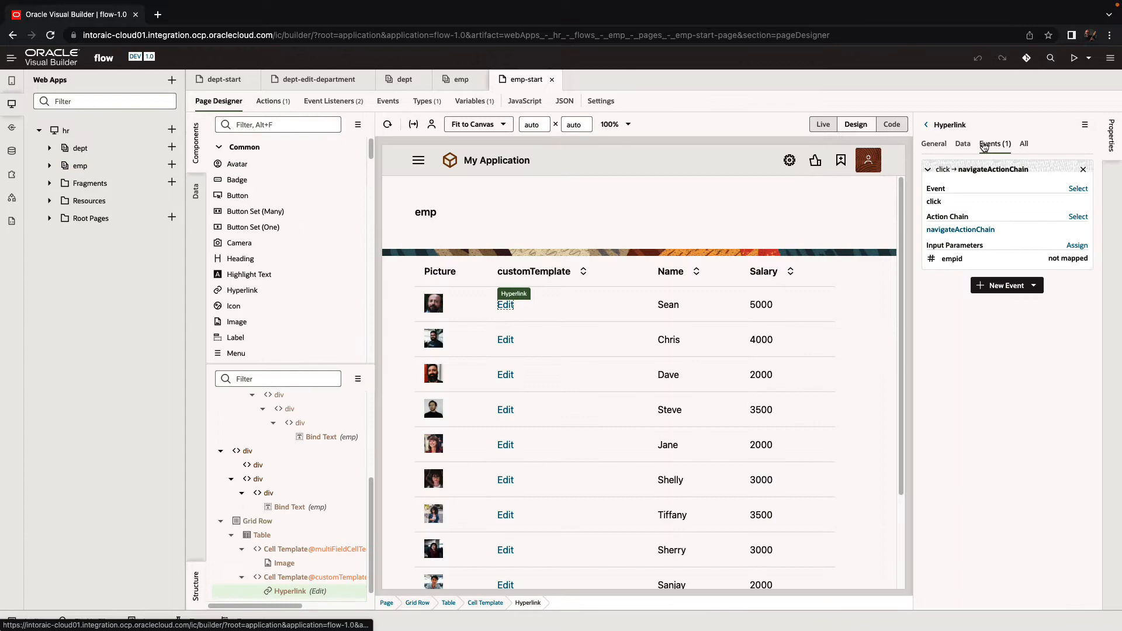
mouse_move(1073, 248)
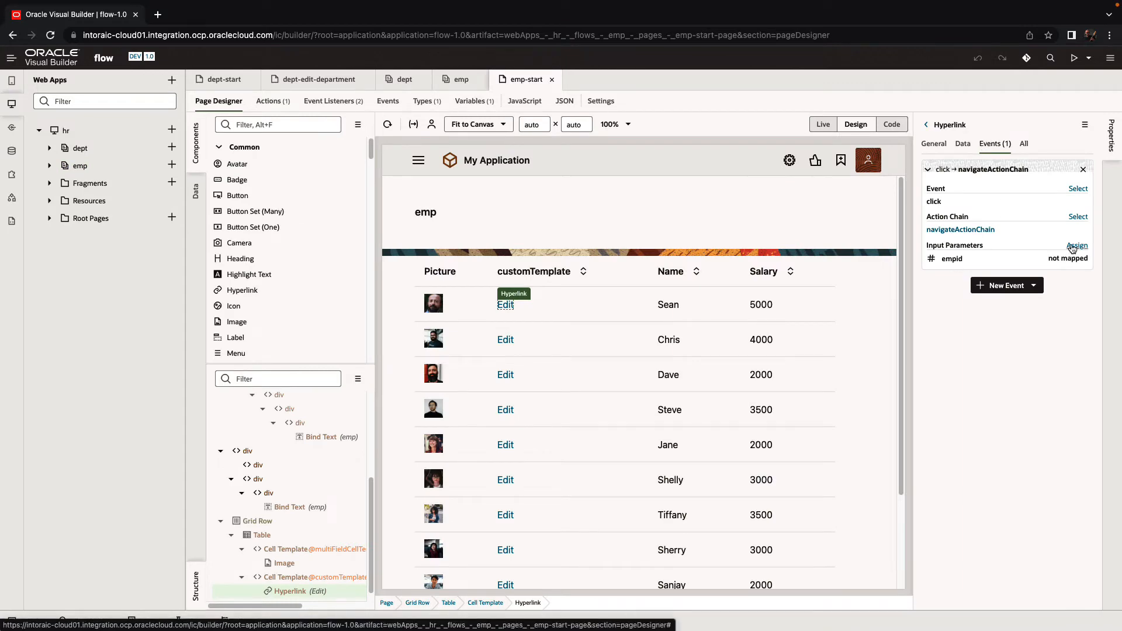
click(1077, 246)
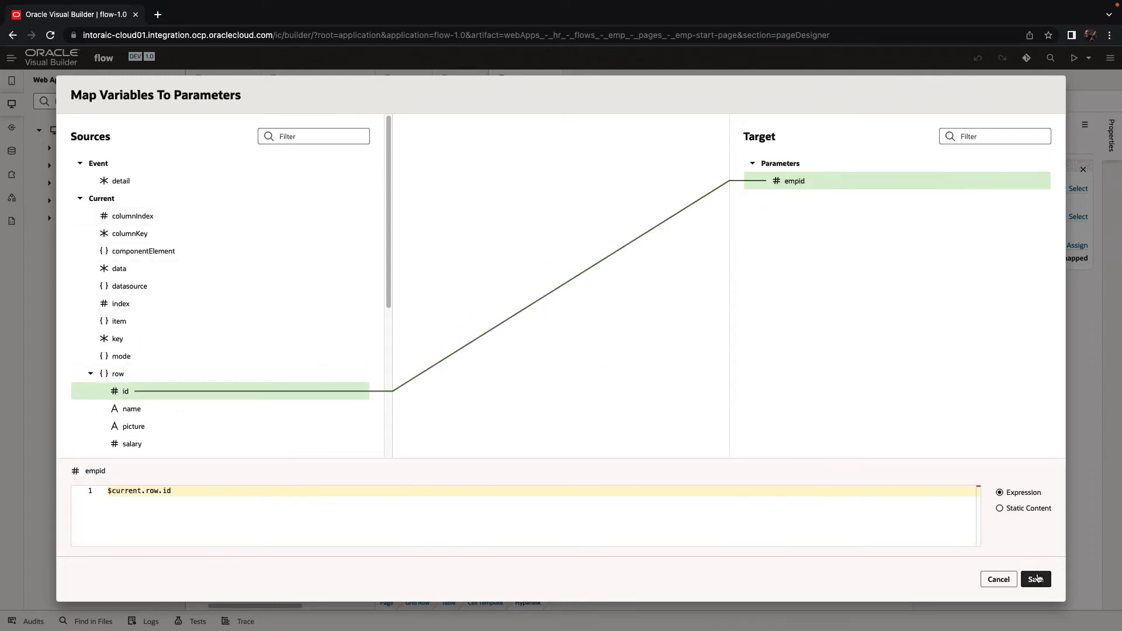
click(1034, 578)
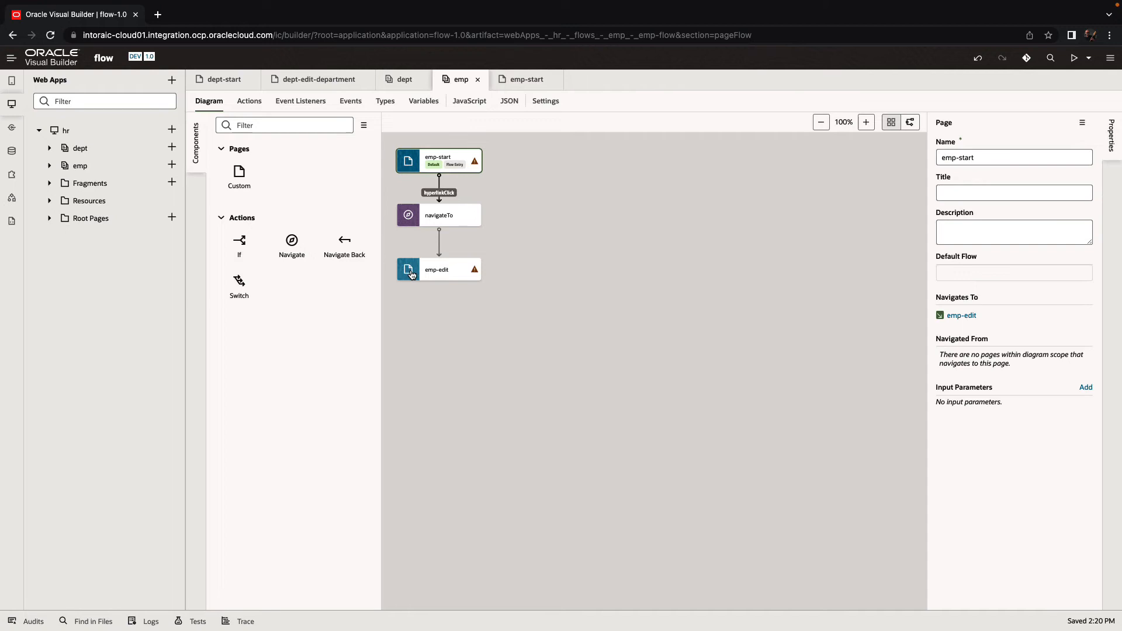
Step: Add an If step after emp-edit with condition $application.responsive.lgOnly
click(436, 270)
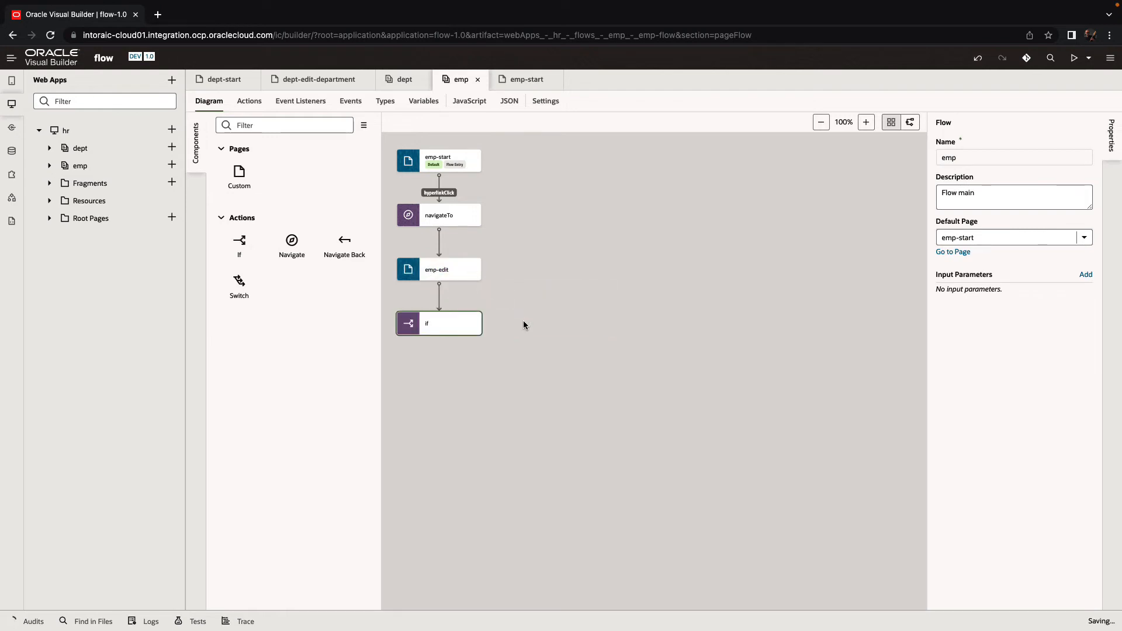
click(438, 323)
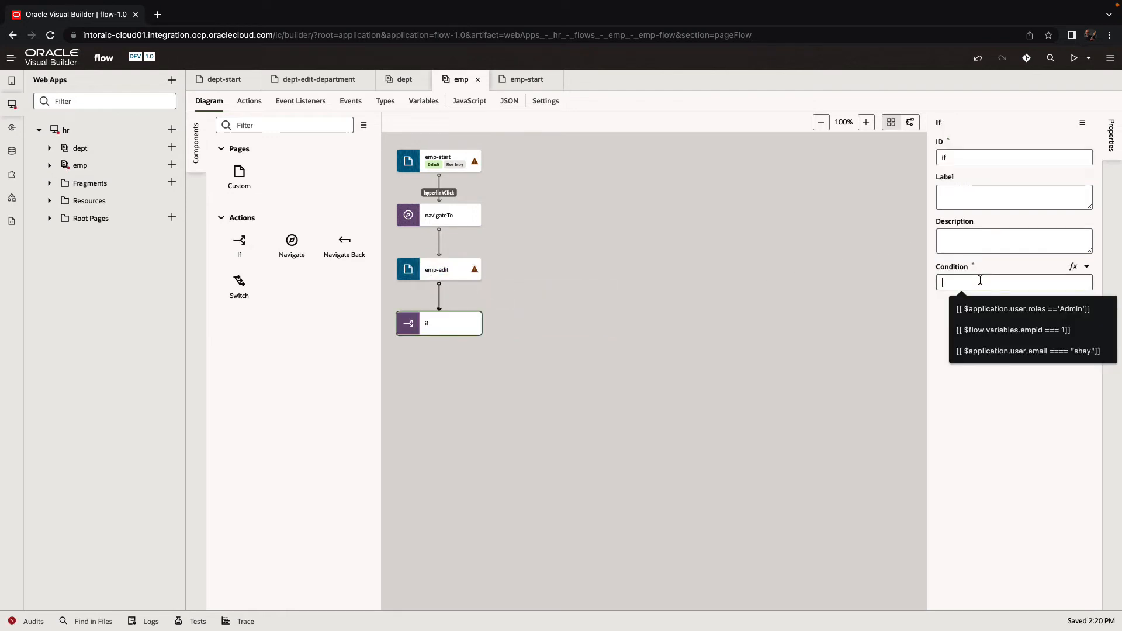
click(1087, 271)
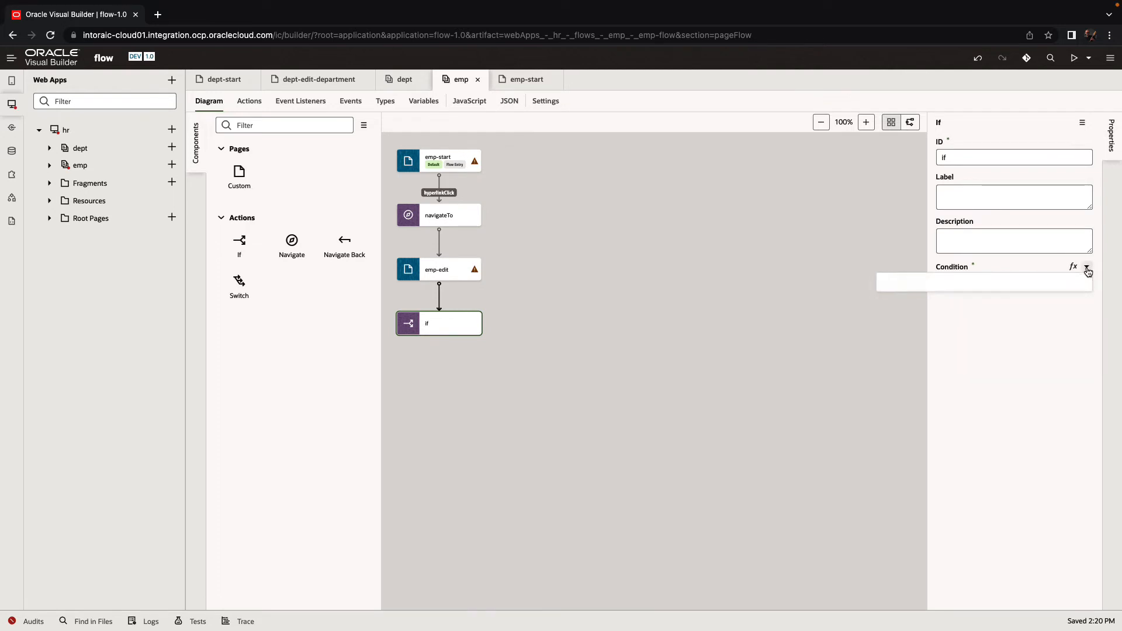
click(1086, 271)
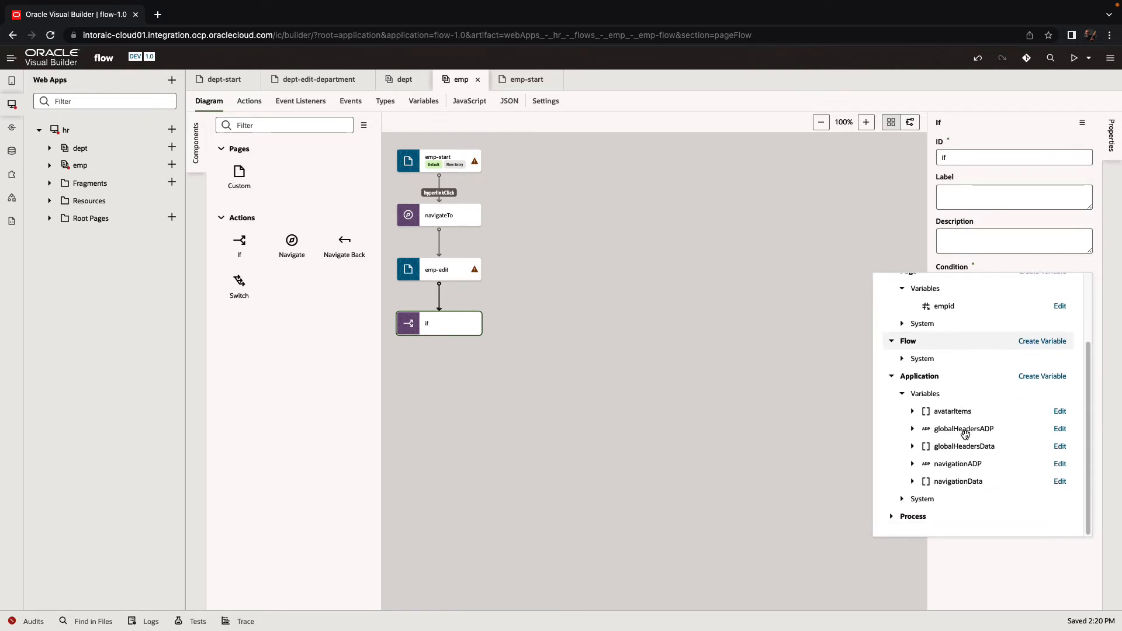
mouse_move(905, 504)
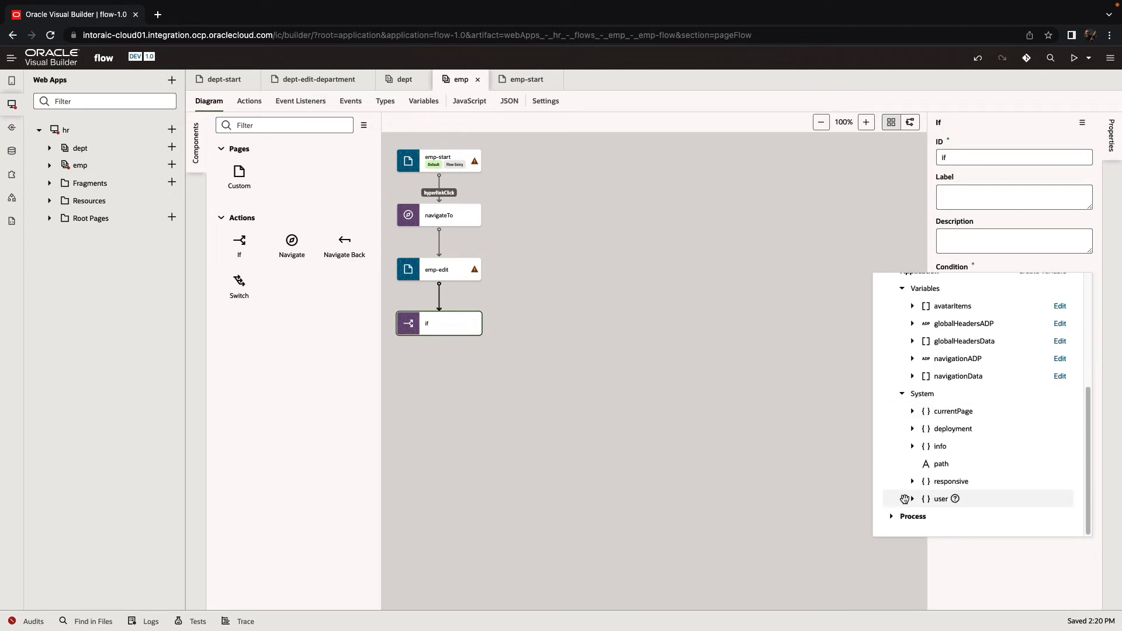
mouse_move(912, 481)
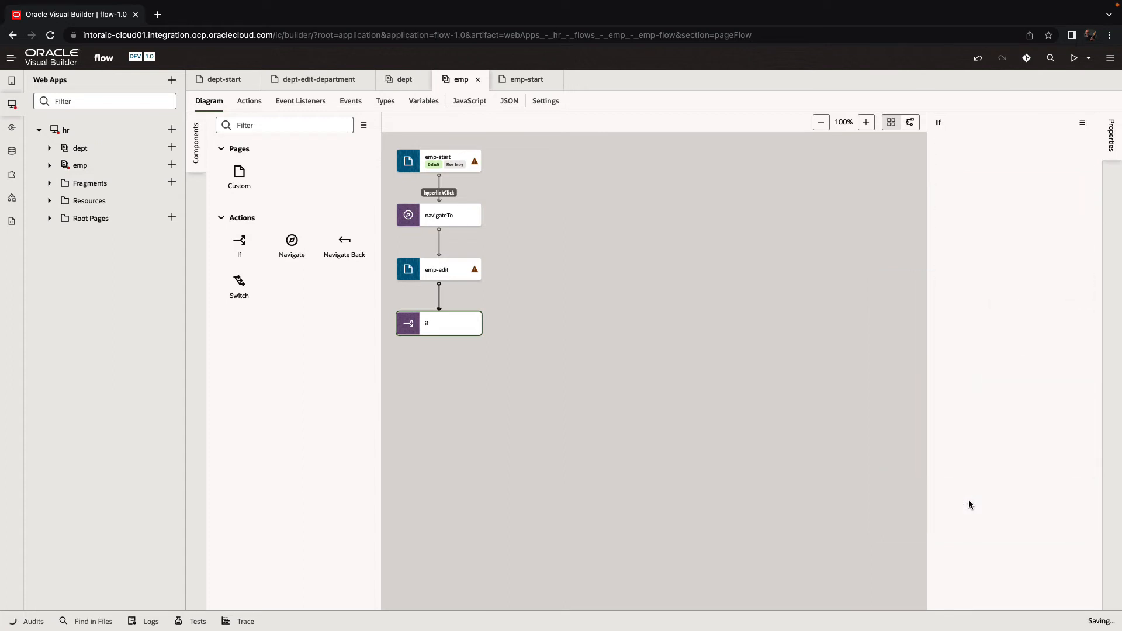
click(438, 322)
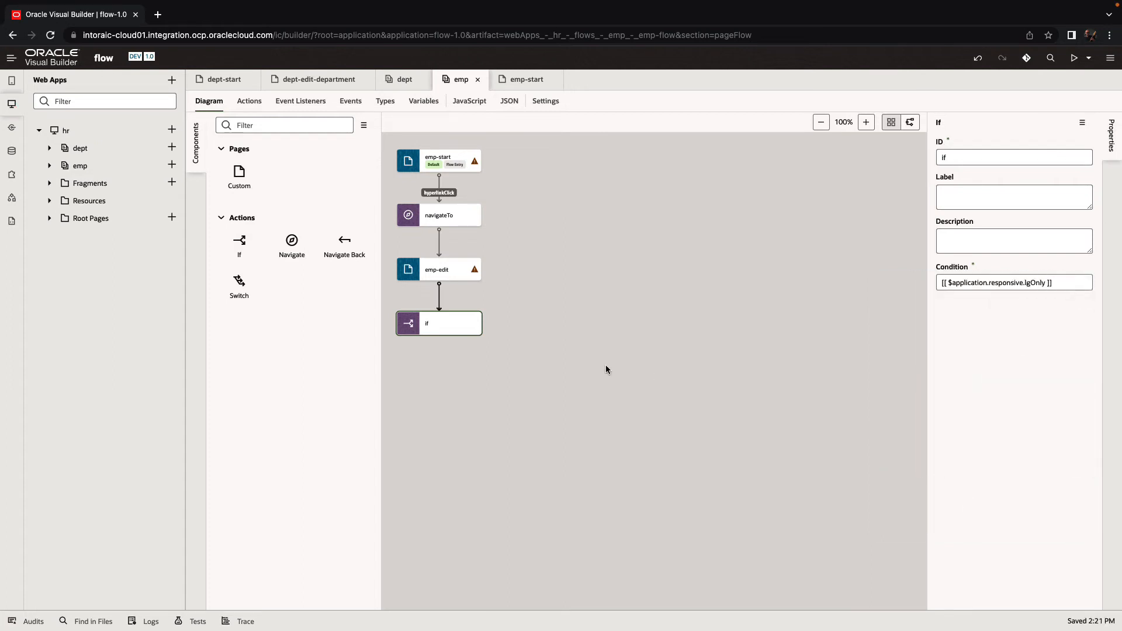
mouse_move(291, 239)
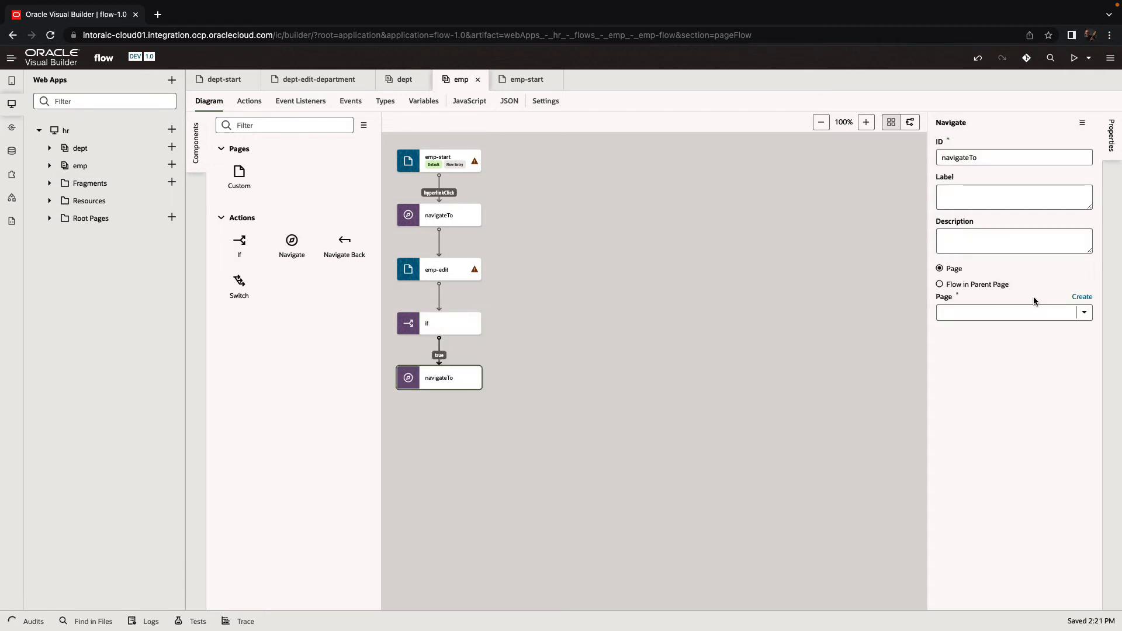
Step: Navigate the true branch to a new emp-bigpage page and the false branch to a new emp-small page
click(1082, 296)
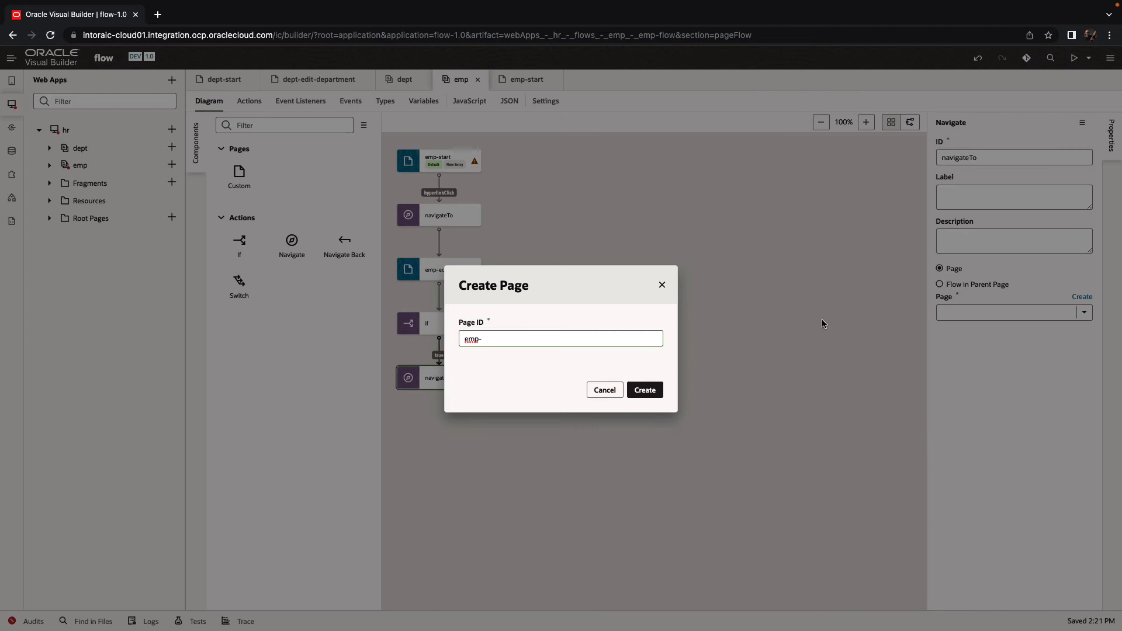
text(bigpage)
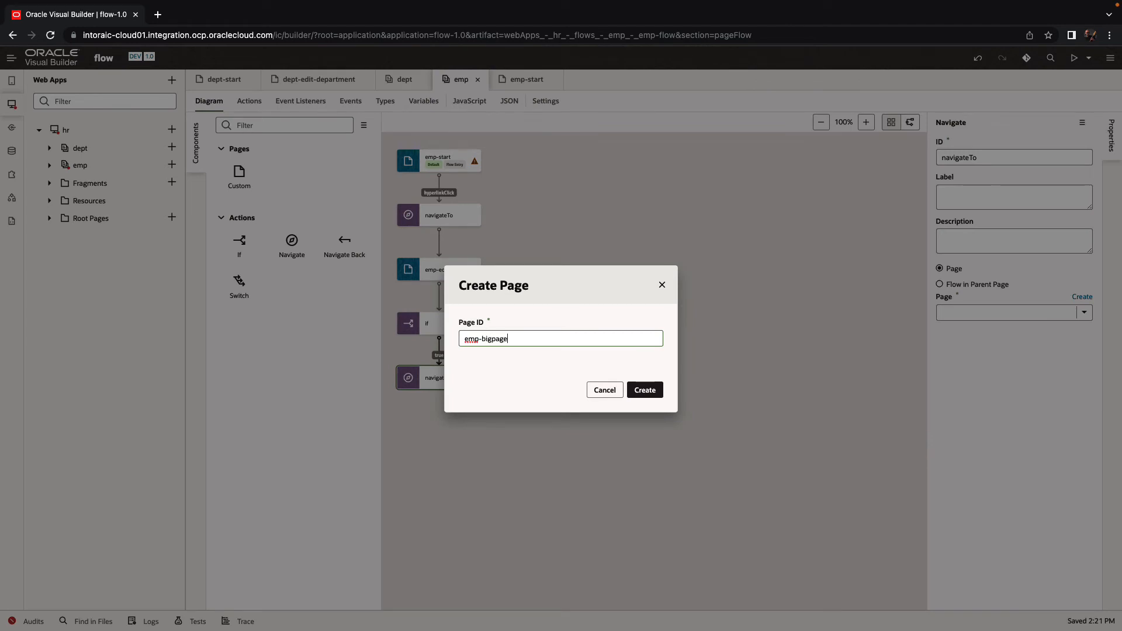
click(642, 389)
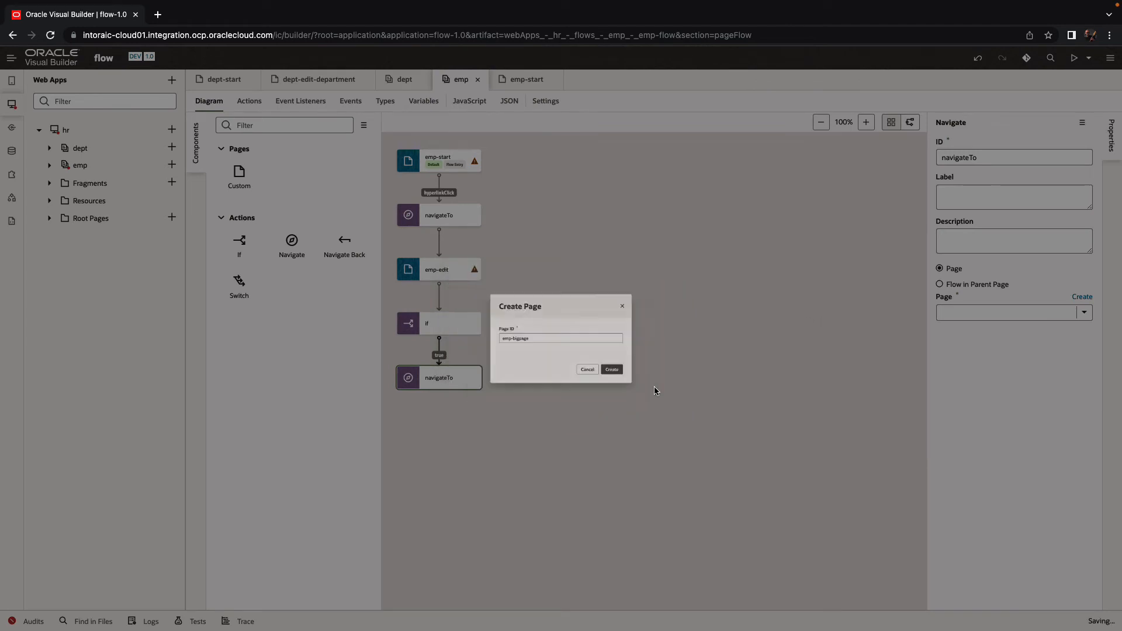
click(610, 369)
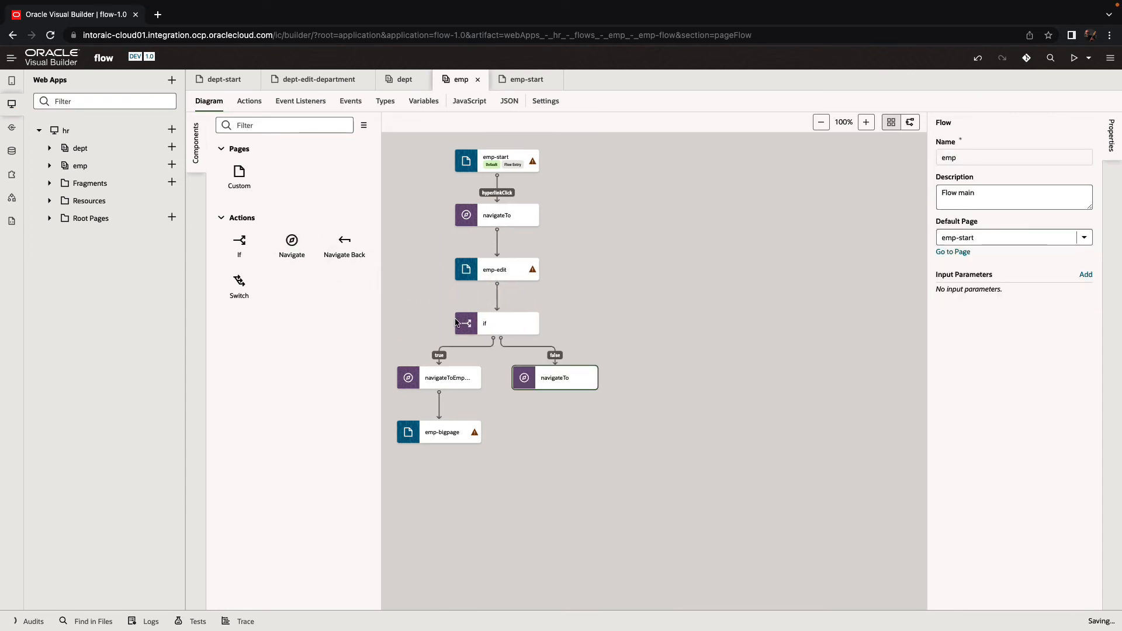
click(554, 378)
text(emp-sm)
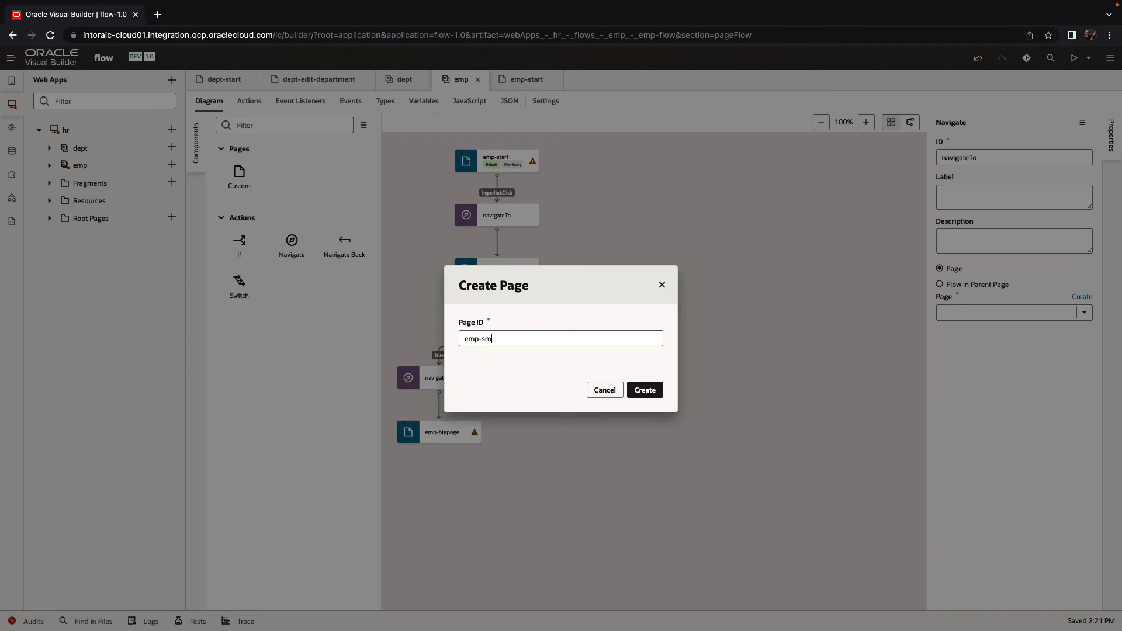
click(642, 389)
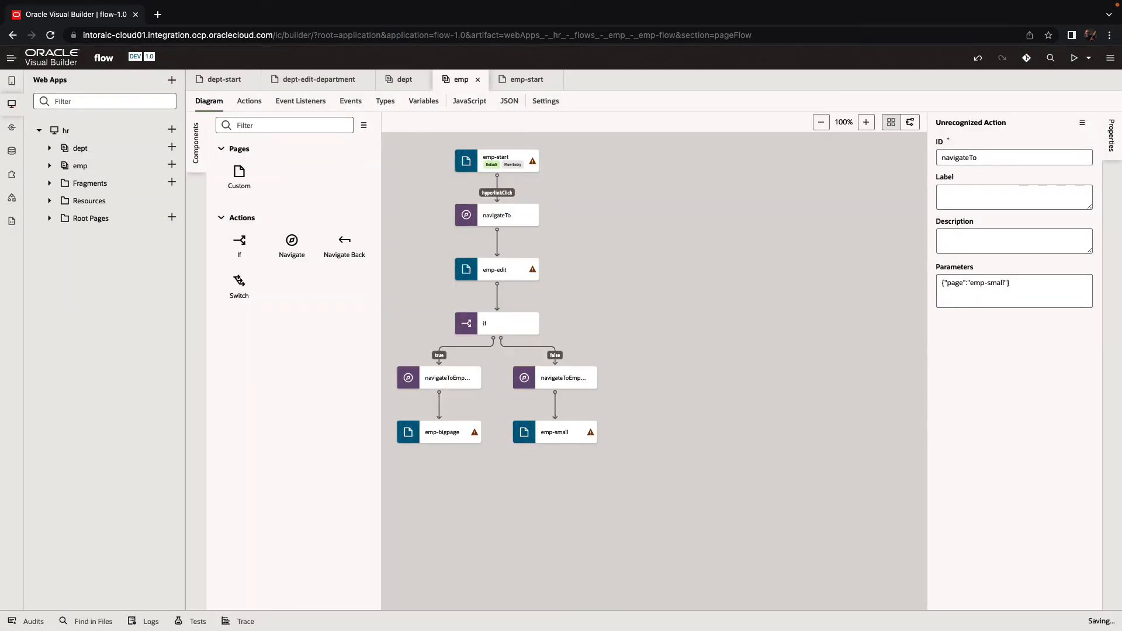
mouse_move(509, 322)
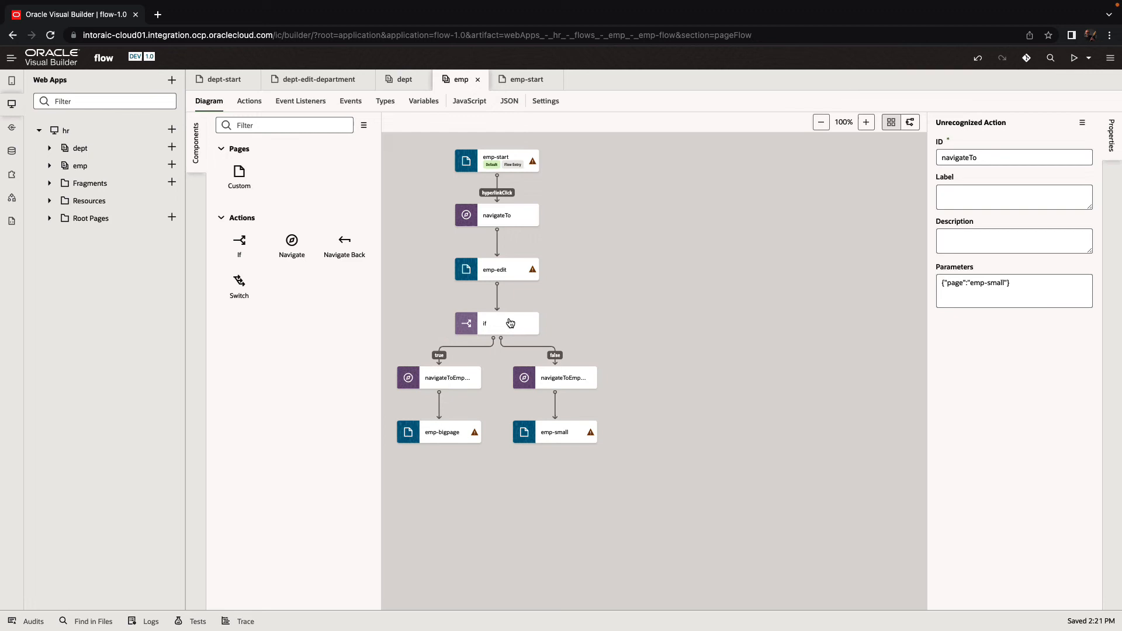
click(494, 269)
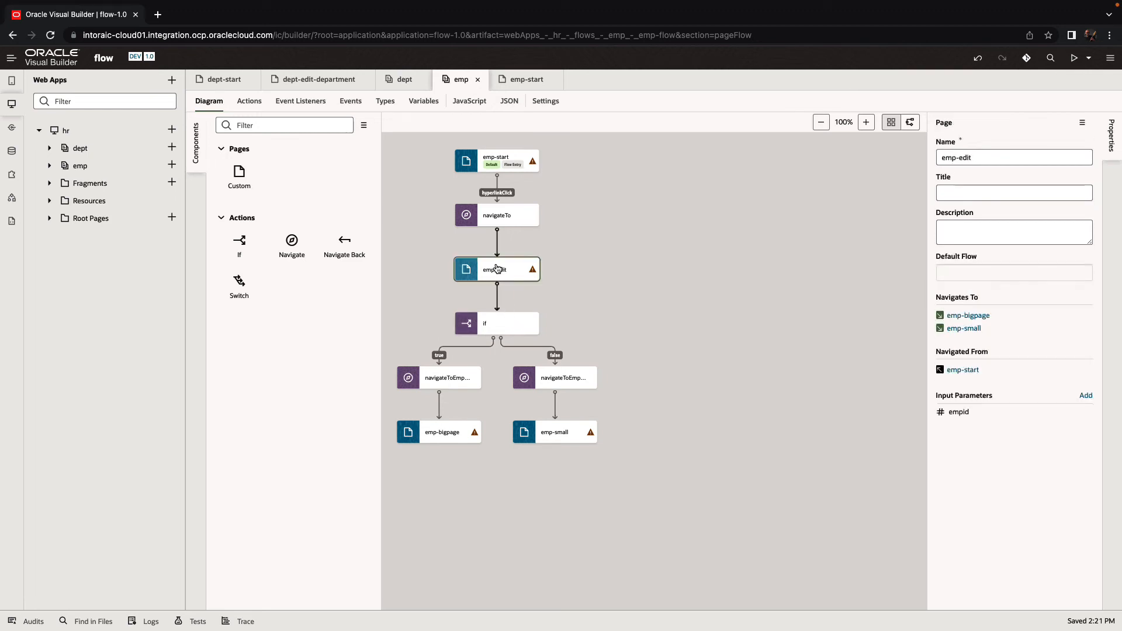
Step: Review emp-edit's generated ifActionChain, then return to the emp flow diagram
double_click(495, 269)
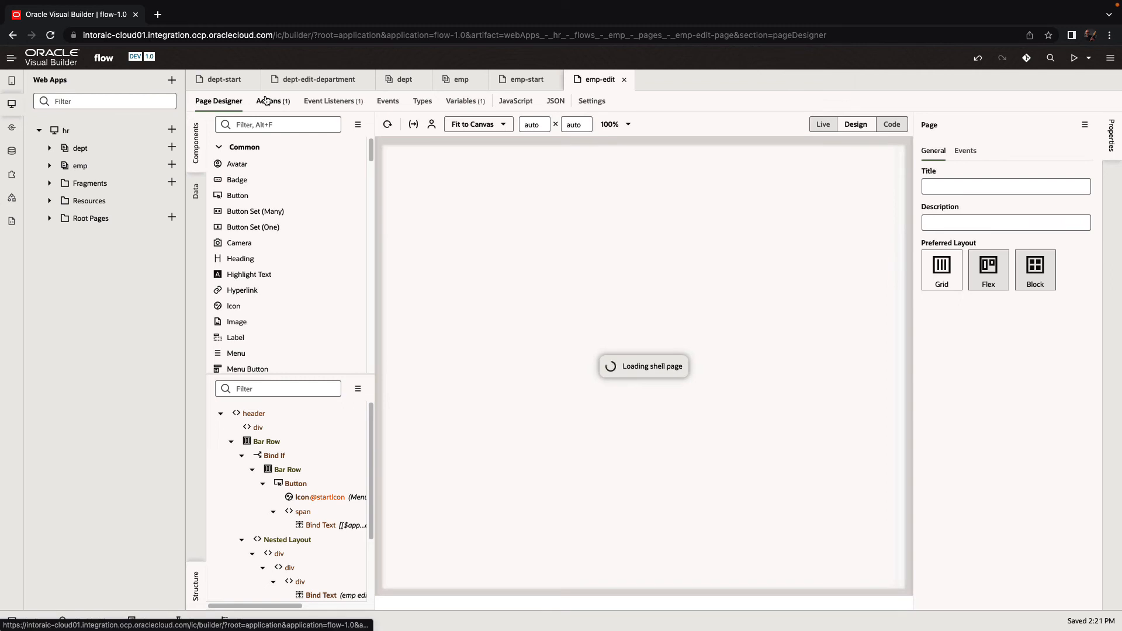
click(271, 101)
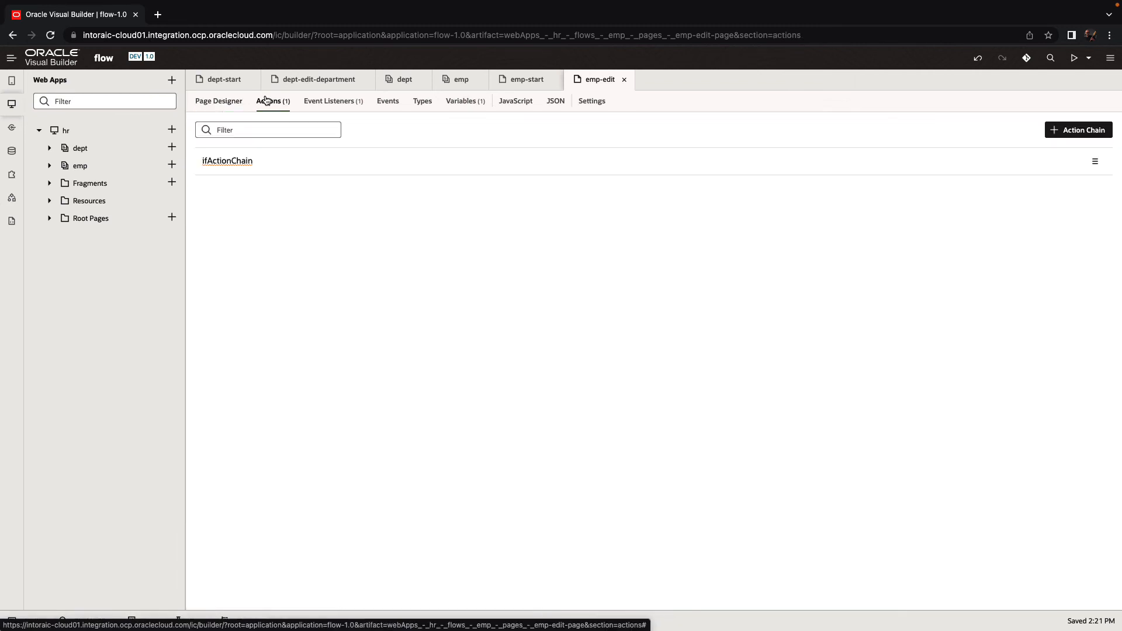
click(227, 160)
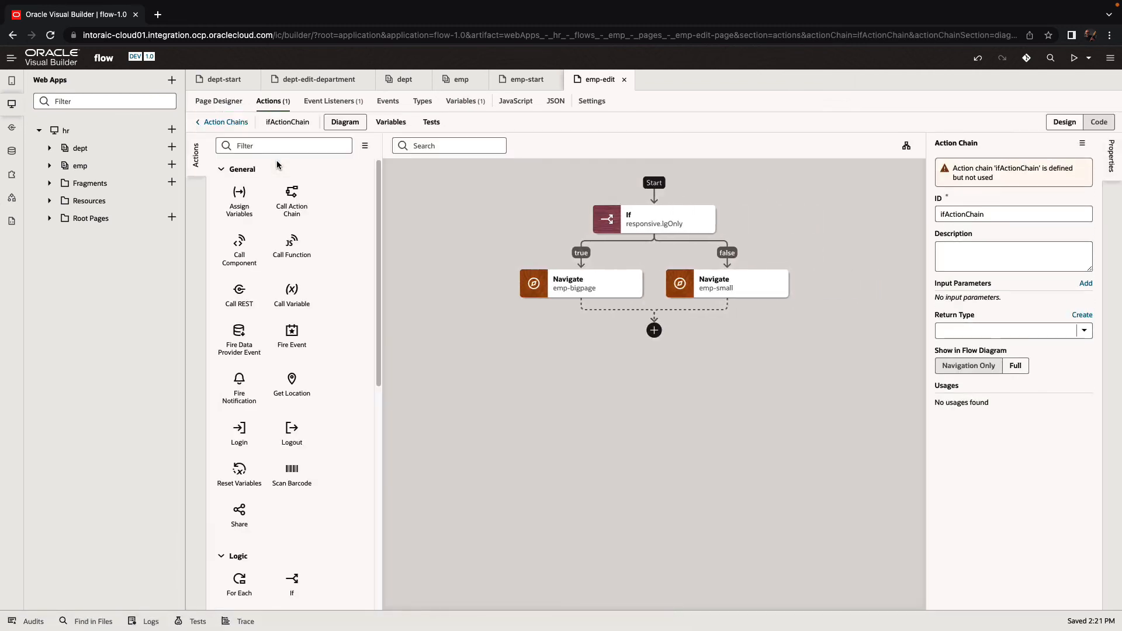
mouse_move(712, 283)
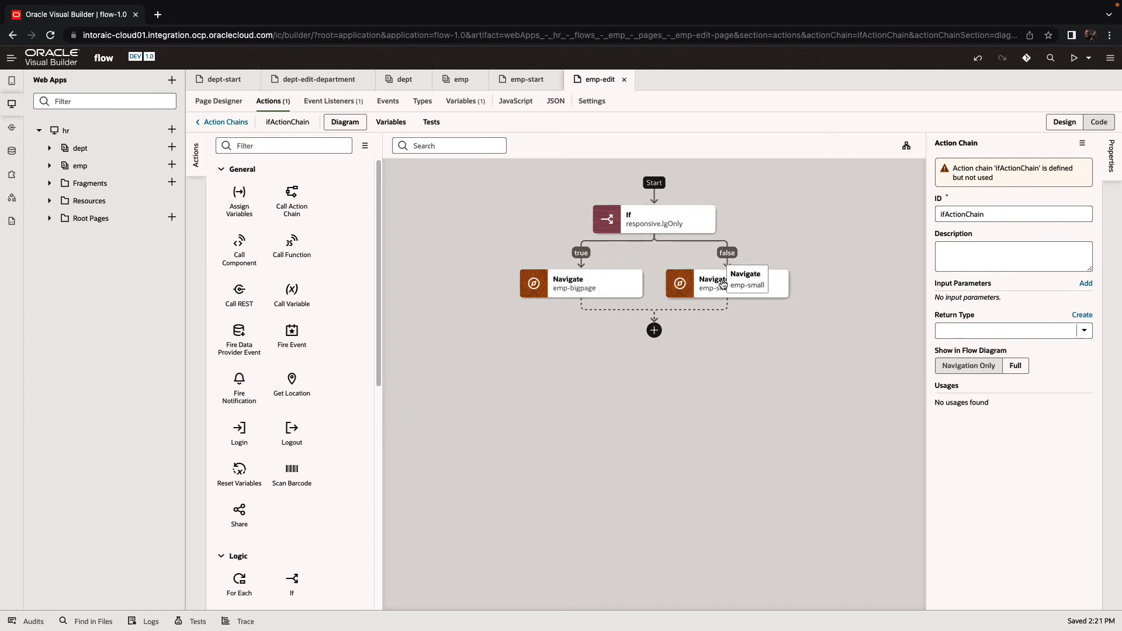
mouse_move(514, 218)
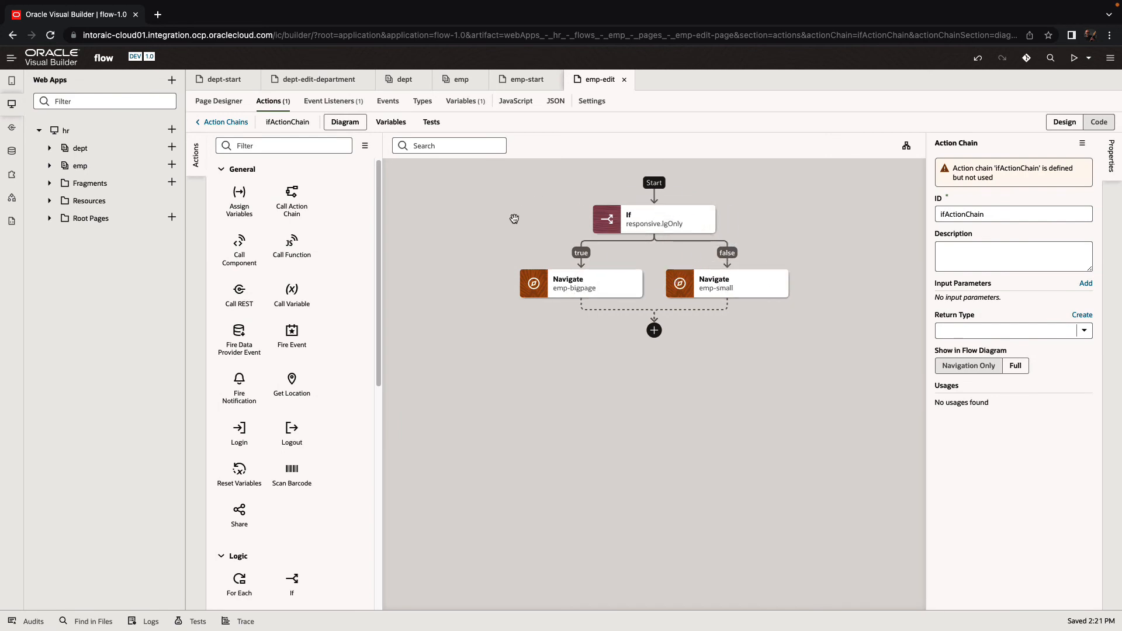
mouse_move(218, 101)
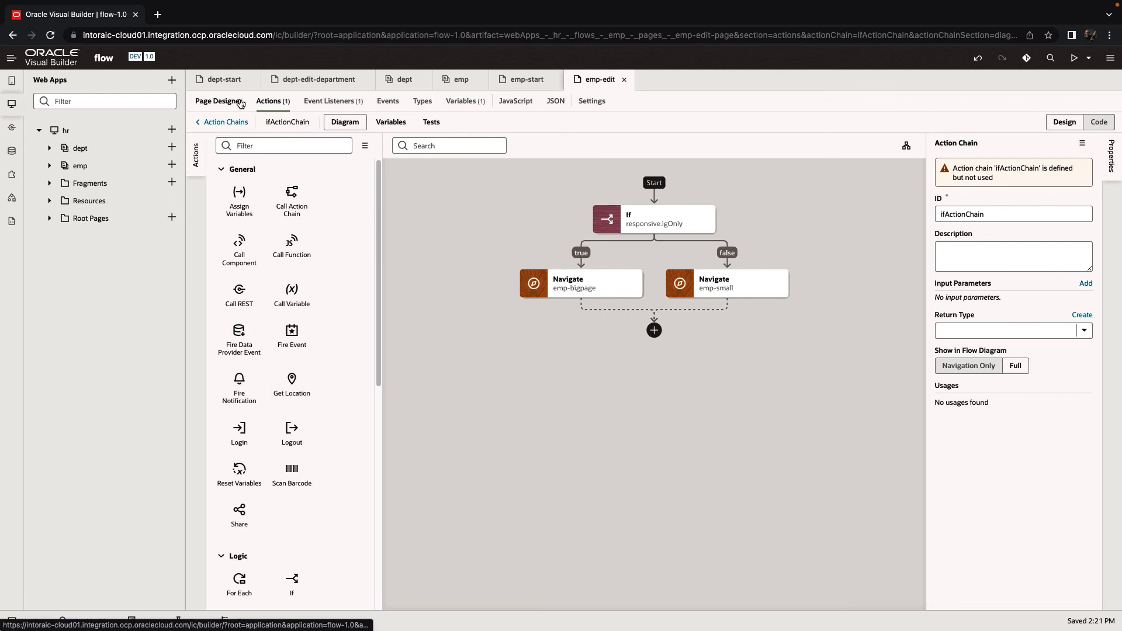
click(461, 79)
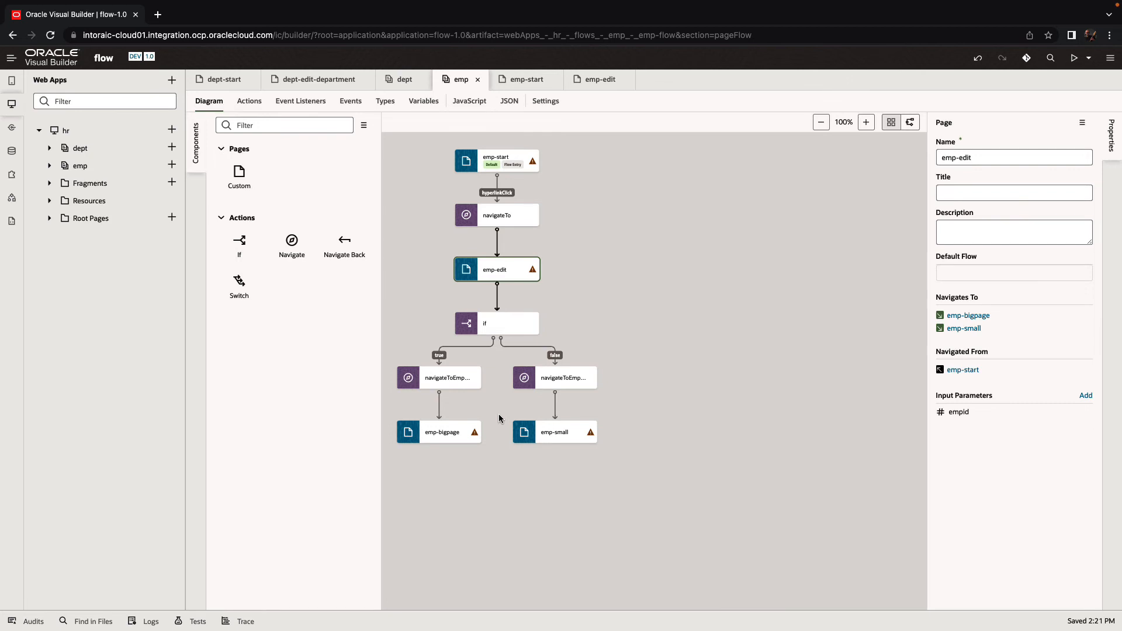
mouse_move(238, 282)
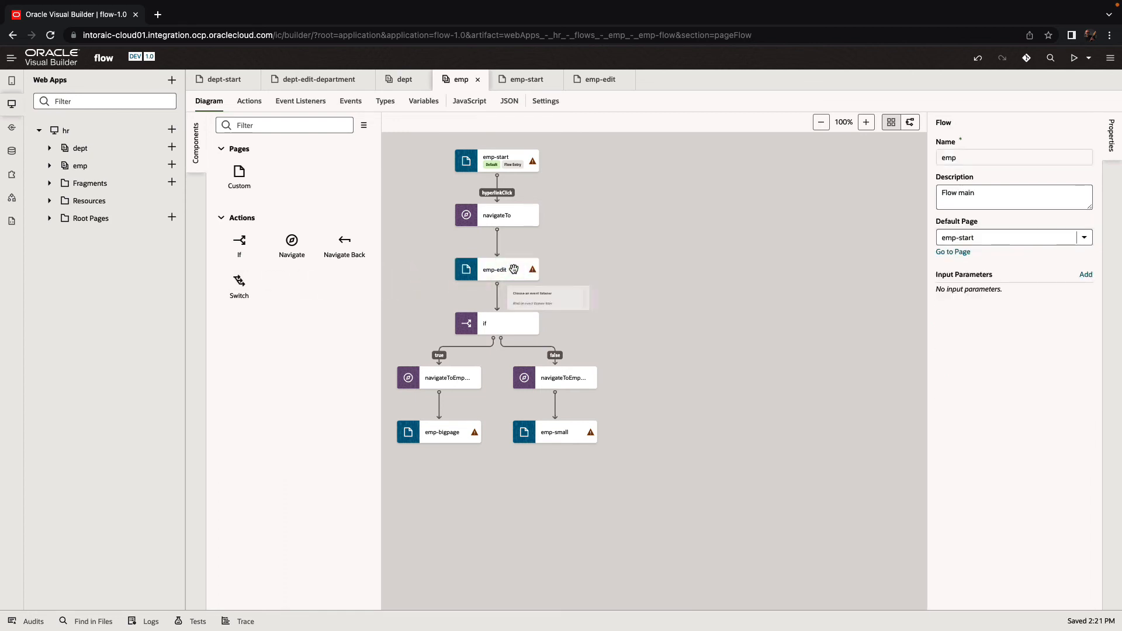
mouse_move(597, 326)
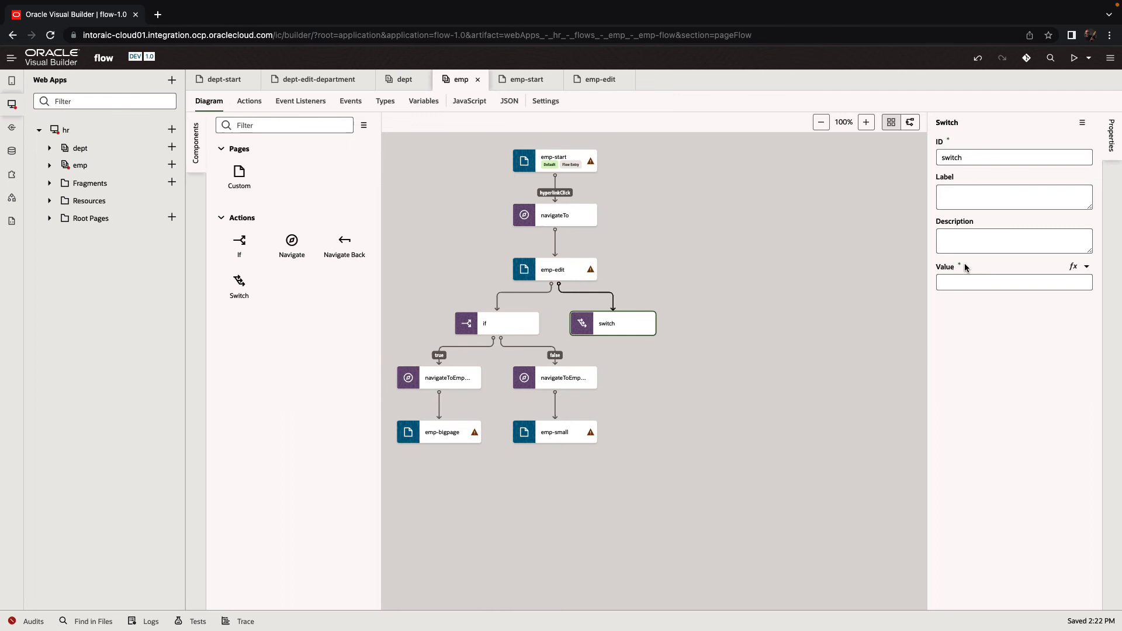
mouse_move(1086, 269)
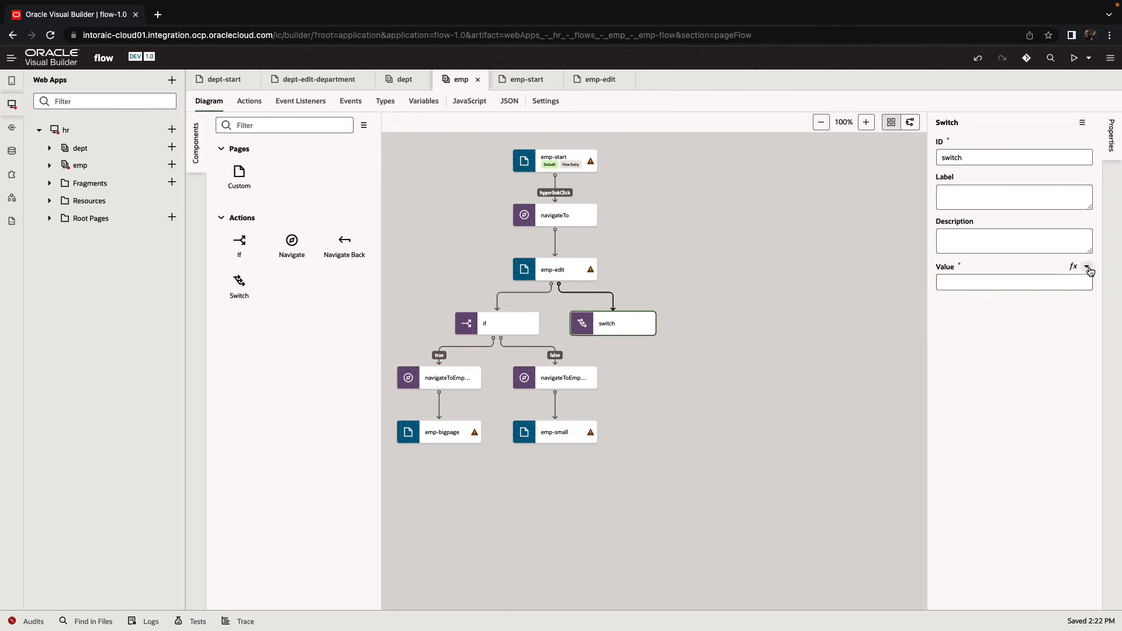
Step: Set the switchEmpid switch value to the empid variable and add a Navigate on case 1
click(1088, 270)
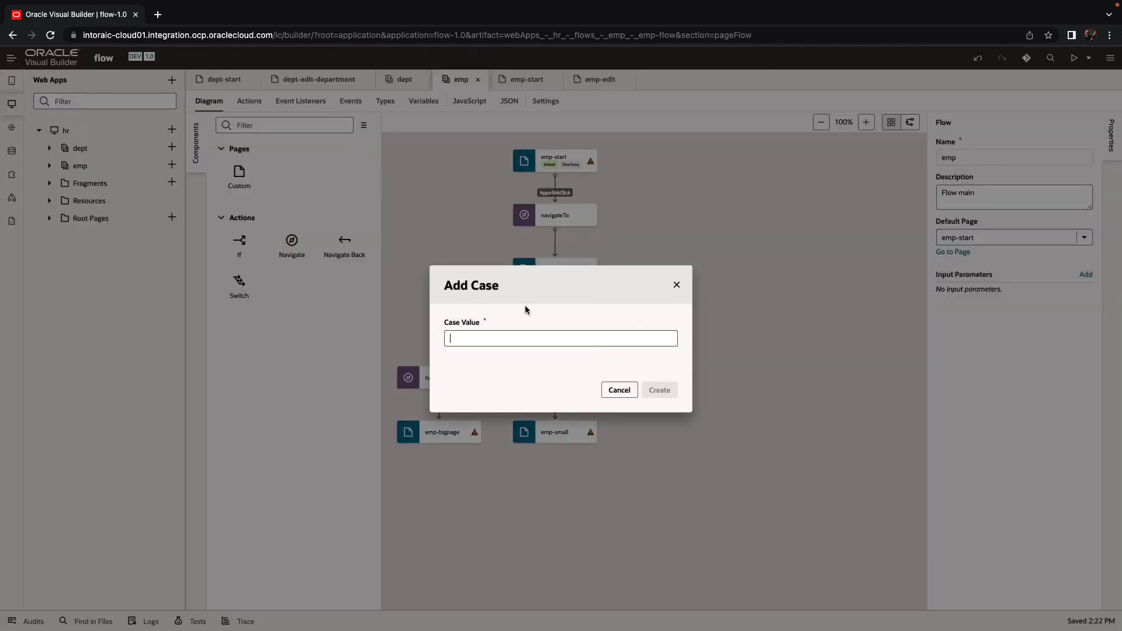
mouse_move(467, 297)
text(1)
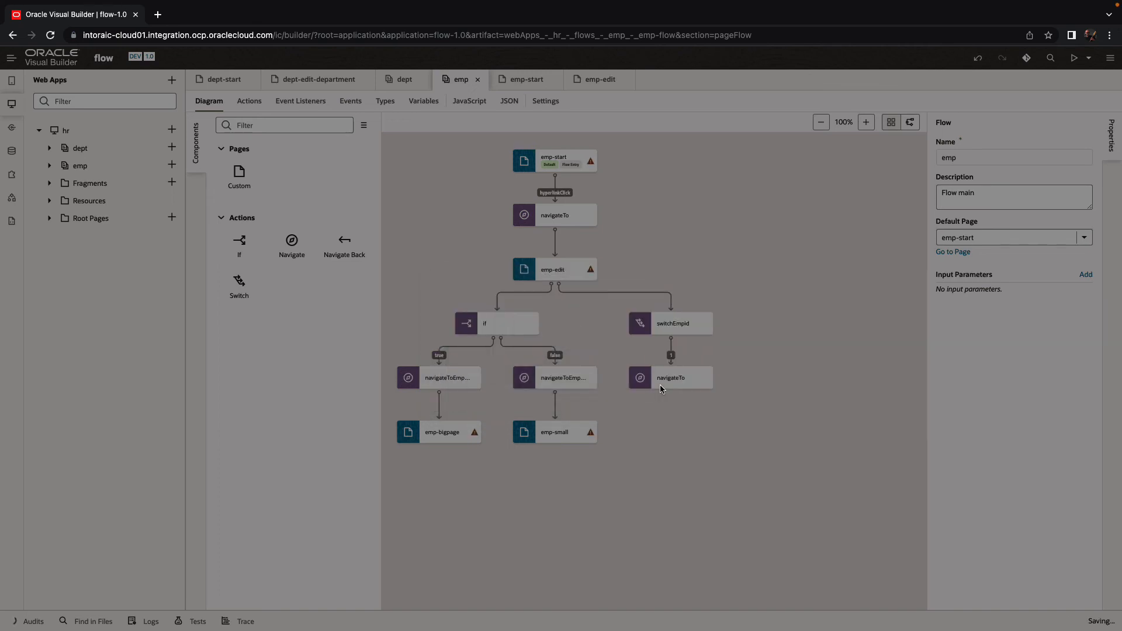
click(670, 377)
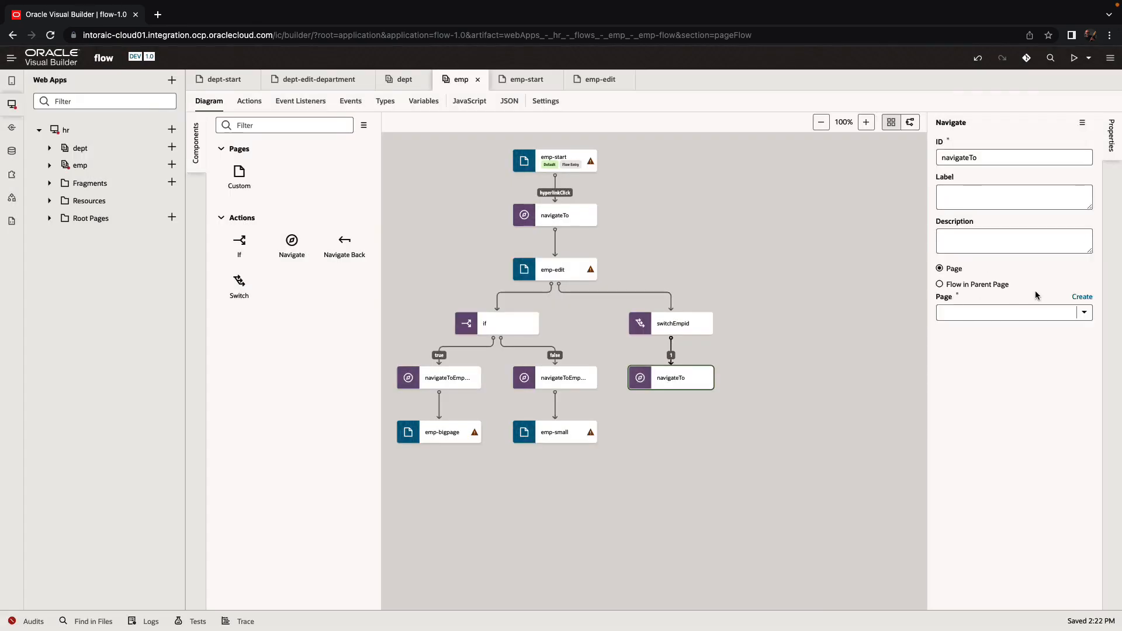
mouse_move(1086, 304)
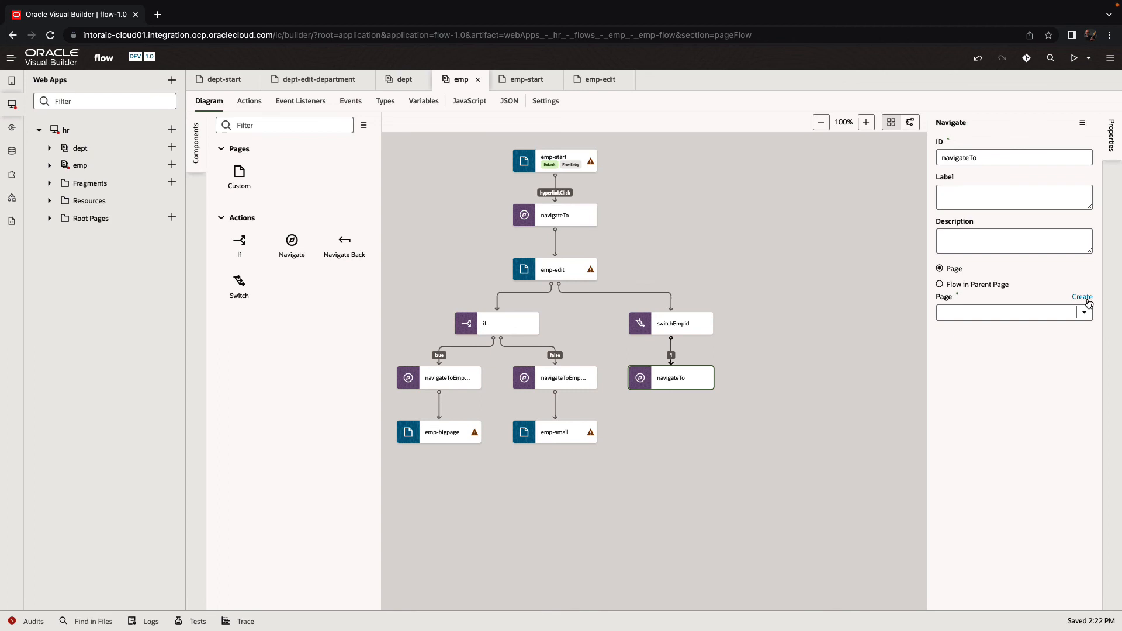
Step: Create a new emp-page1 page as the case 1 navigate target
click(1082, 297)
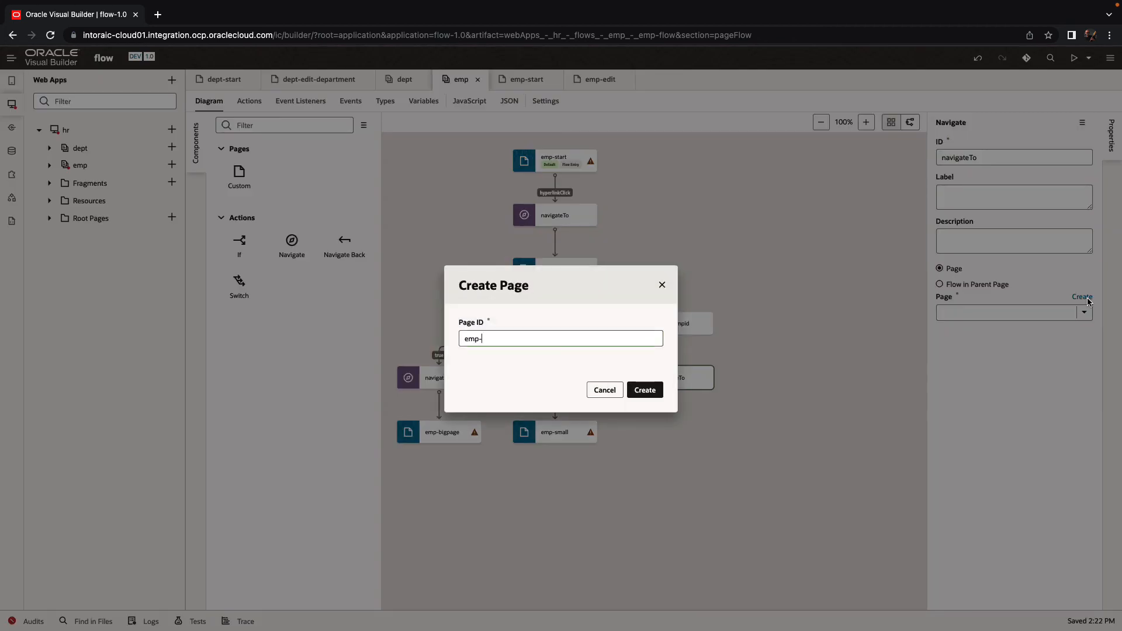
text(page1)
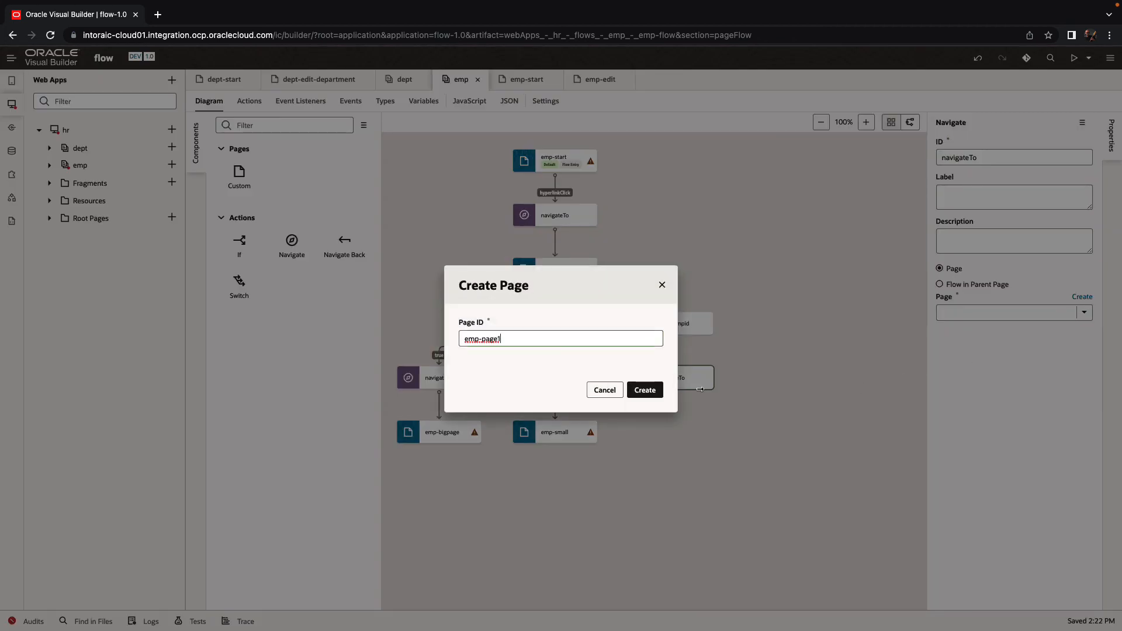
click(643, 390)
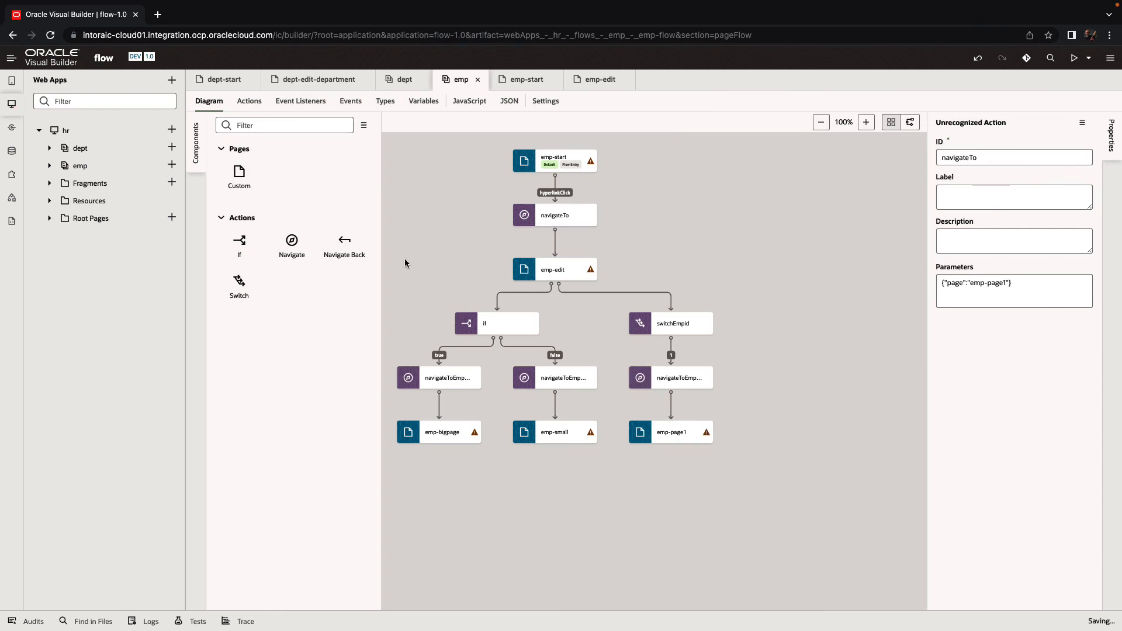
mouse_move(291, 240)
text(2)
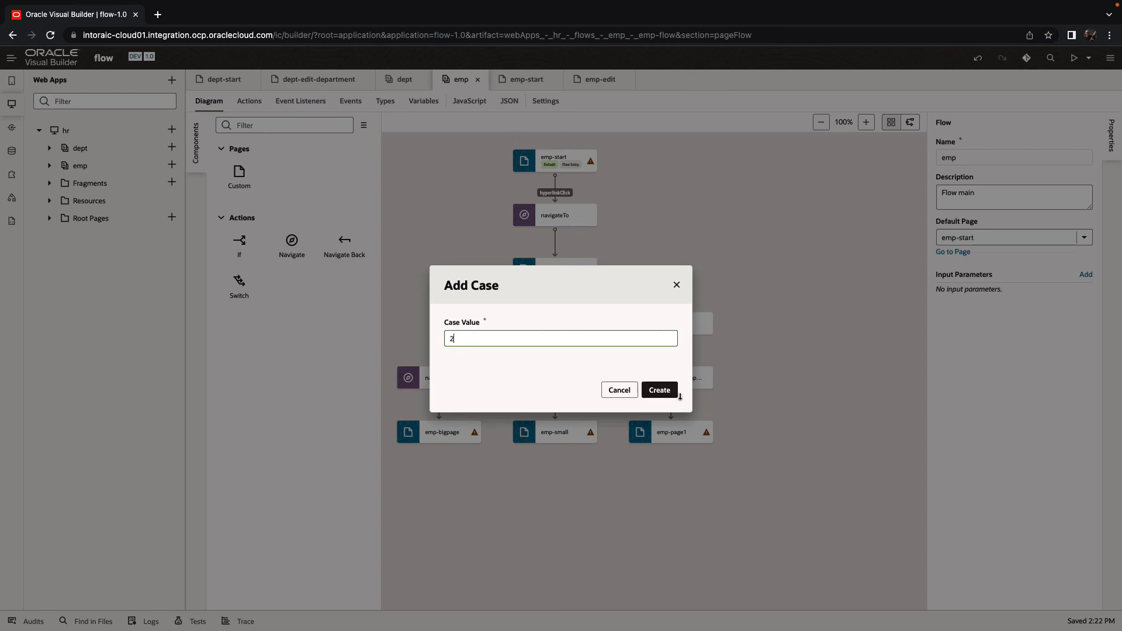
Step: Add case 2 to switchEmpid with a Navigate targeting a newly created emp-2 page
click(658, 391)
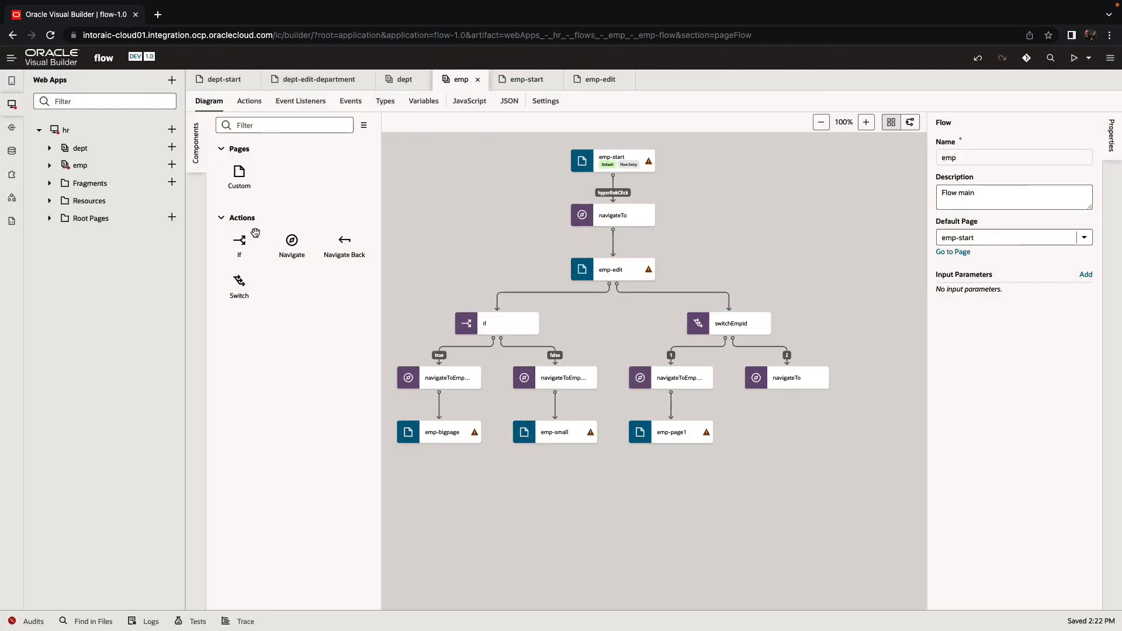
mouse_move(291, 241)
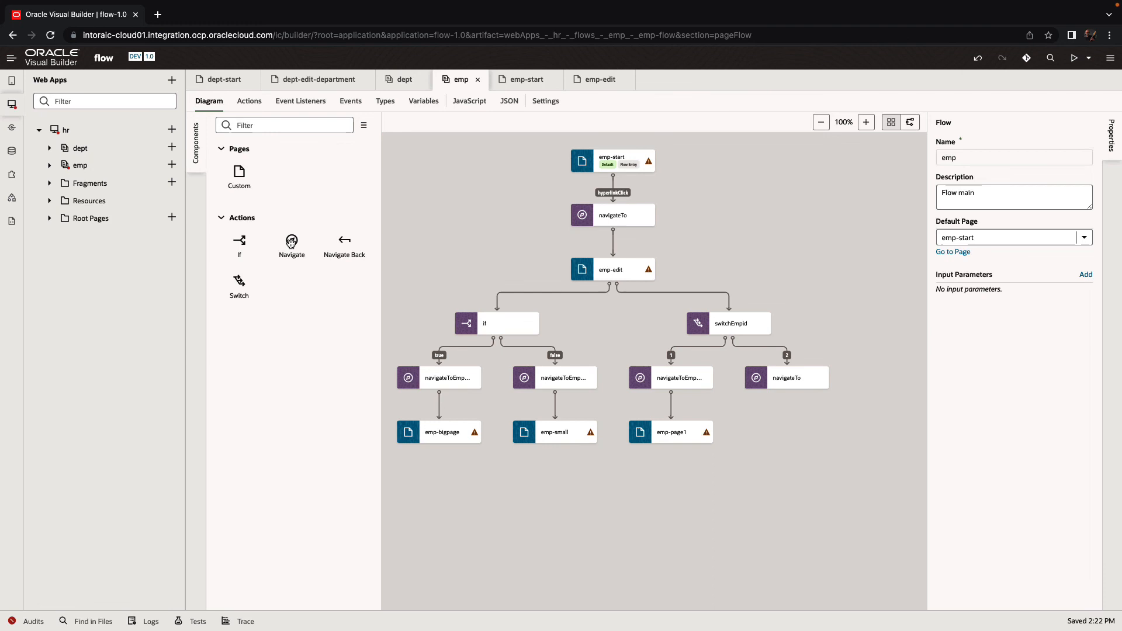
click(785, 378)
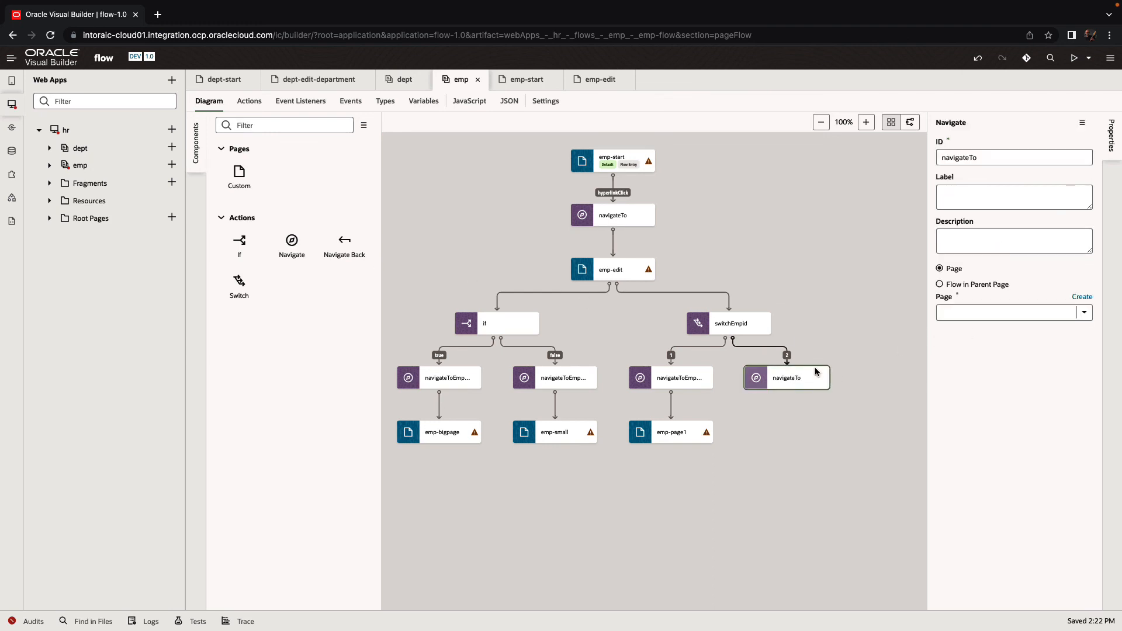
click(1083, 312)
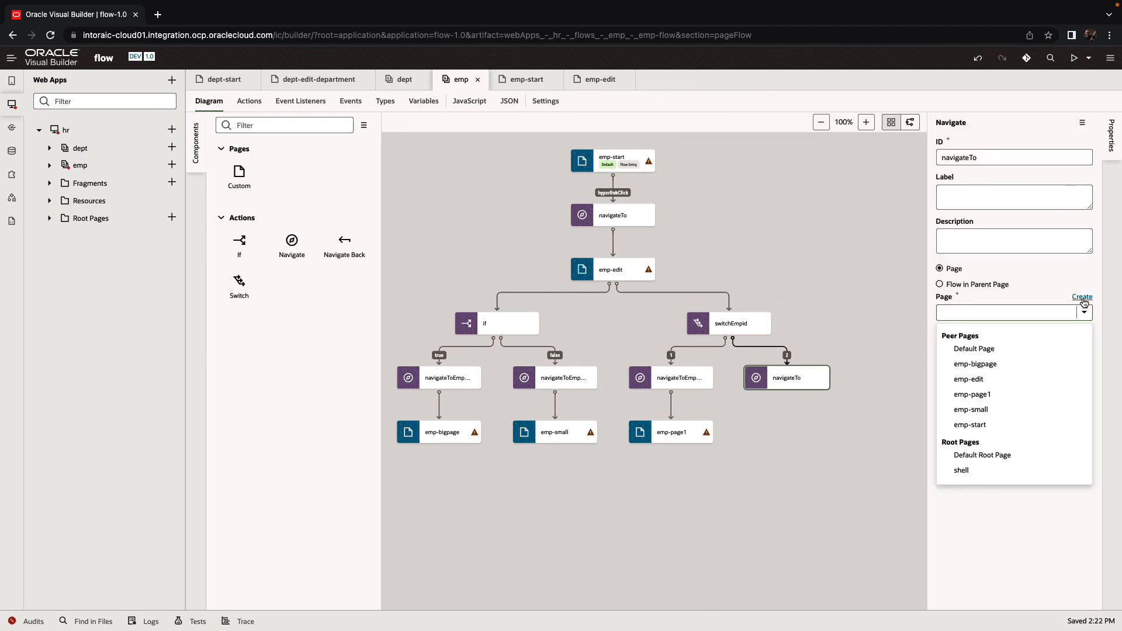
click(1082, 297)
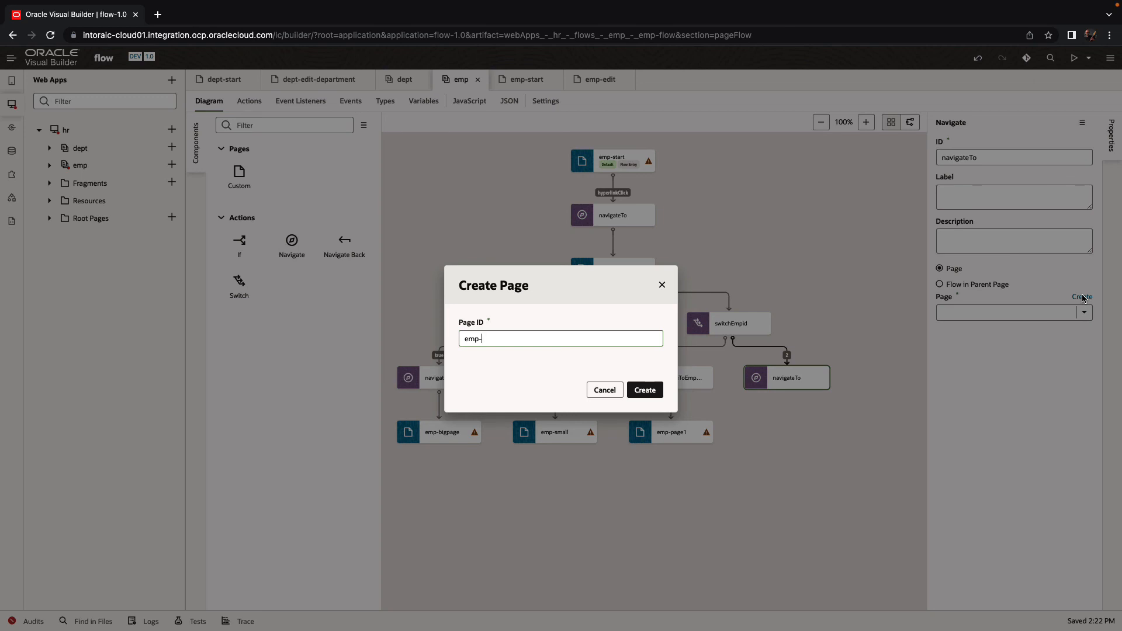
text(2)
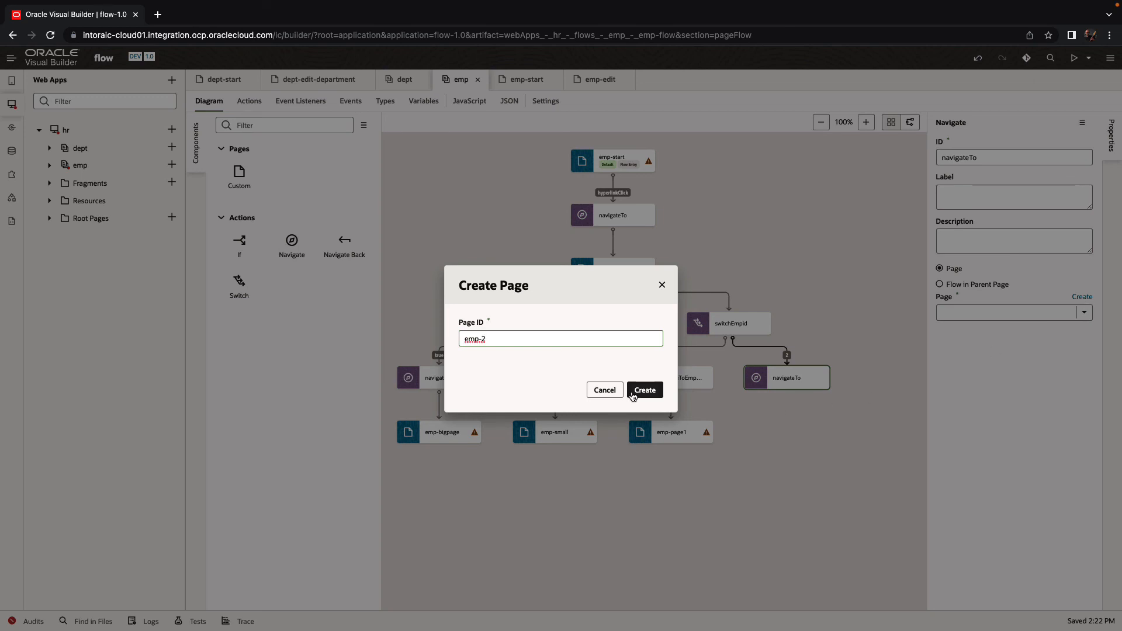
click(643, 390)
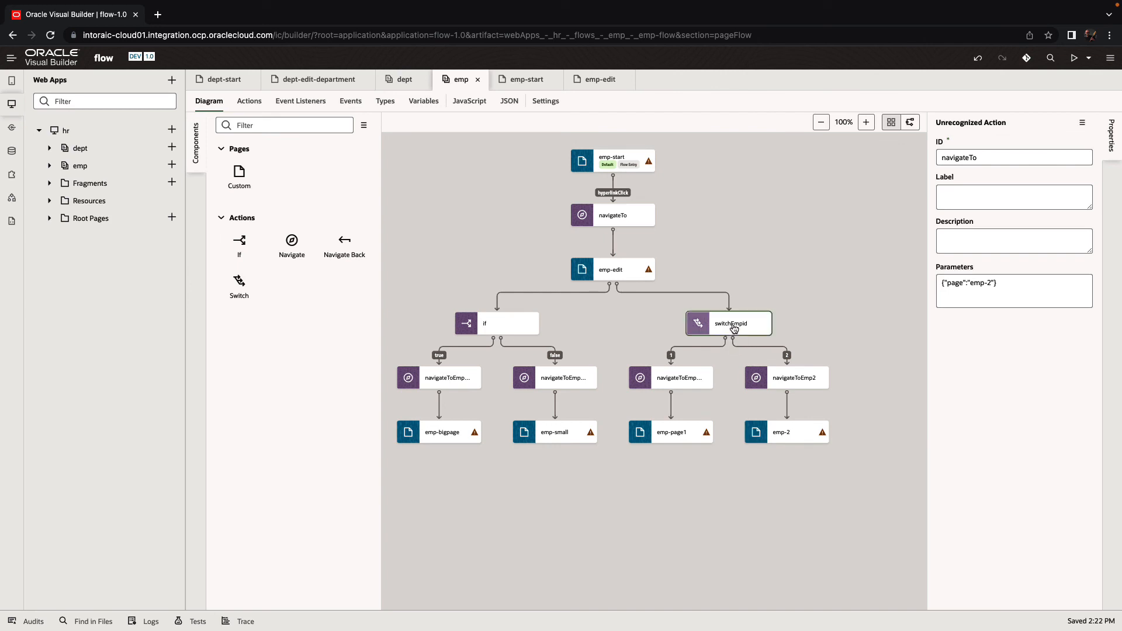
Step: Check the switchEmpid value and open the emp-edit page designer
click(728, 322)
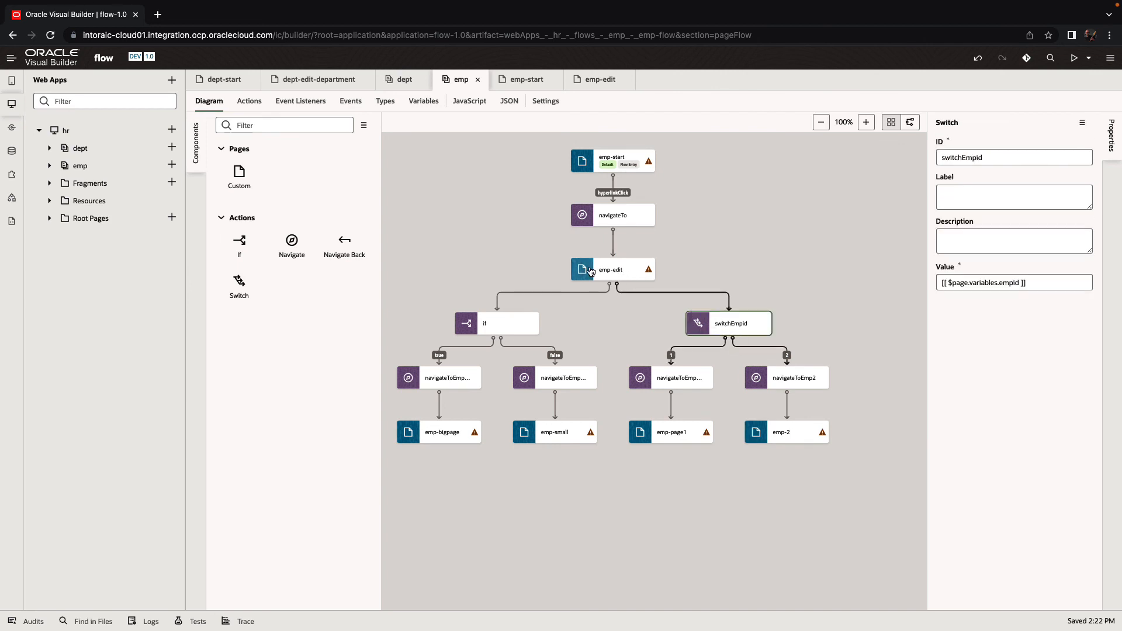
double_click(610, 269)
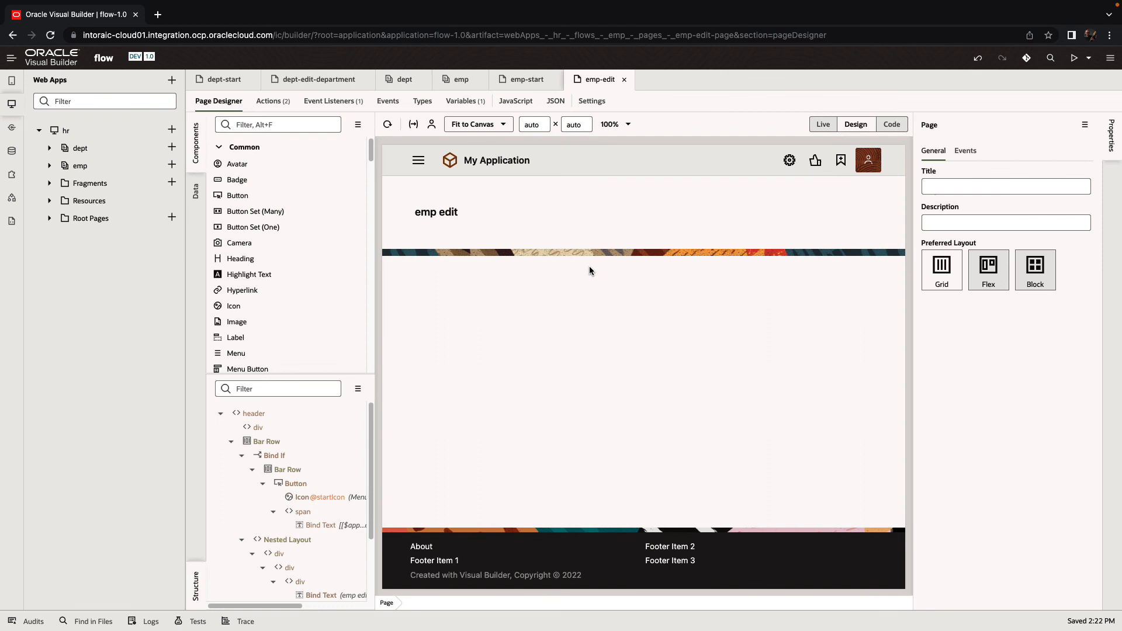
Step: Open emp-edit's generated switchActionChain from the Action Chains list
click(273, 100)
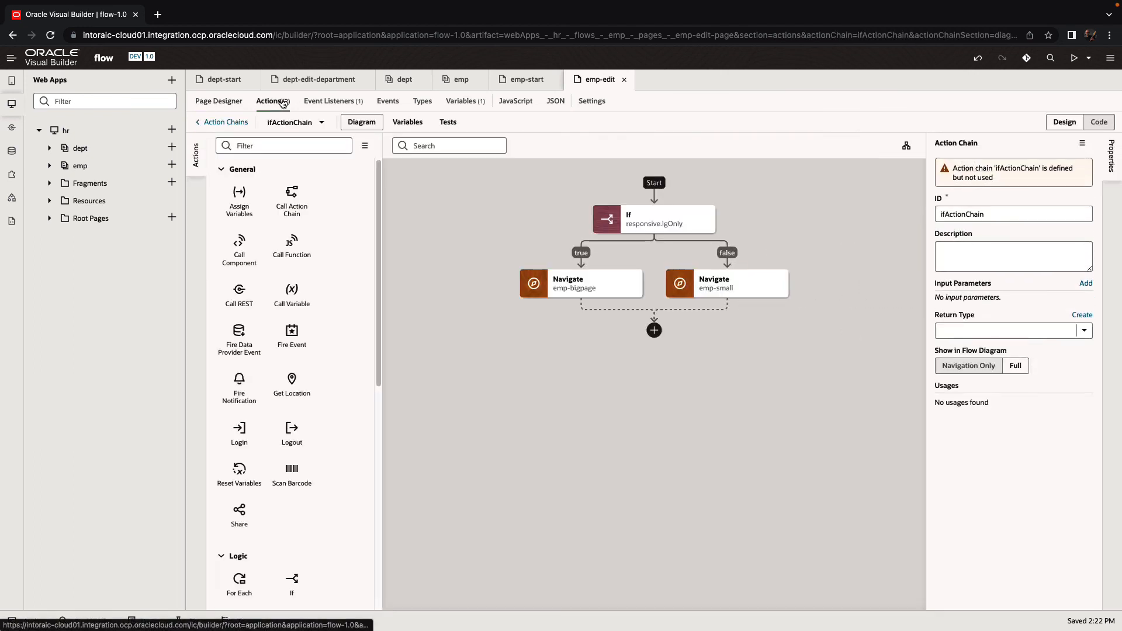
click(224, 121)
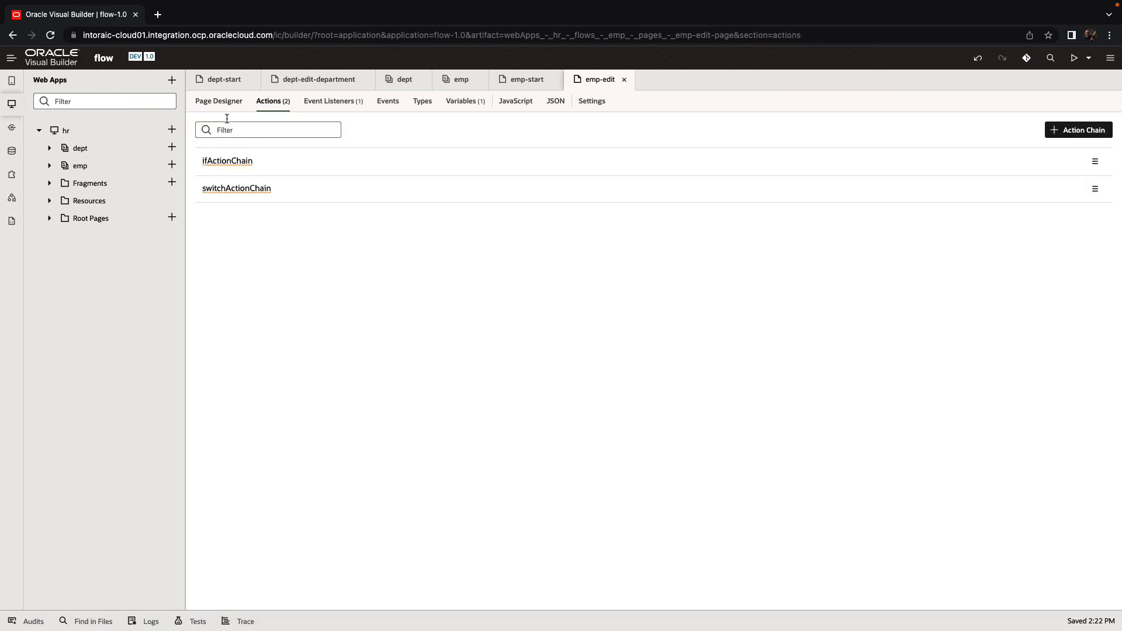
click(236, 188)
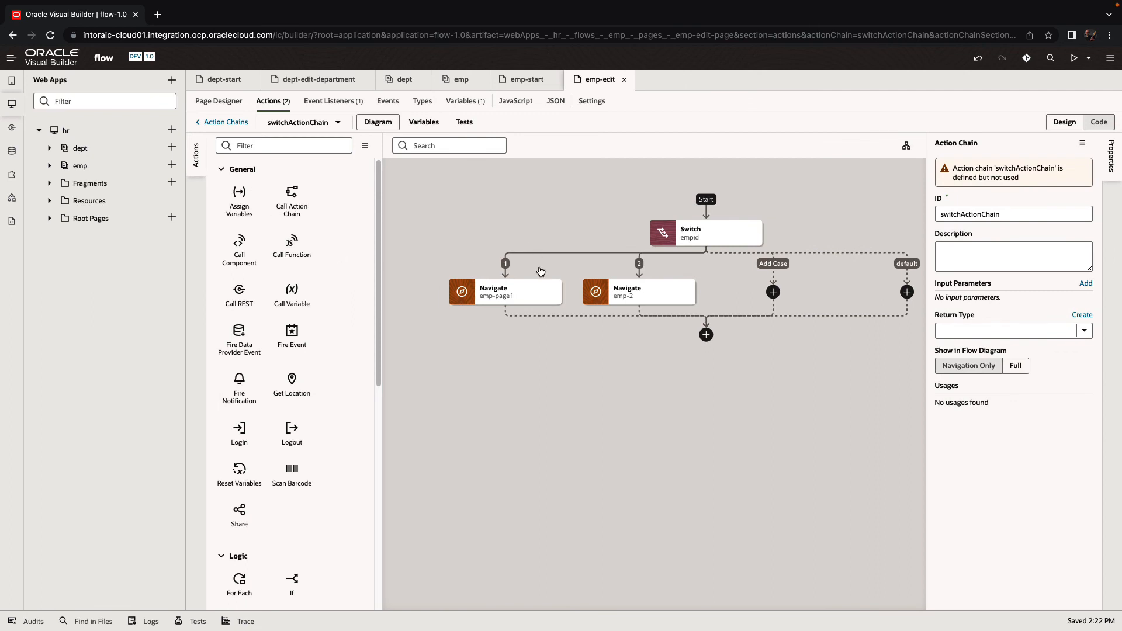
mouse_move(676, 378)
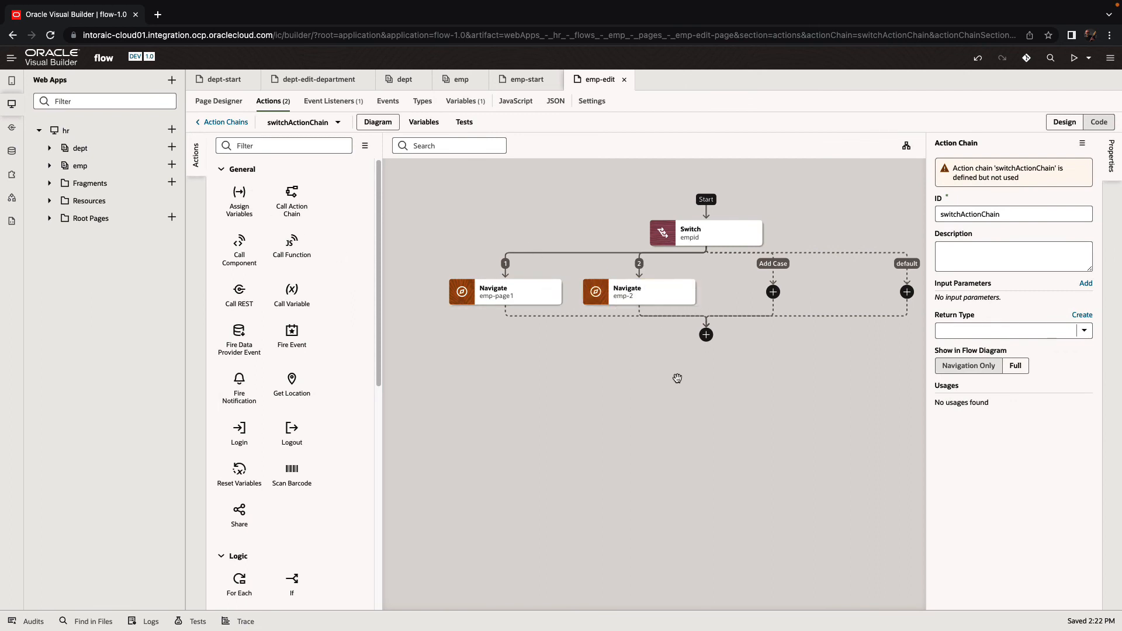